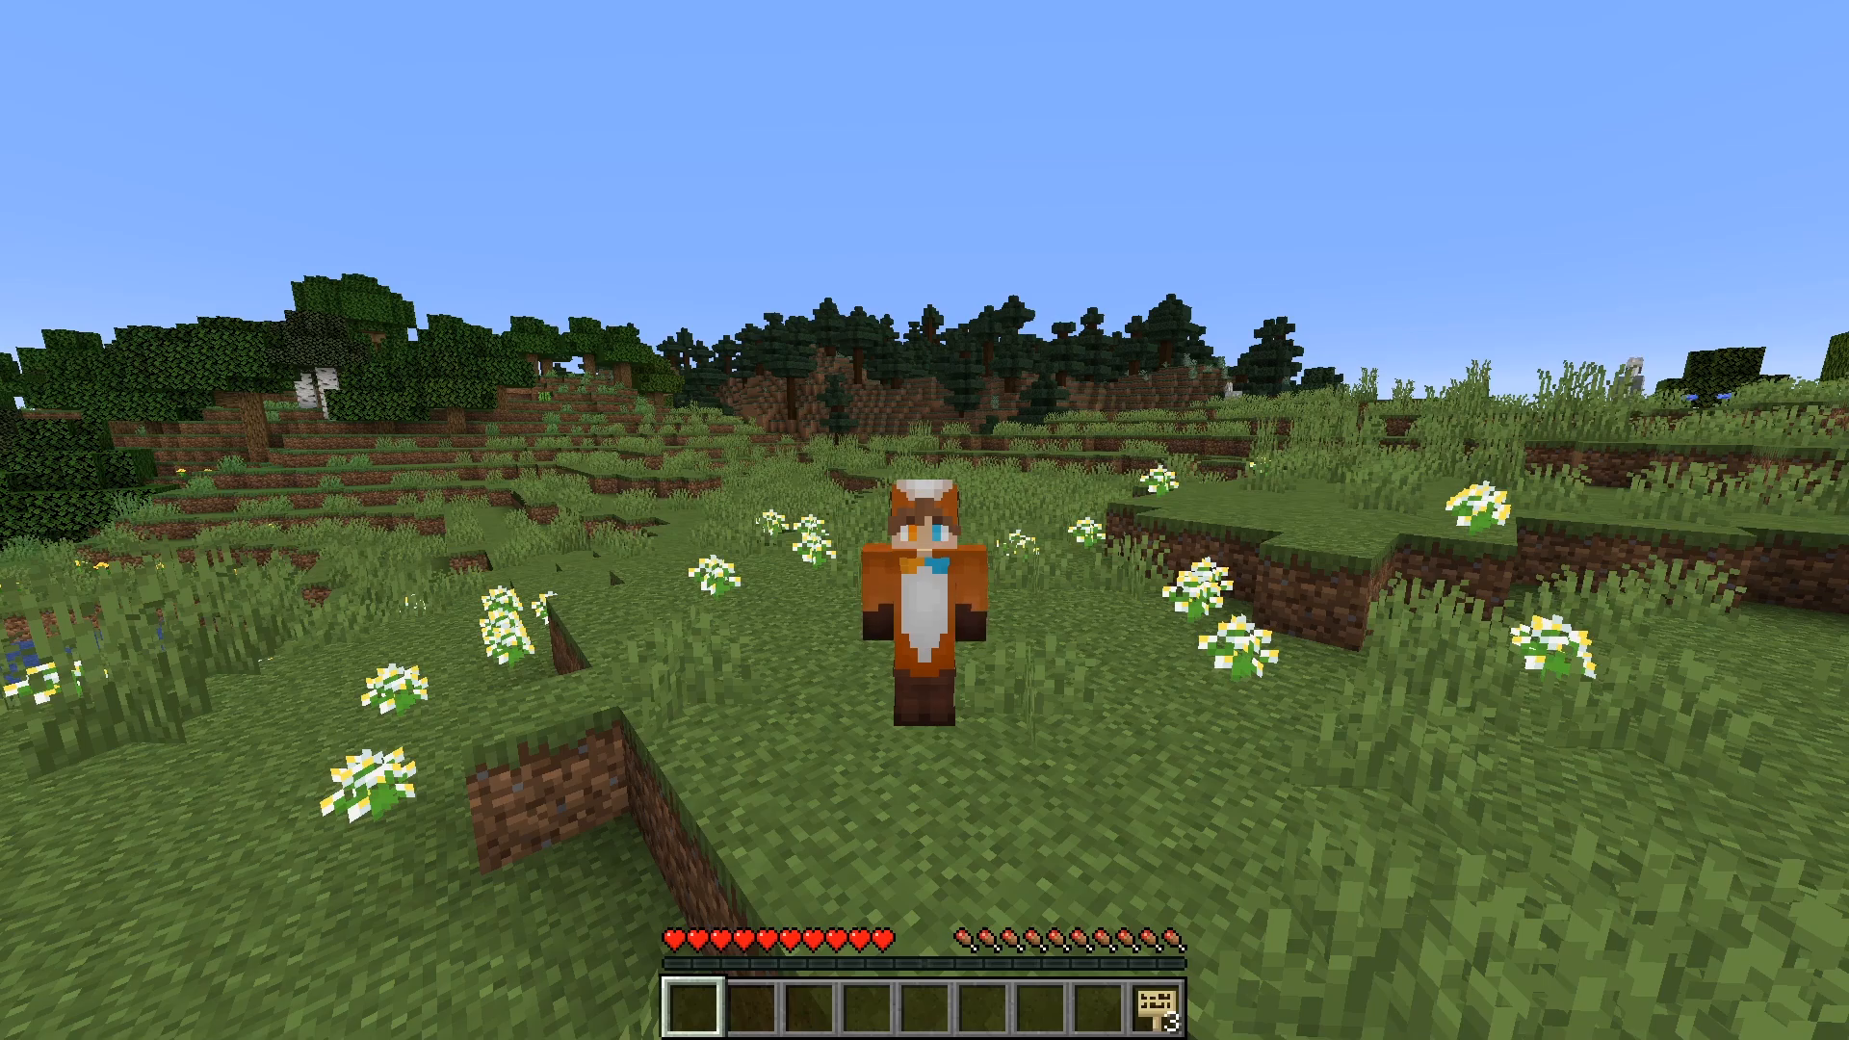
Step: Leave the Minecraft world and bring up the Economy Bank 1.15.0 page on SpigotMC
{"action": "left_click", "coordinate": [211, 1019]}
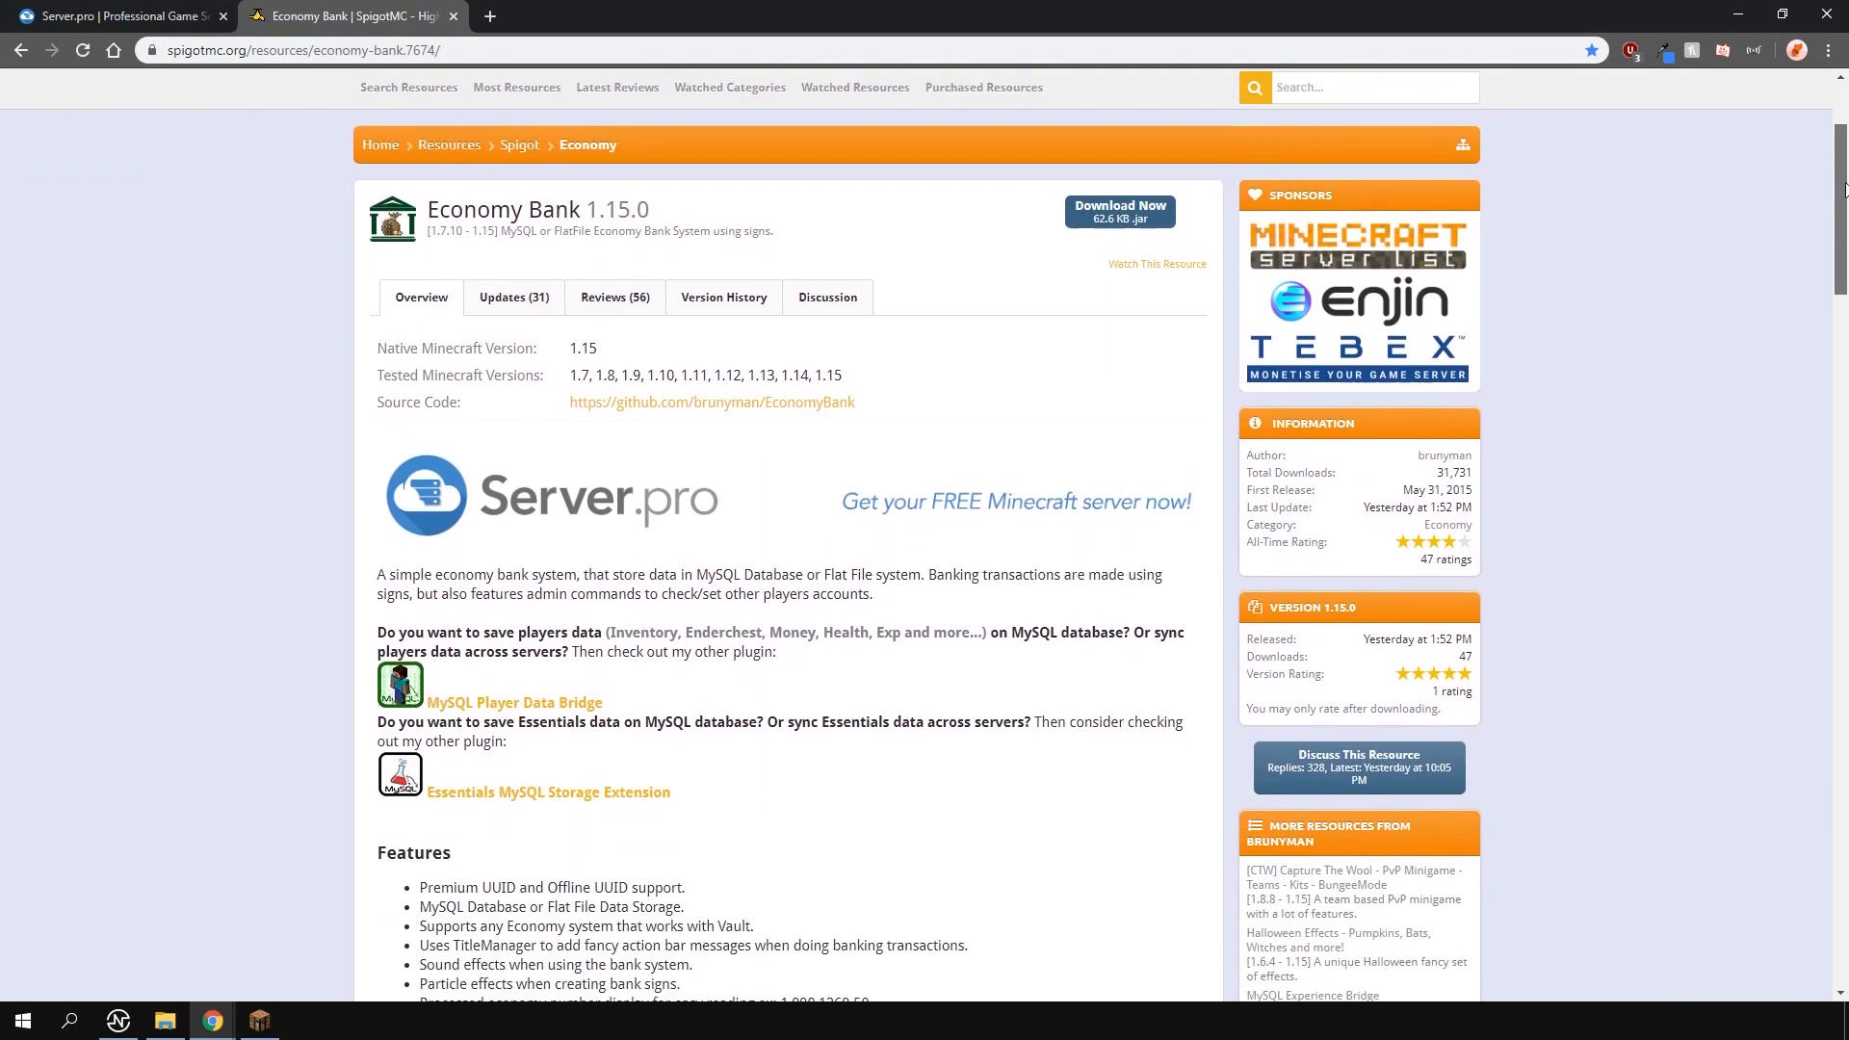
Step: Read Economy Bank's install steps, sign formats, permissions and commands, then open Server.pro
{"action": "scroll", "scroll_direction": "down", "scroll_amount": 3}
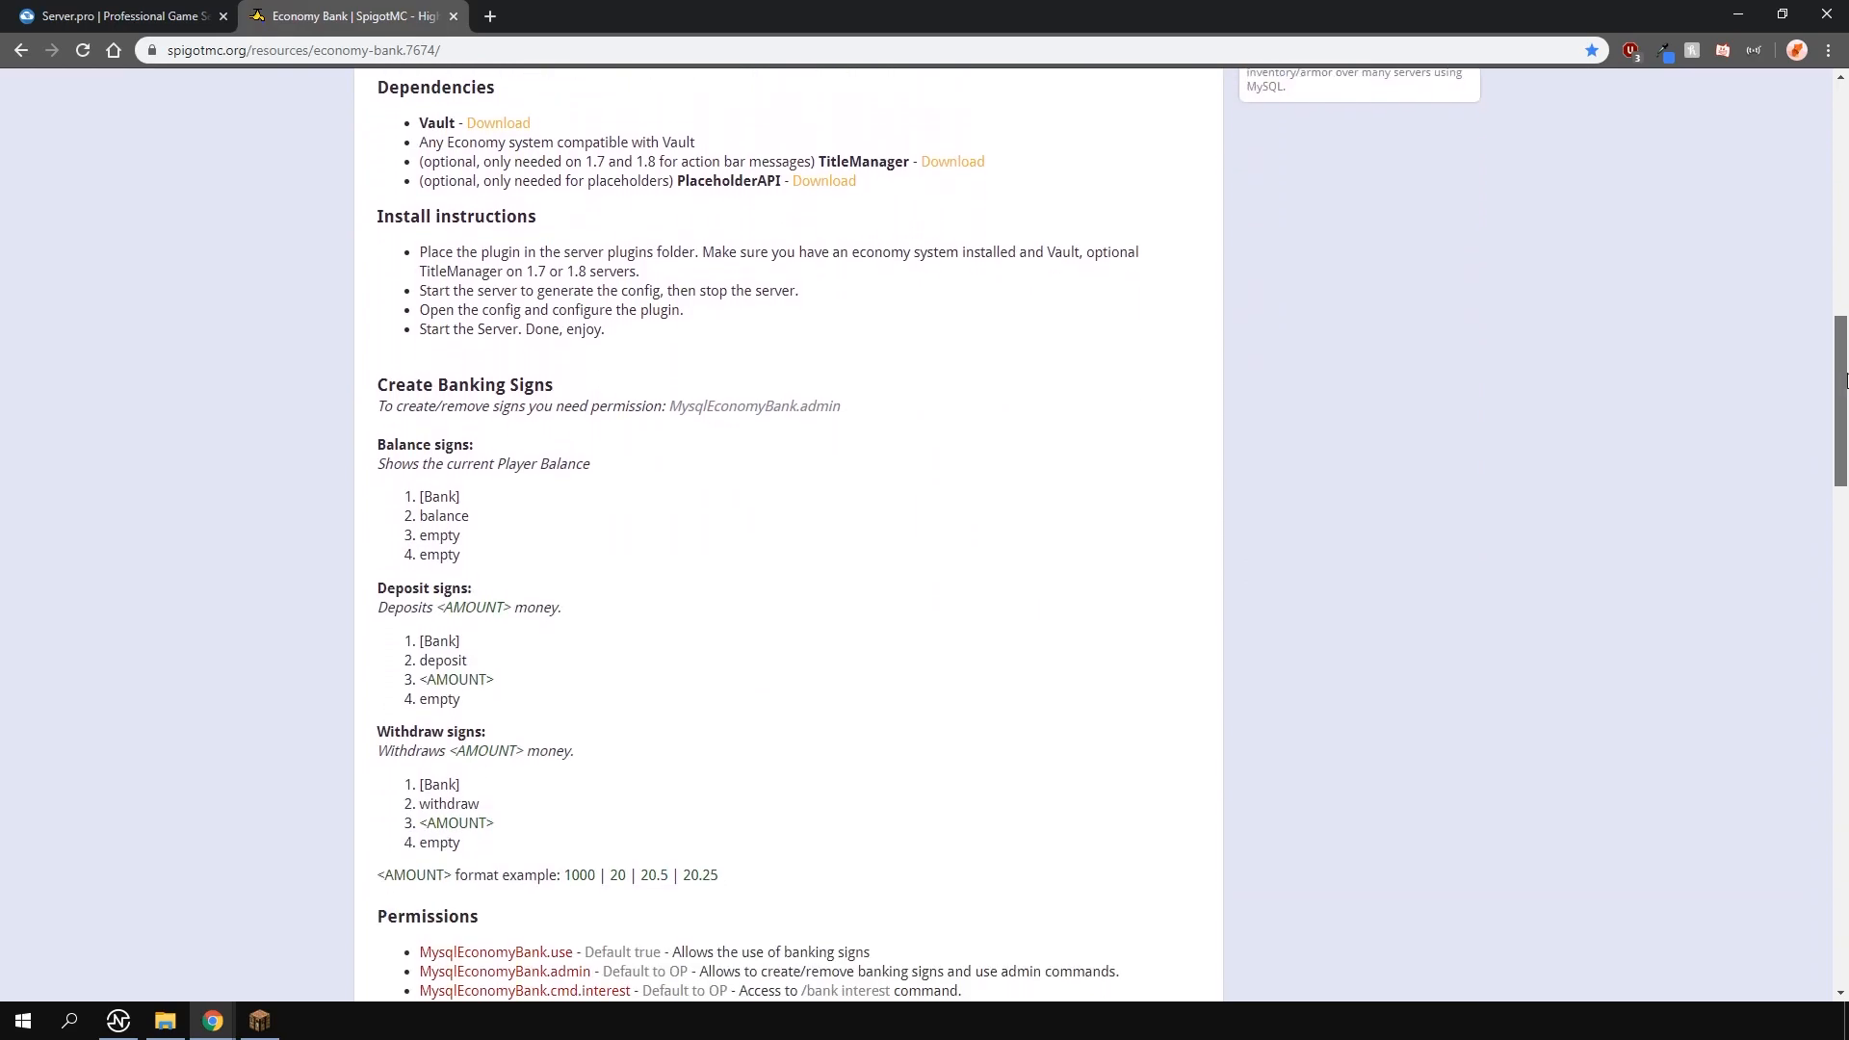
{"action": "scroll", "scroll_direction": "down", "scroll_amount": 3}
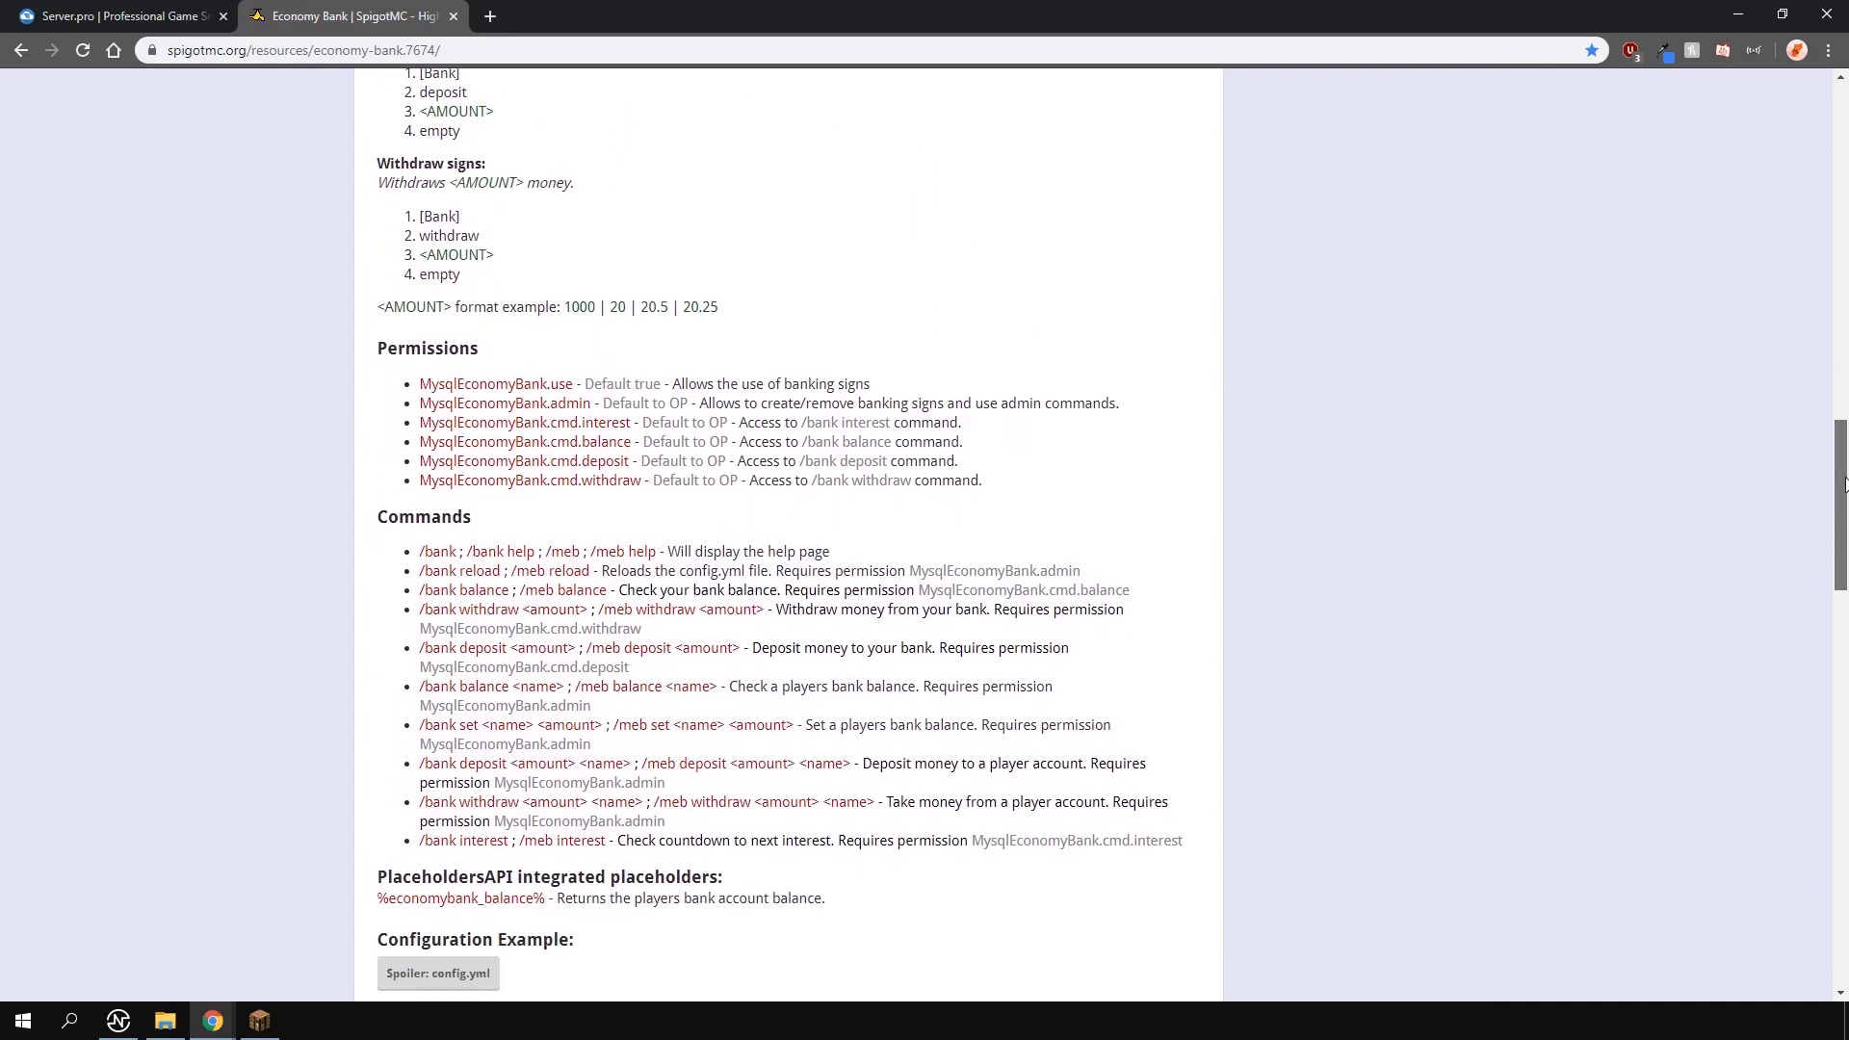
{"action": "scroll", "scroll_direction": "down", "scroll_amount": 3}
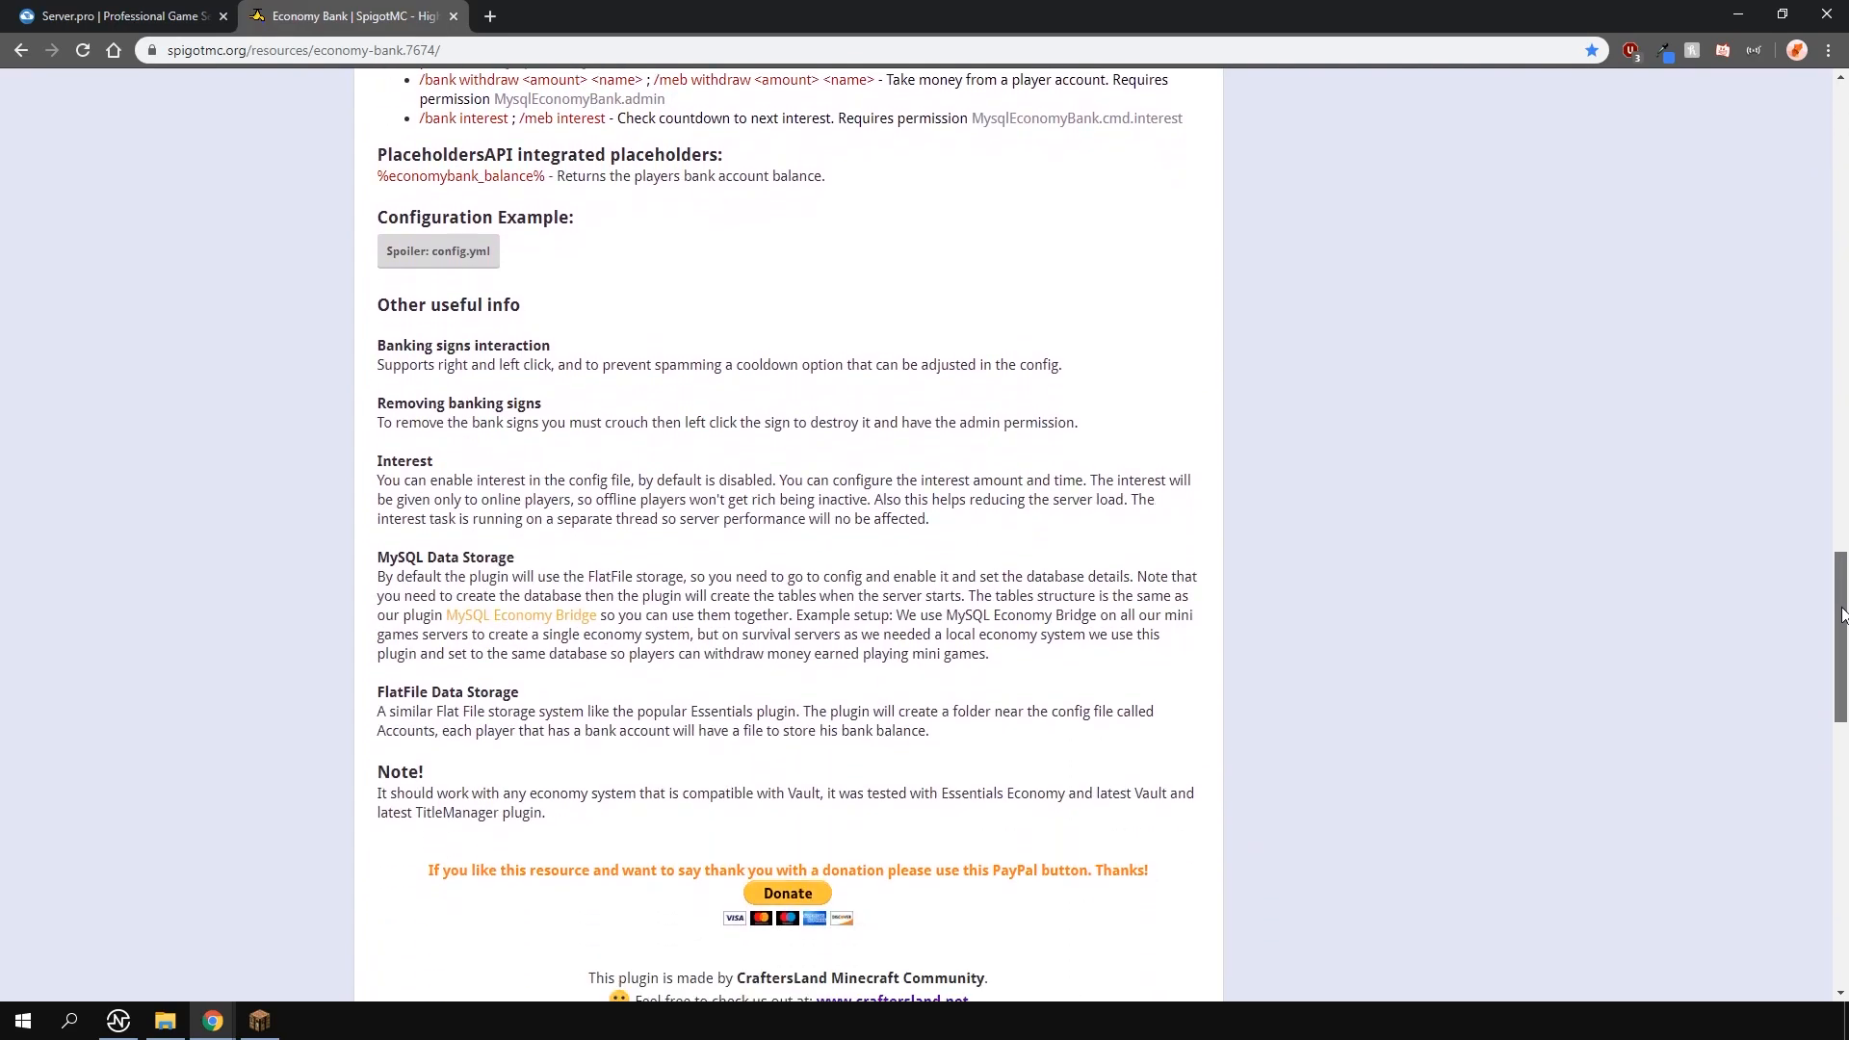
{"action": "scroll", "scroll_direction": "up", "scroll_amount": 3}
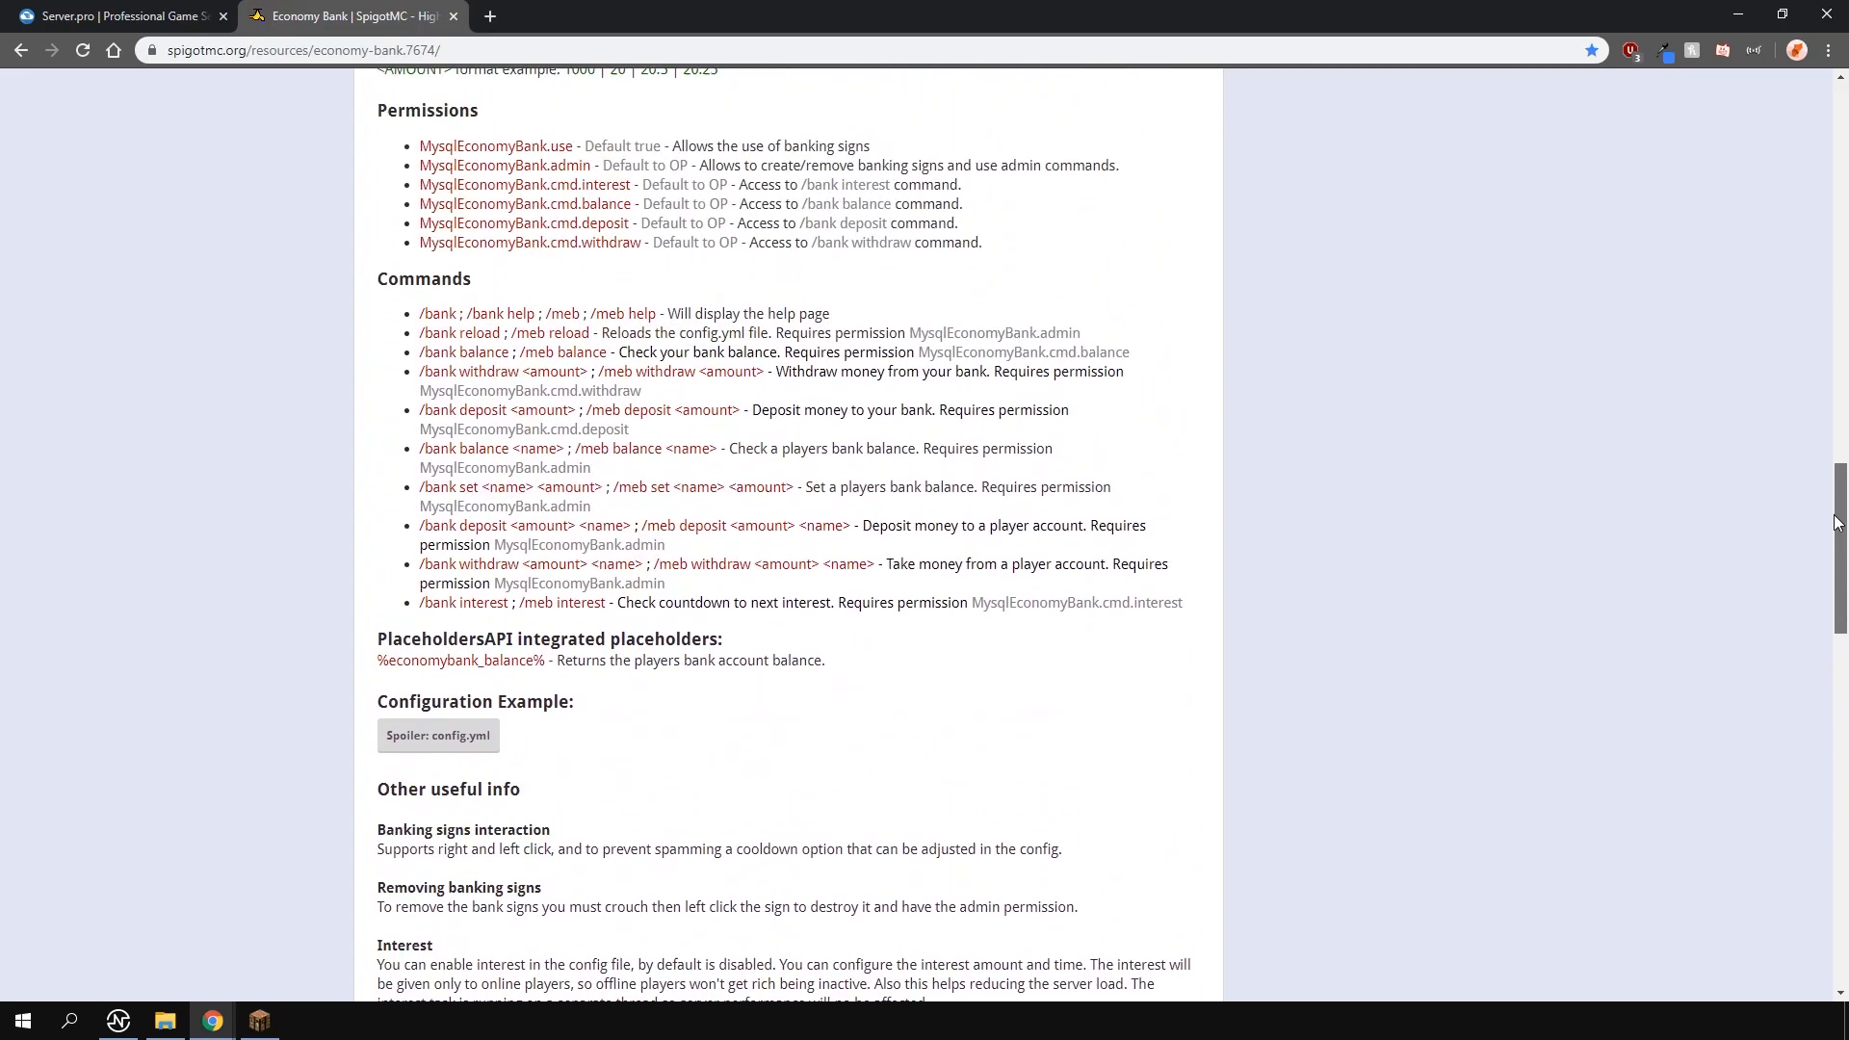
{"action": "scroll", "scroll_direction": "up", "scroll_amount": 3}
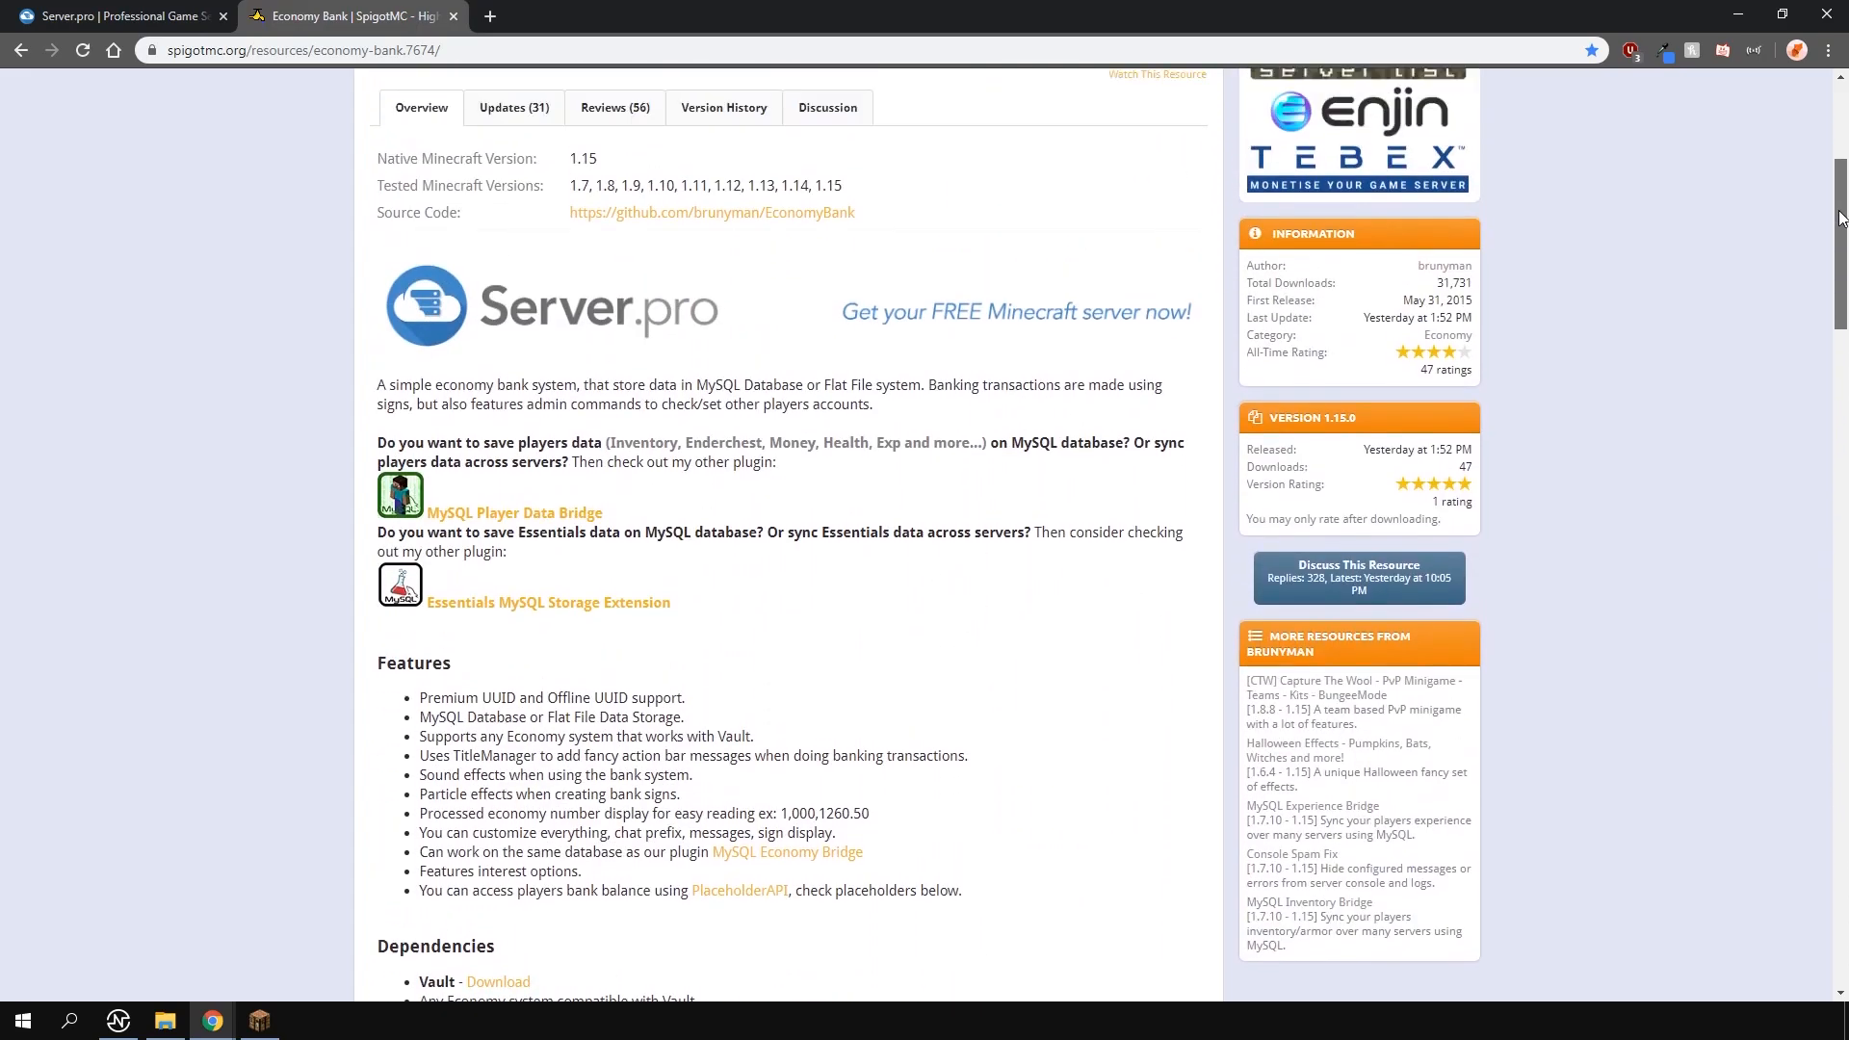
{"action": "scroll", "scroll_direction": "up", "scroll_amount": 3}
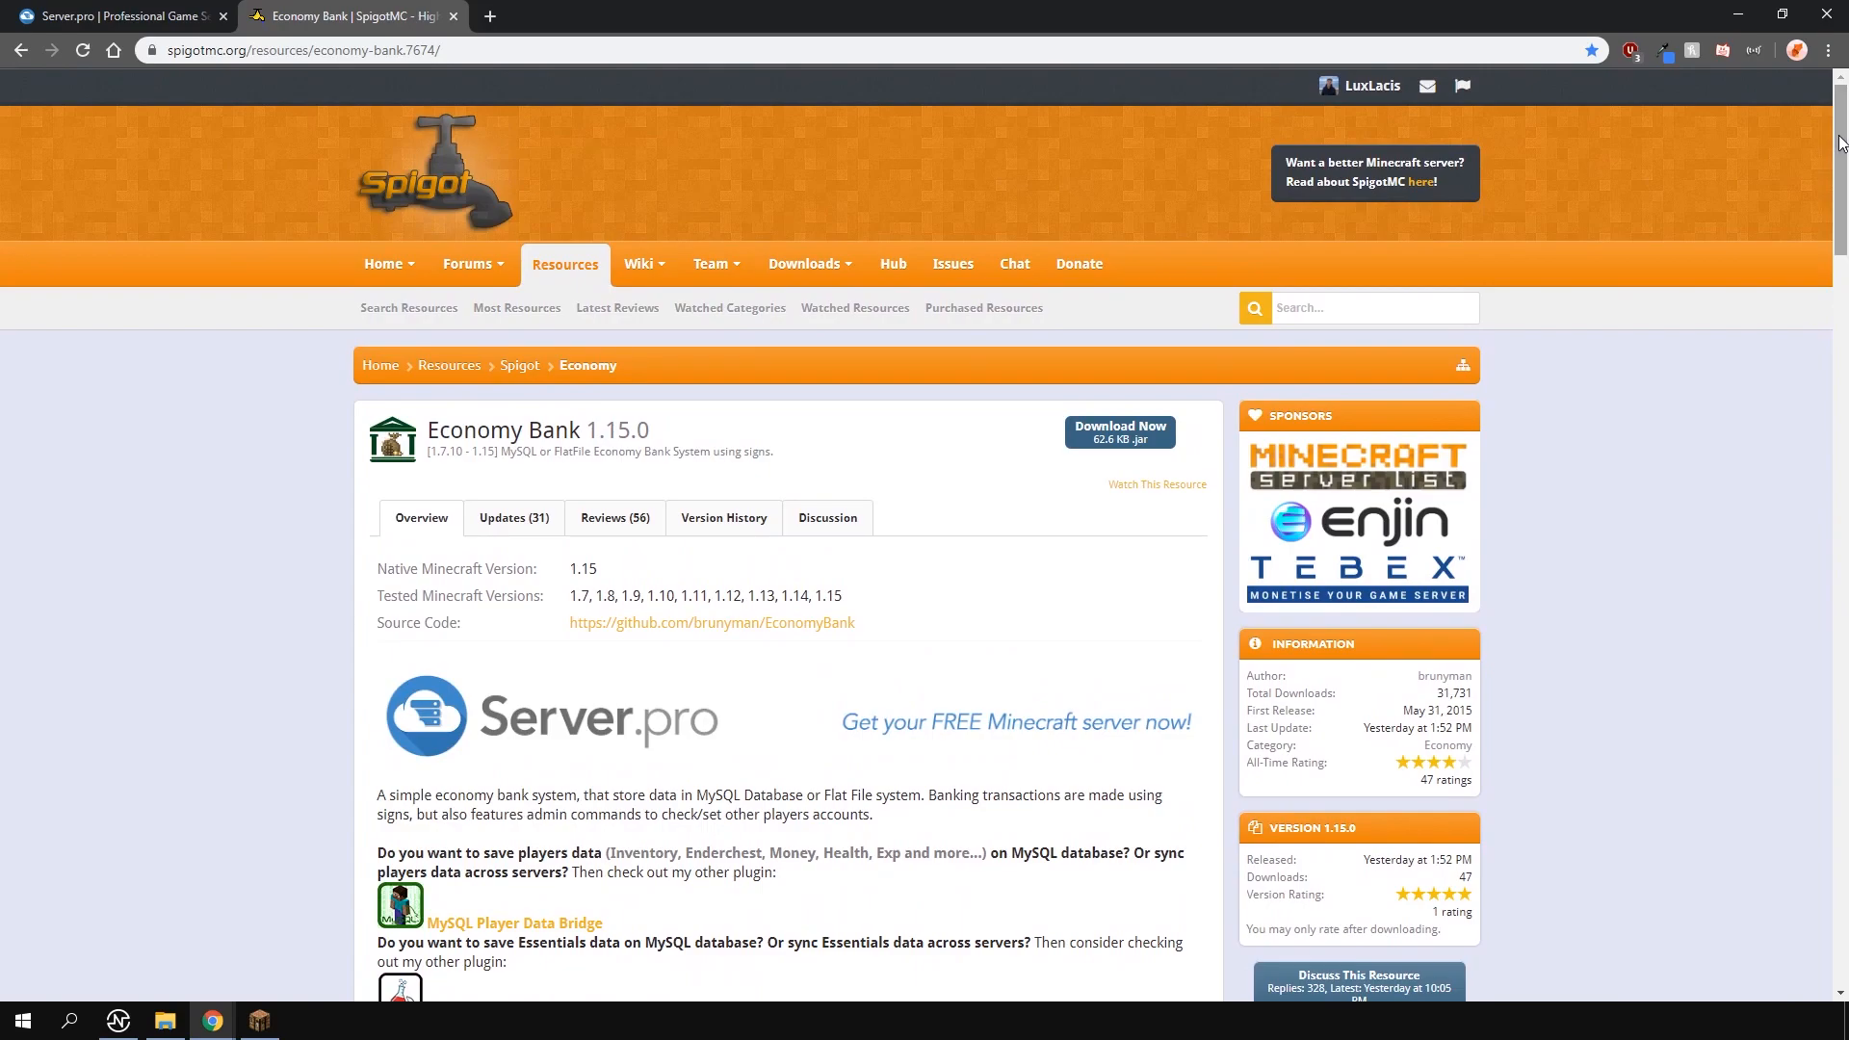
{"action": "left_click", "coordinate": [118, 15]}
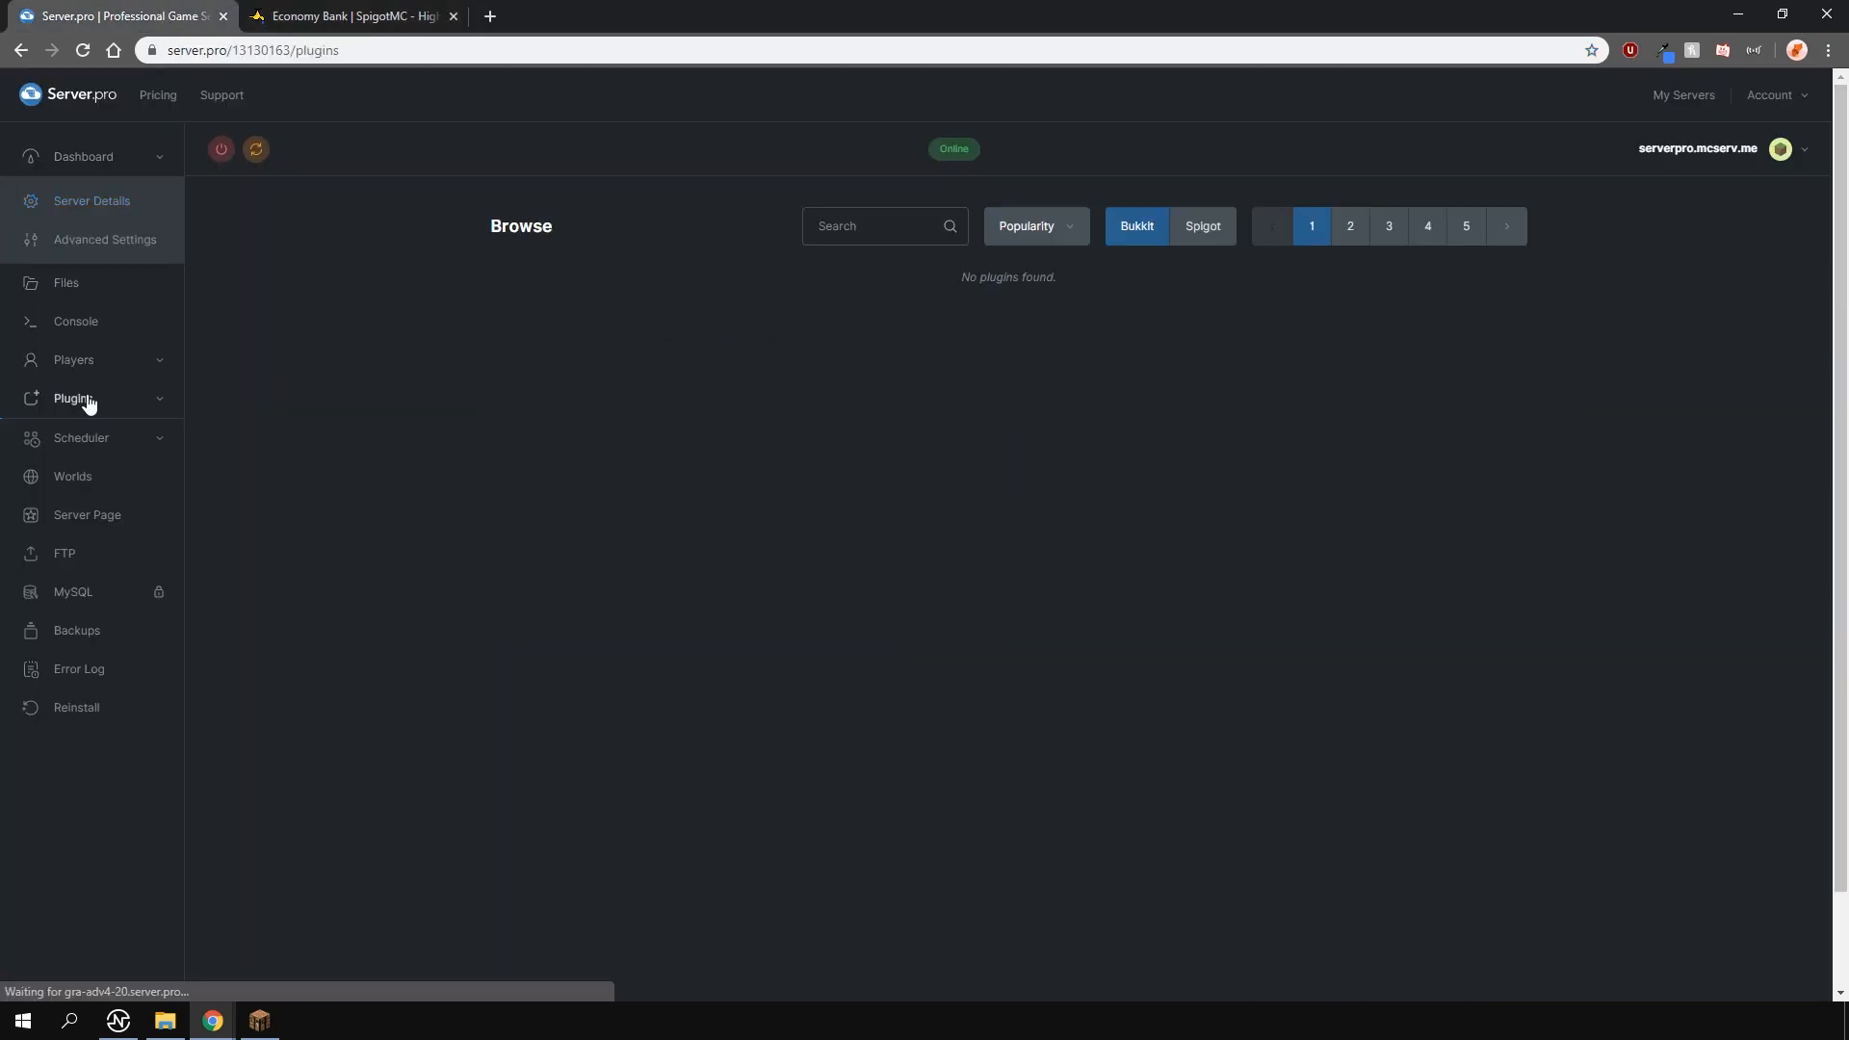
Step: Search the Spigot catalogue for 'economy bank' and install the latest Economy Bank
{"action": "left_click", "coordinate": [1202, 227]}
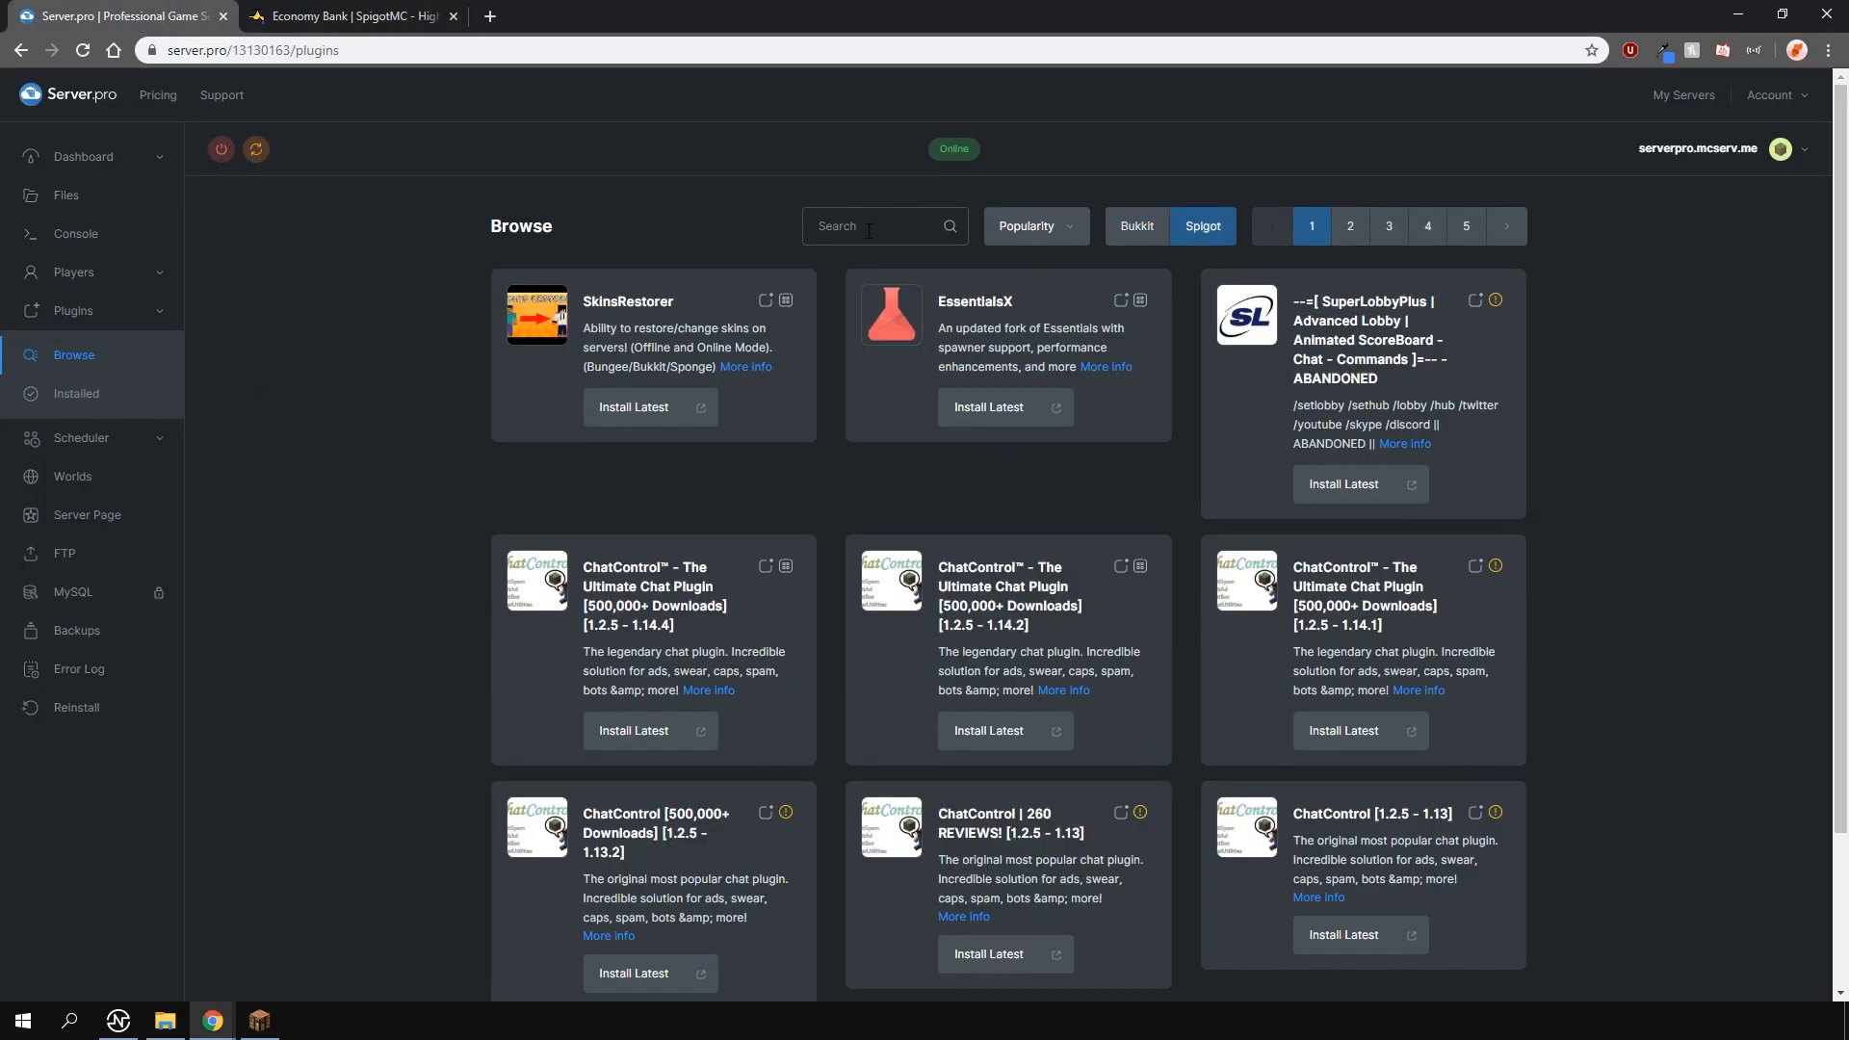
{"action": "type", "text": "economy bank"}
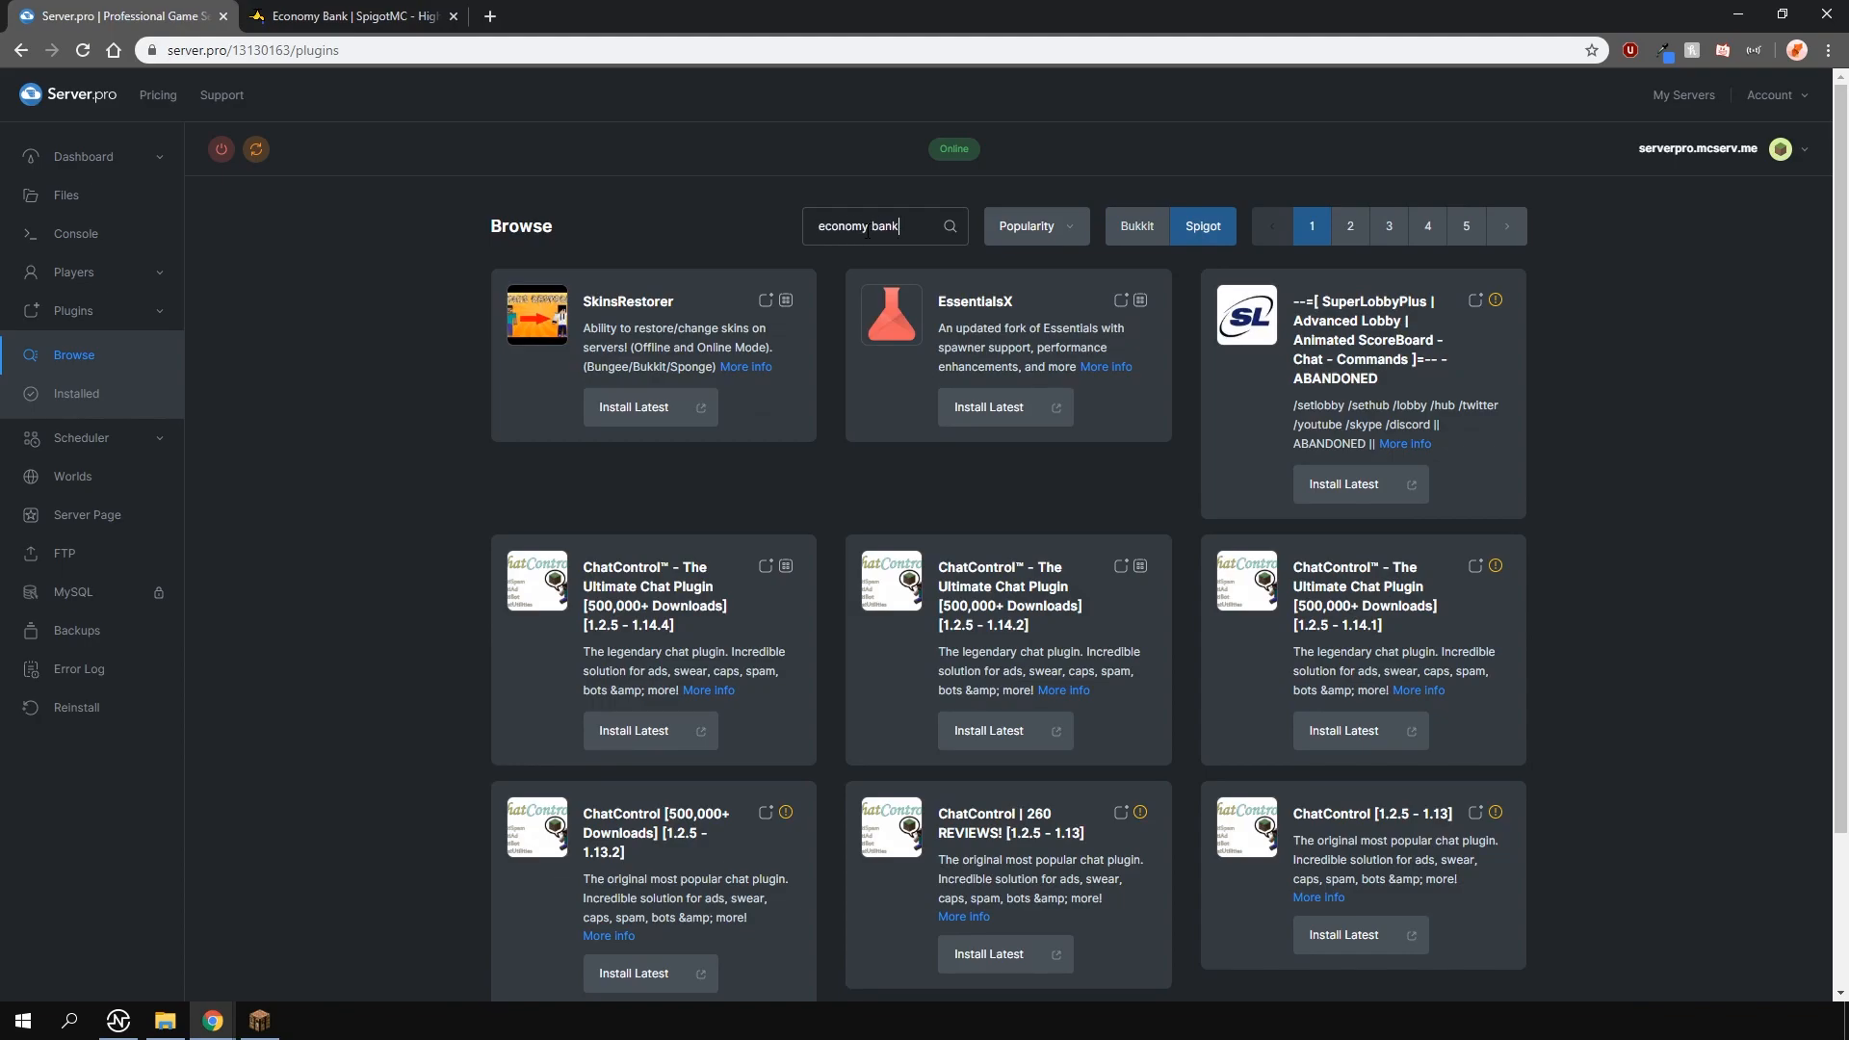
{"action": "left_click", "coordinate": [947, 225]}
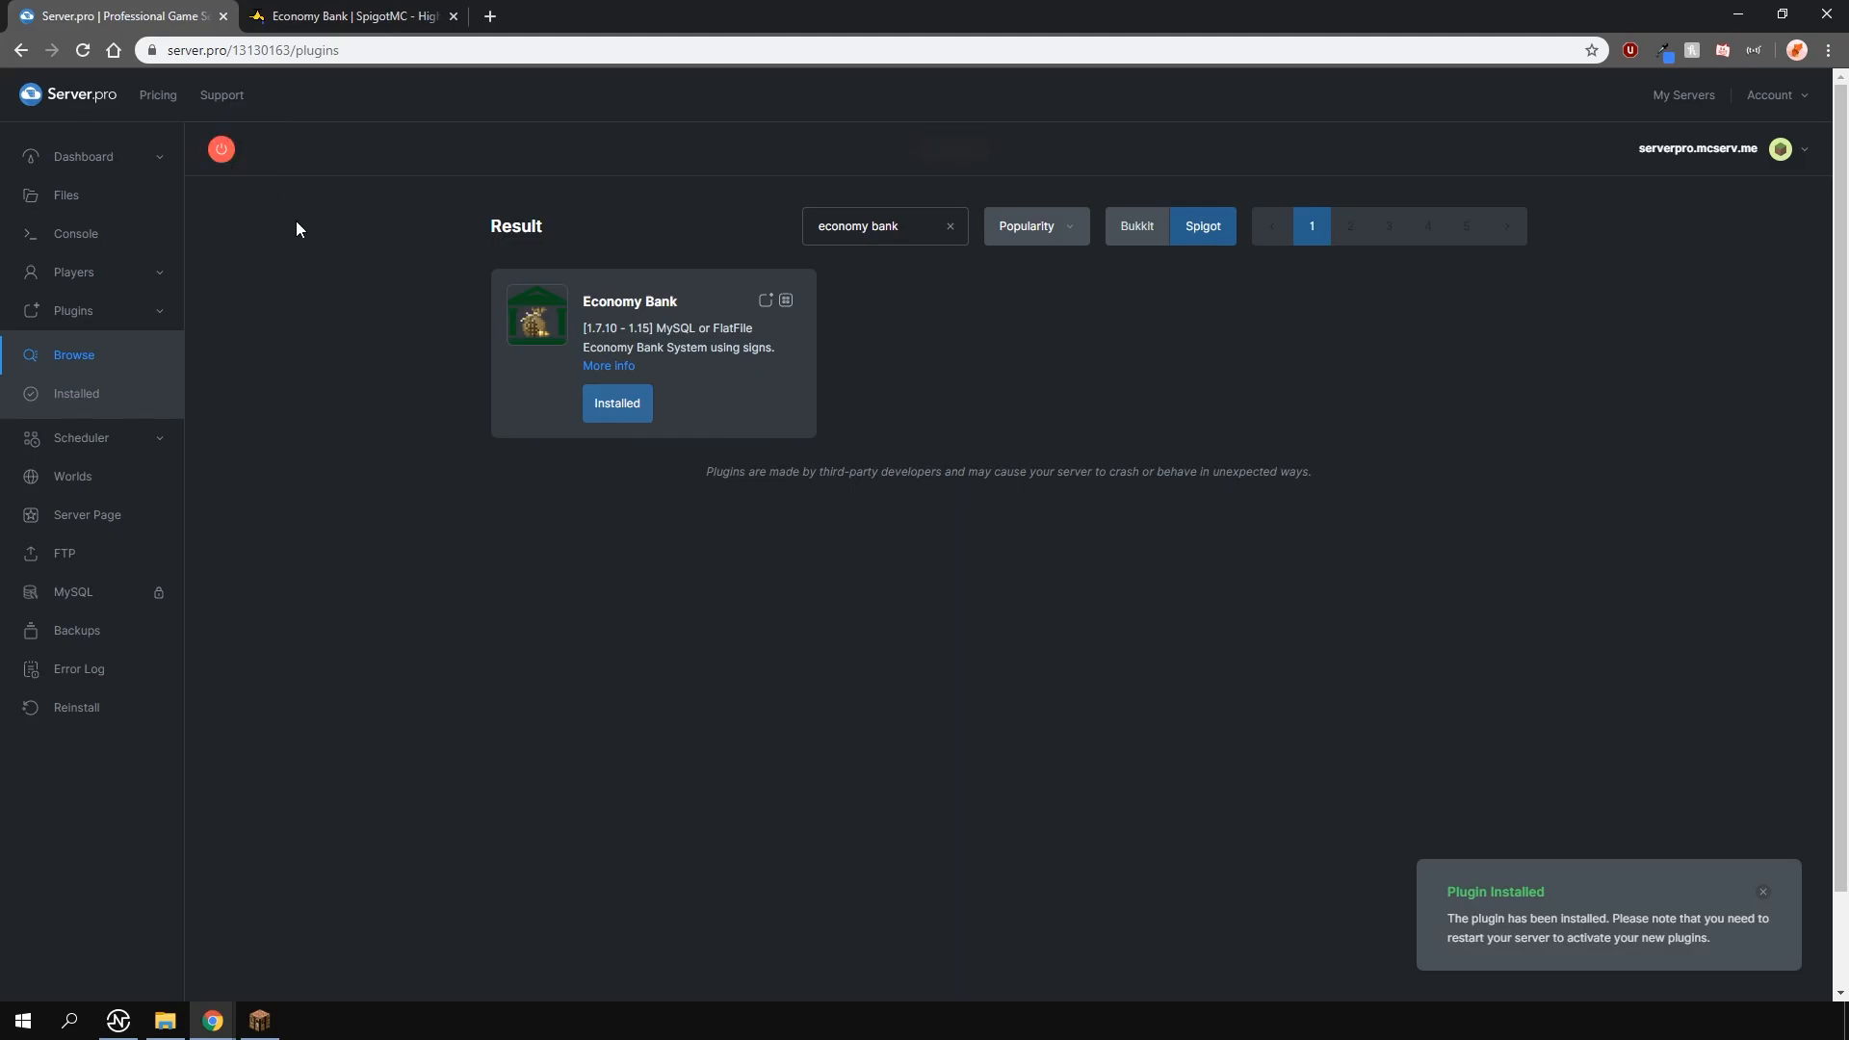
{"action": "left_click", "coordinate": [348, 15]}
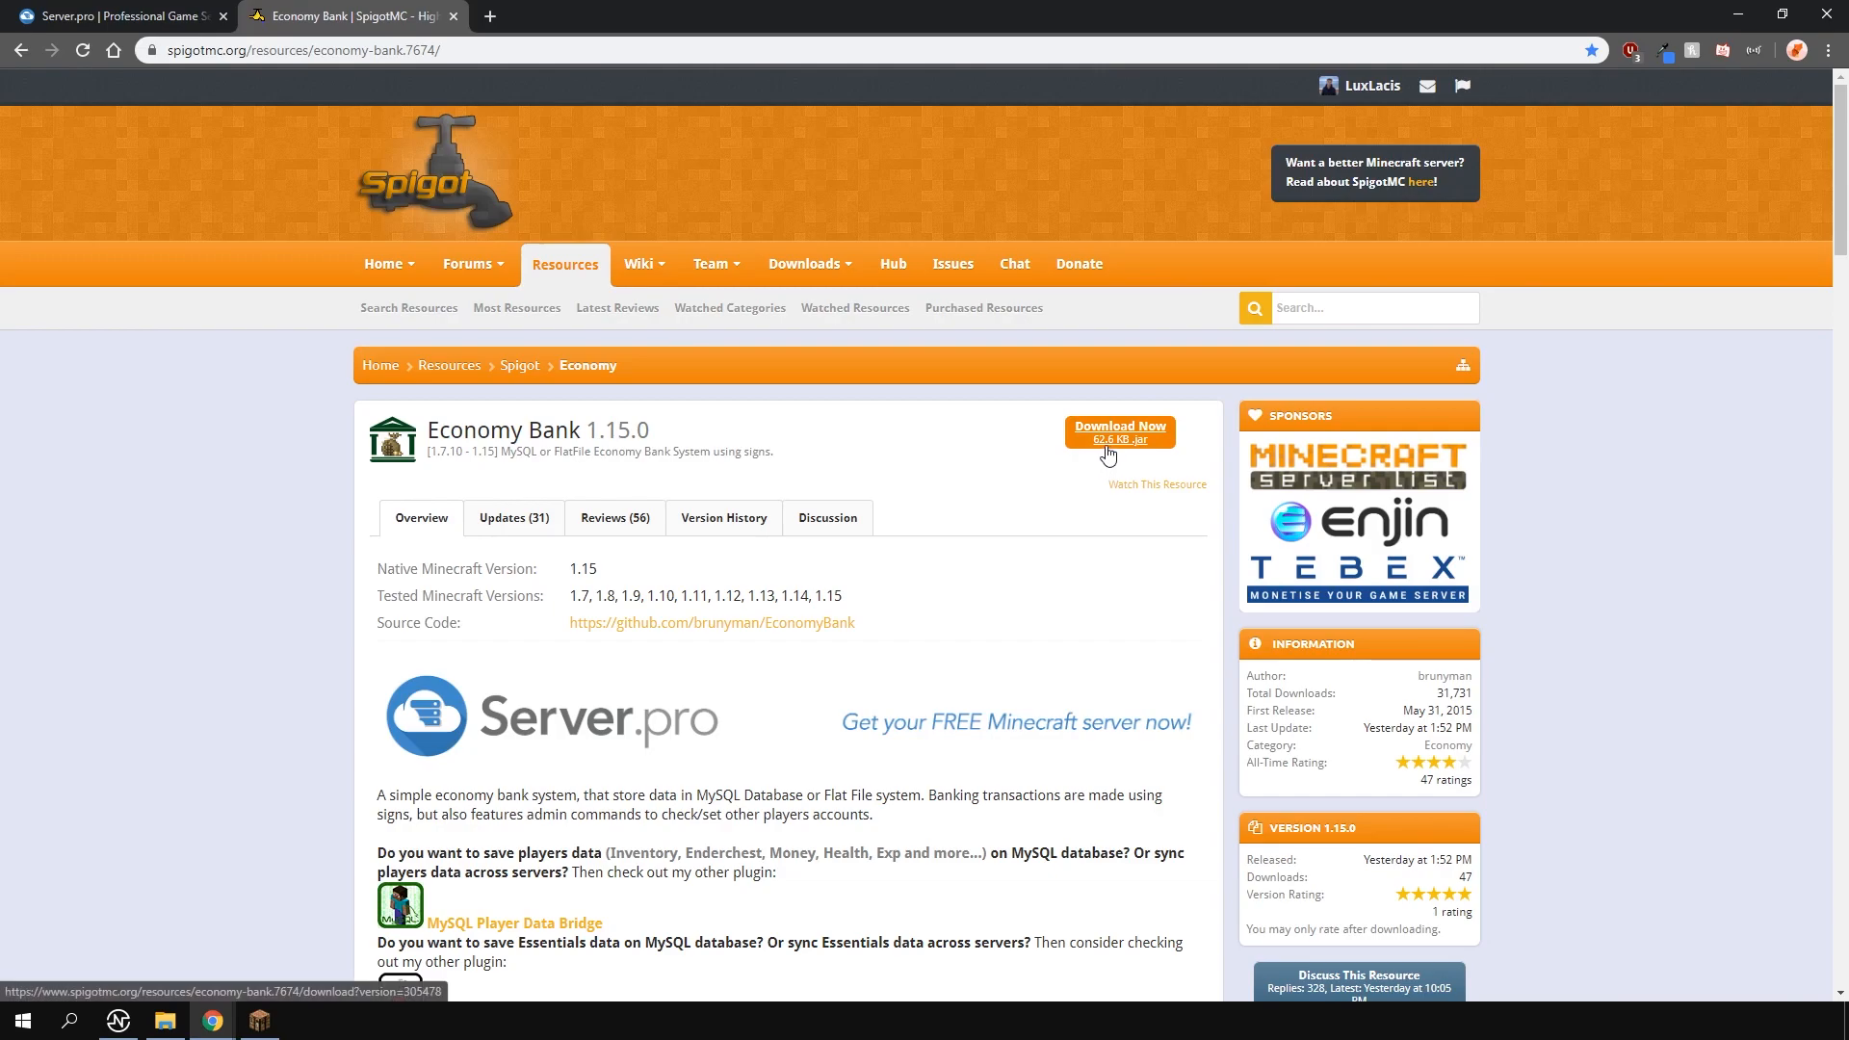
{"action": "left_click", "coordinate": [111, 16]}
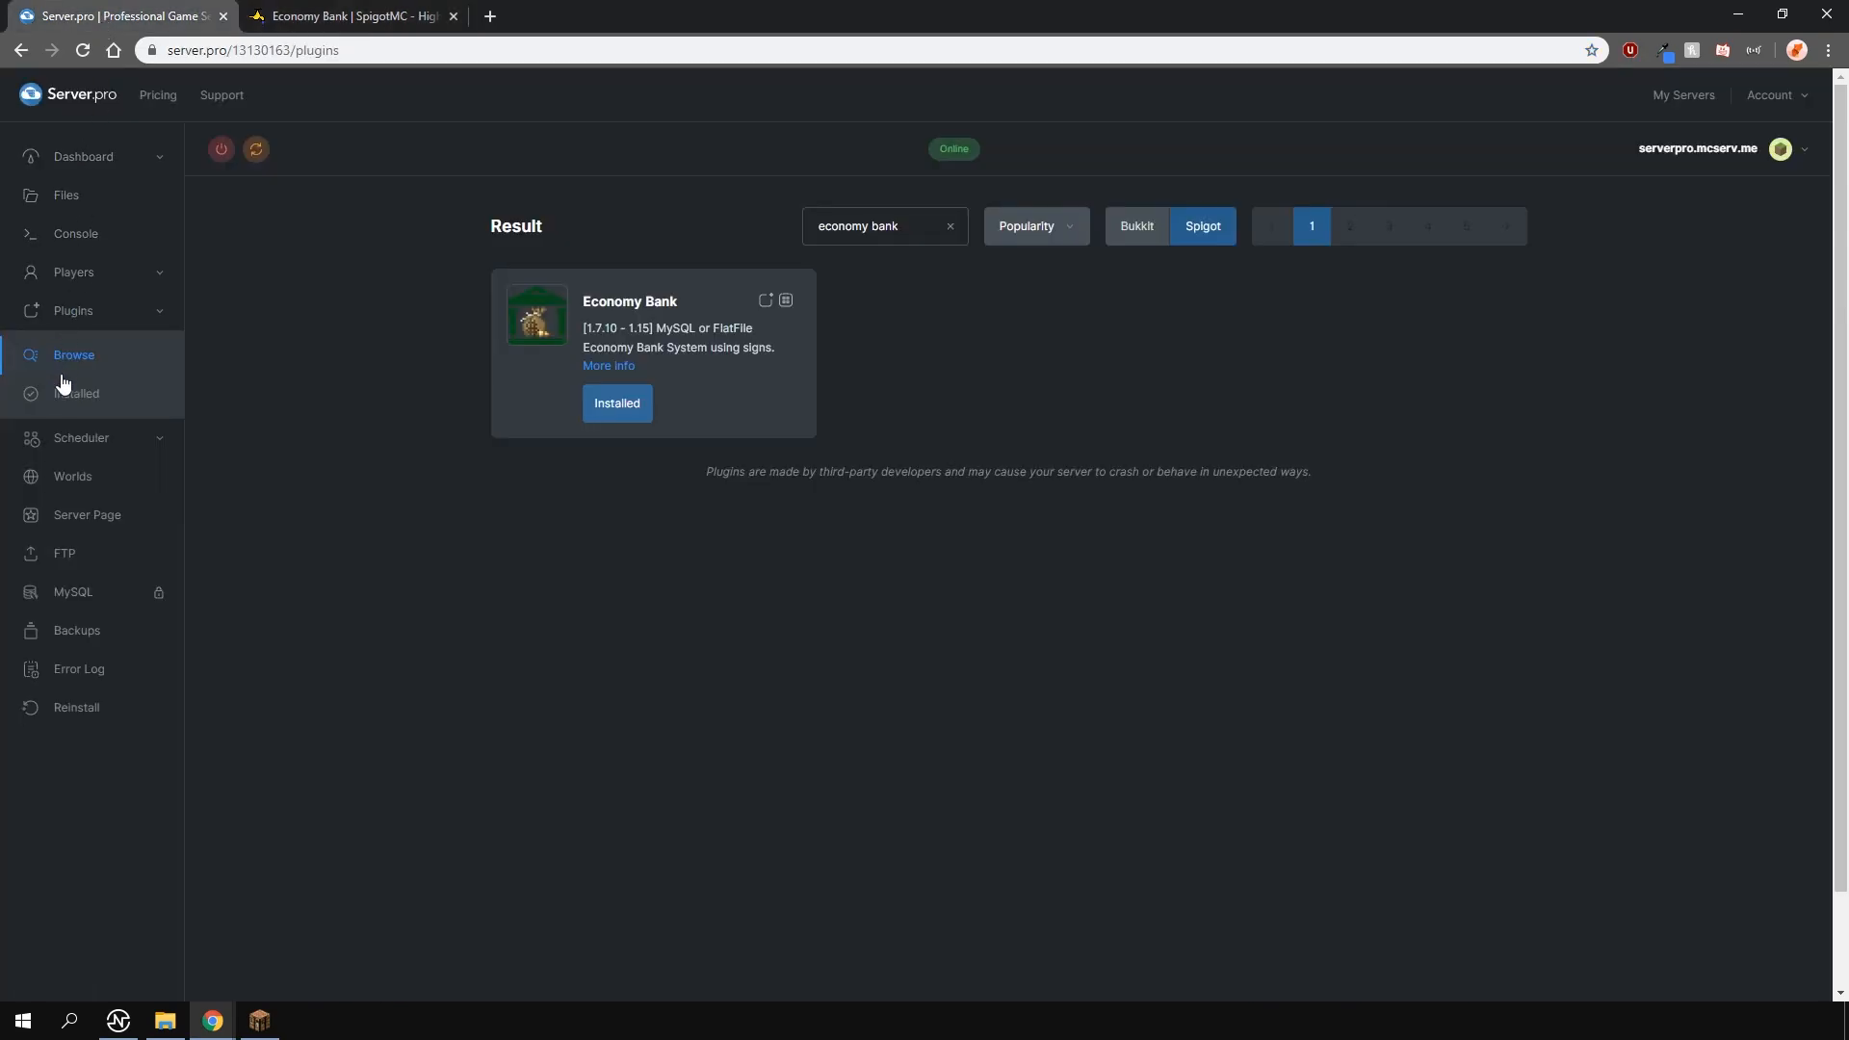
Step: Show installed plugins: MysqlEconomyBank-v1.15.0, AConomy and Vault
{"action": "left_click", "coordinate": [75, 395]}
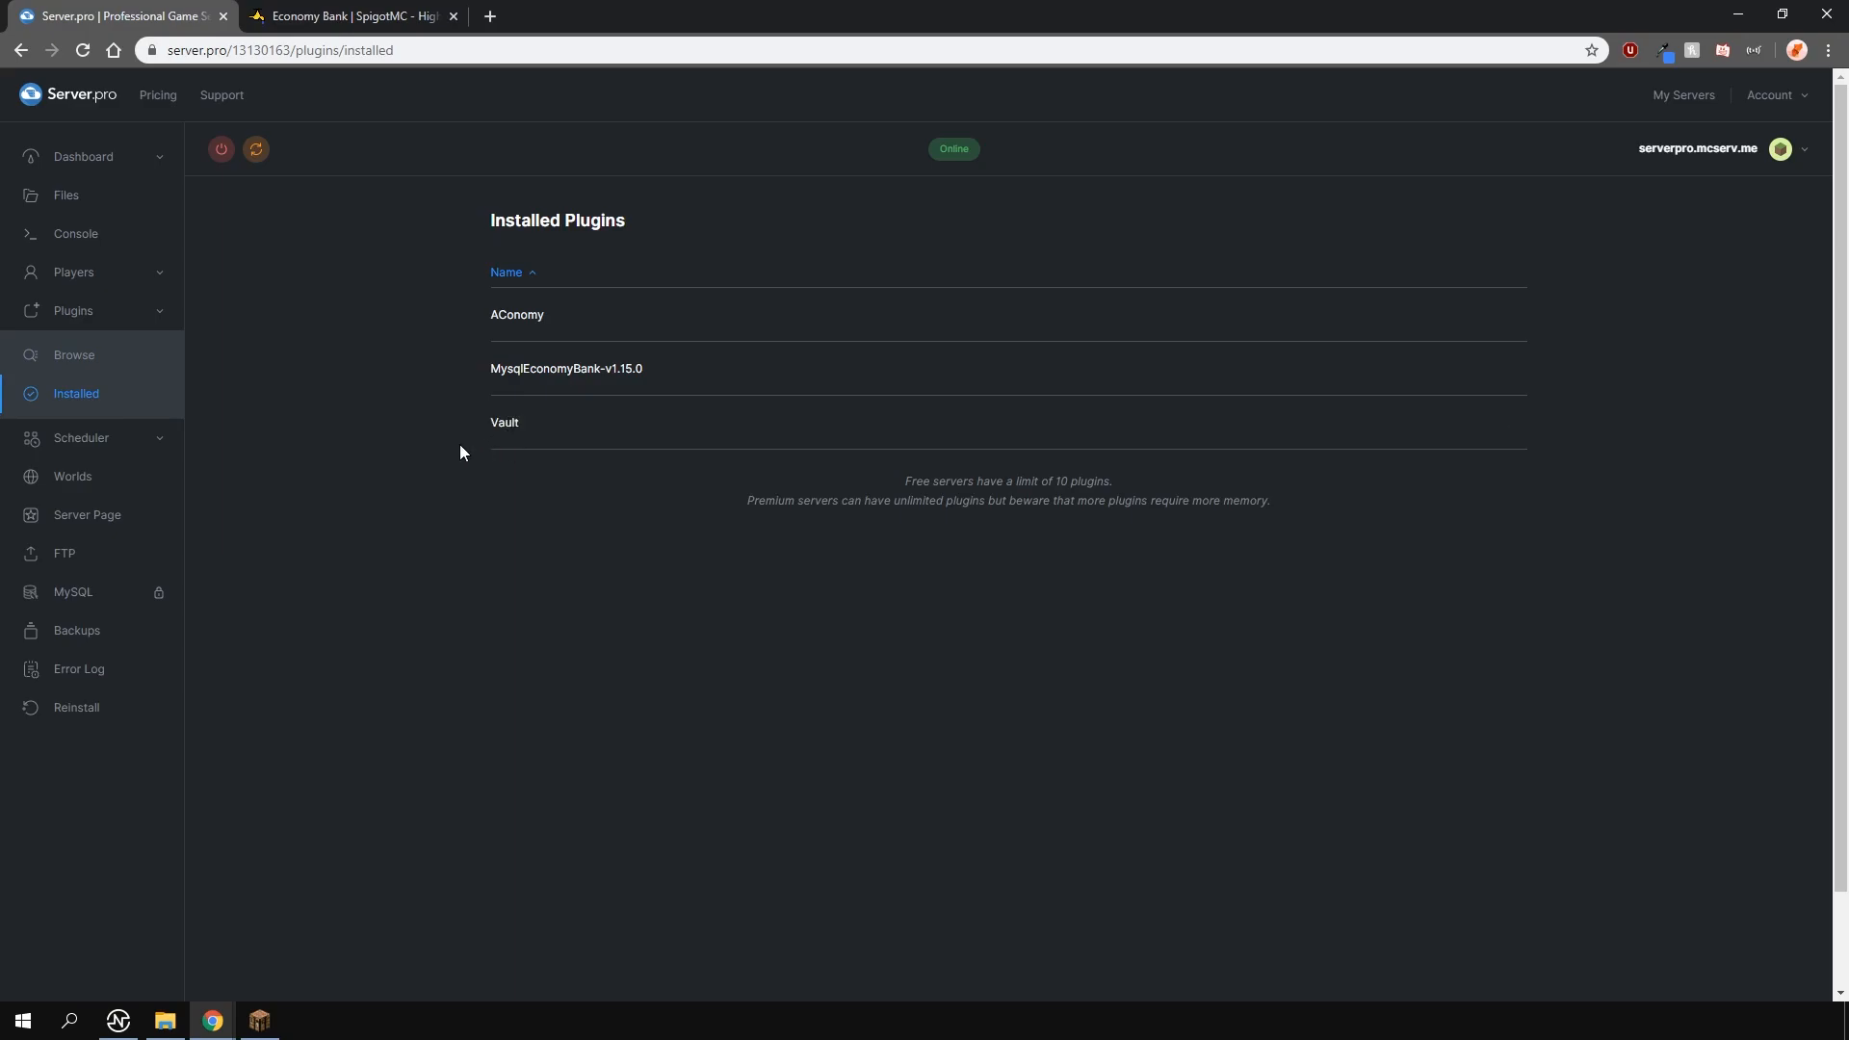
{"action": "mouse_move", "coordinate": [293, 331]}
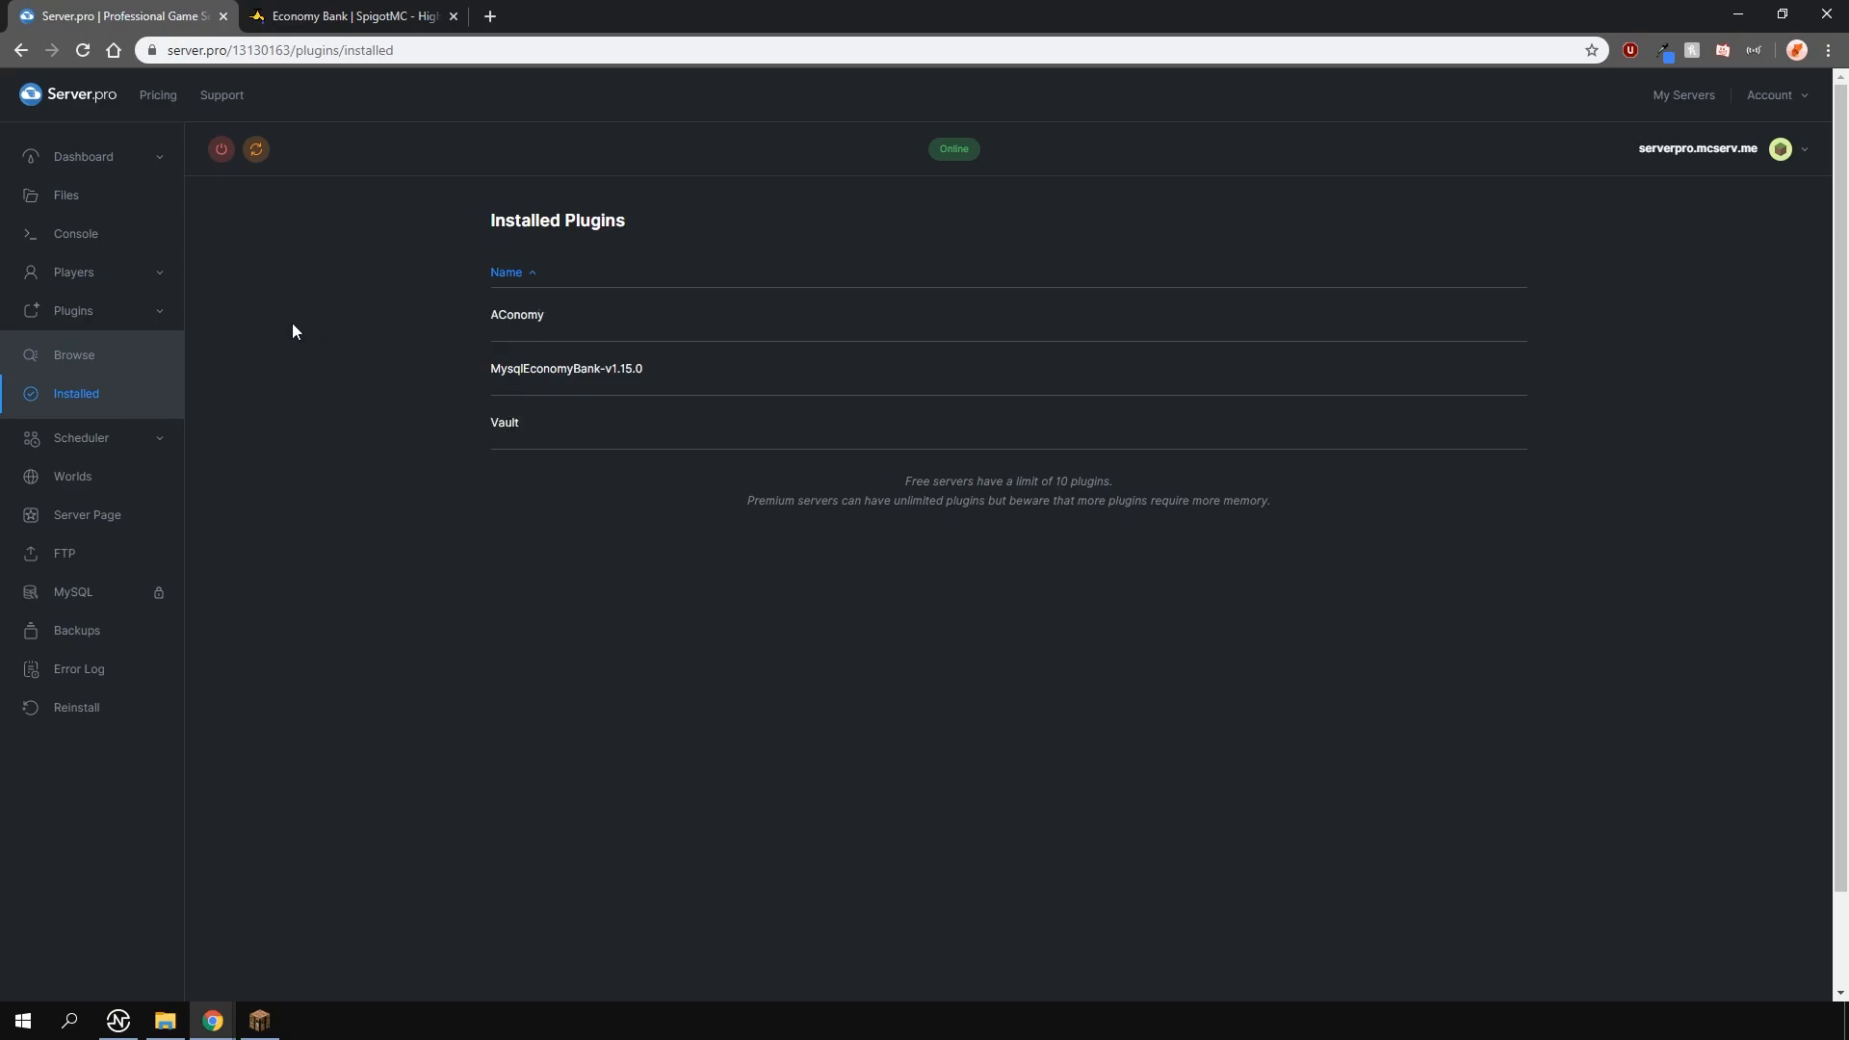
{"action": "left_click", "coordinate": [83, 156]}
{"action": "type", "text": "/bank bal"}
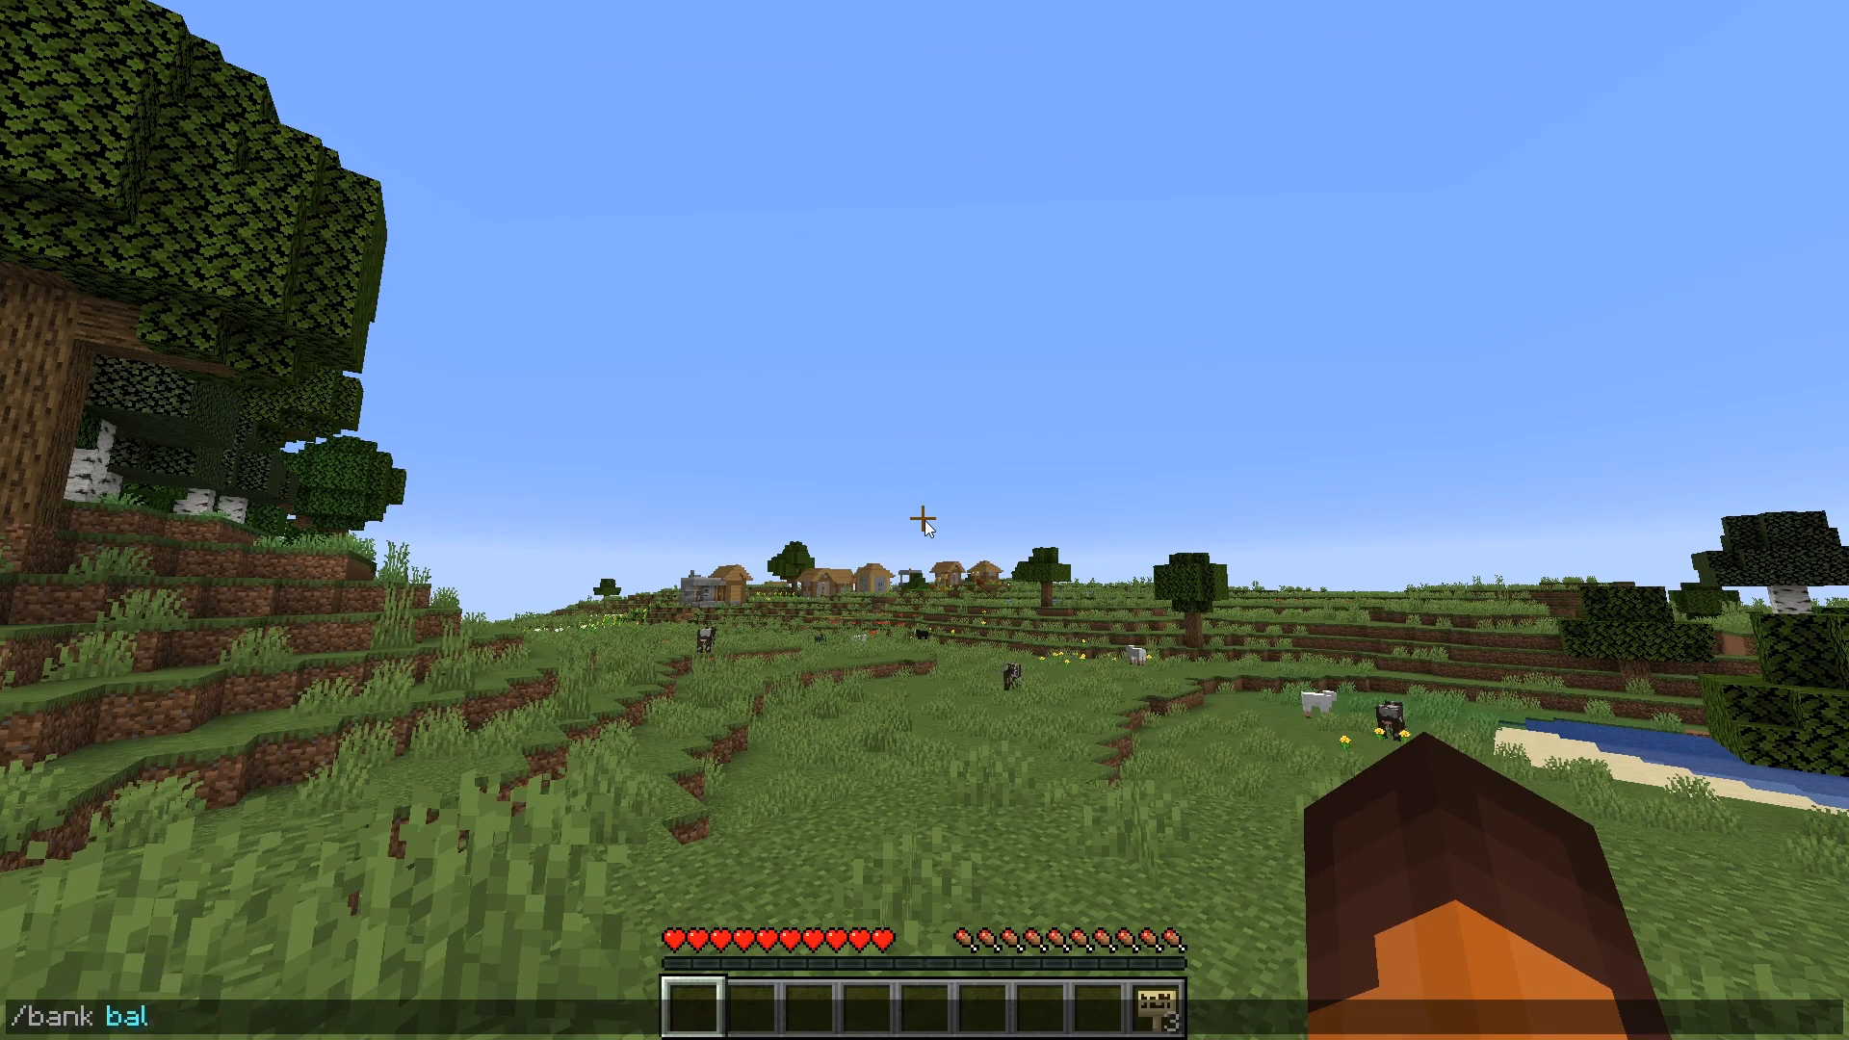
{"action": "key", "text": "Return"}
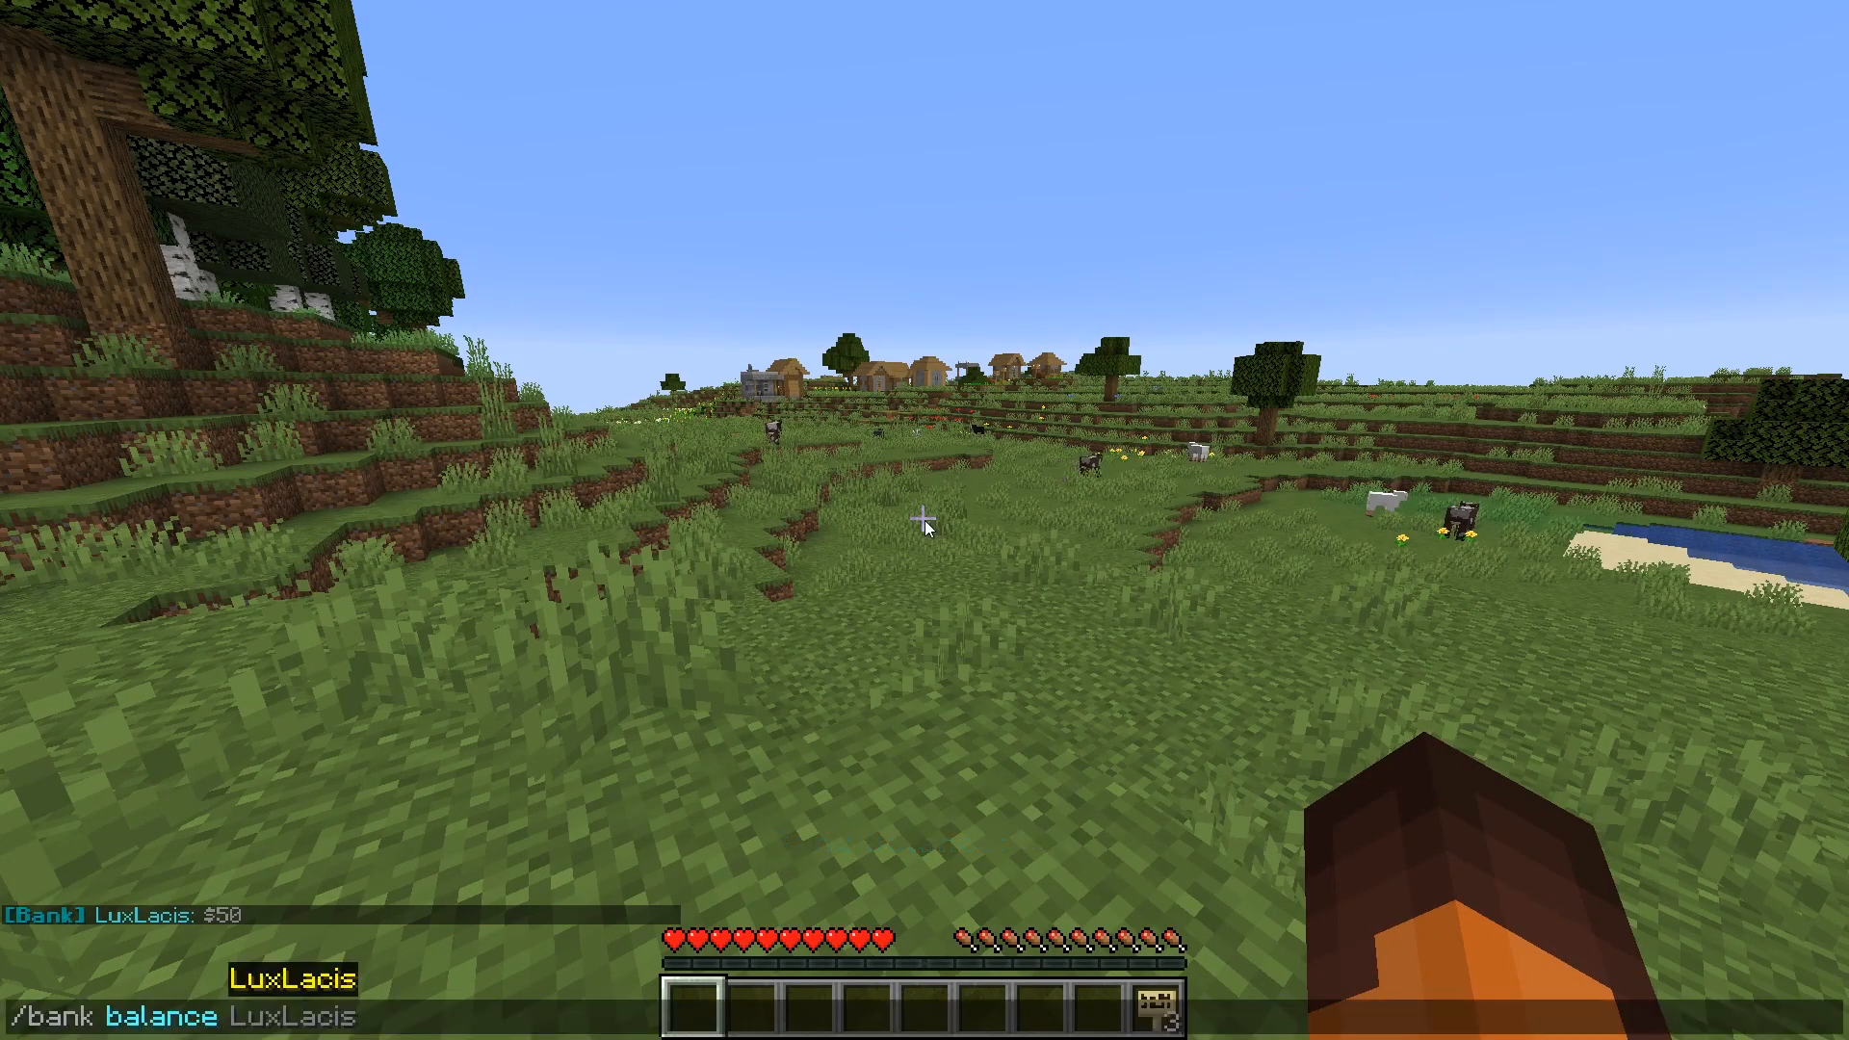
{"action": "type", "text": "lux"}
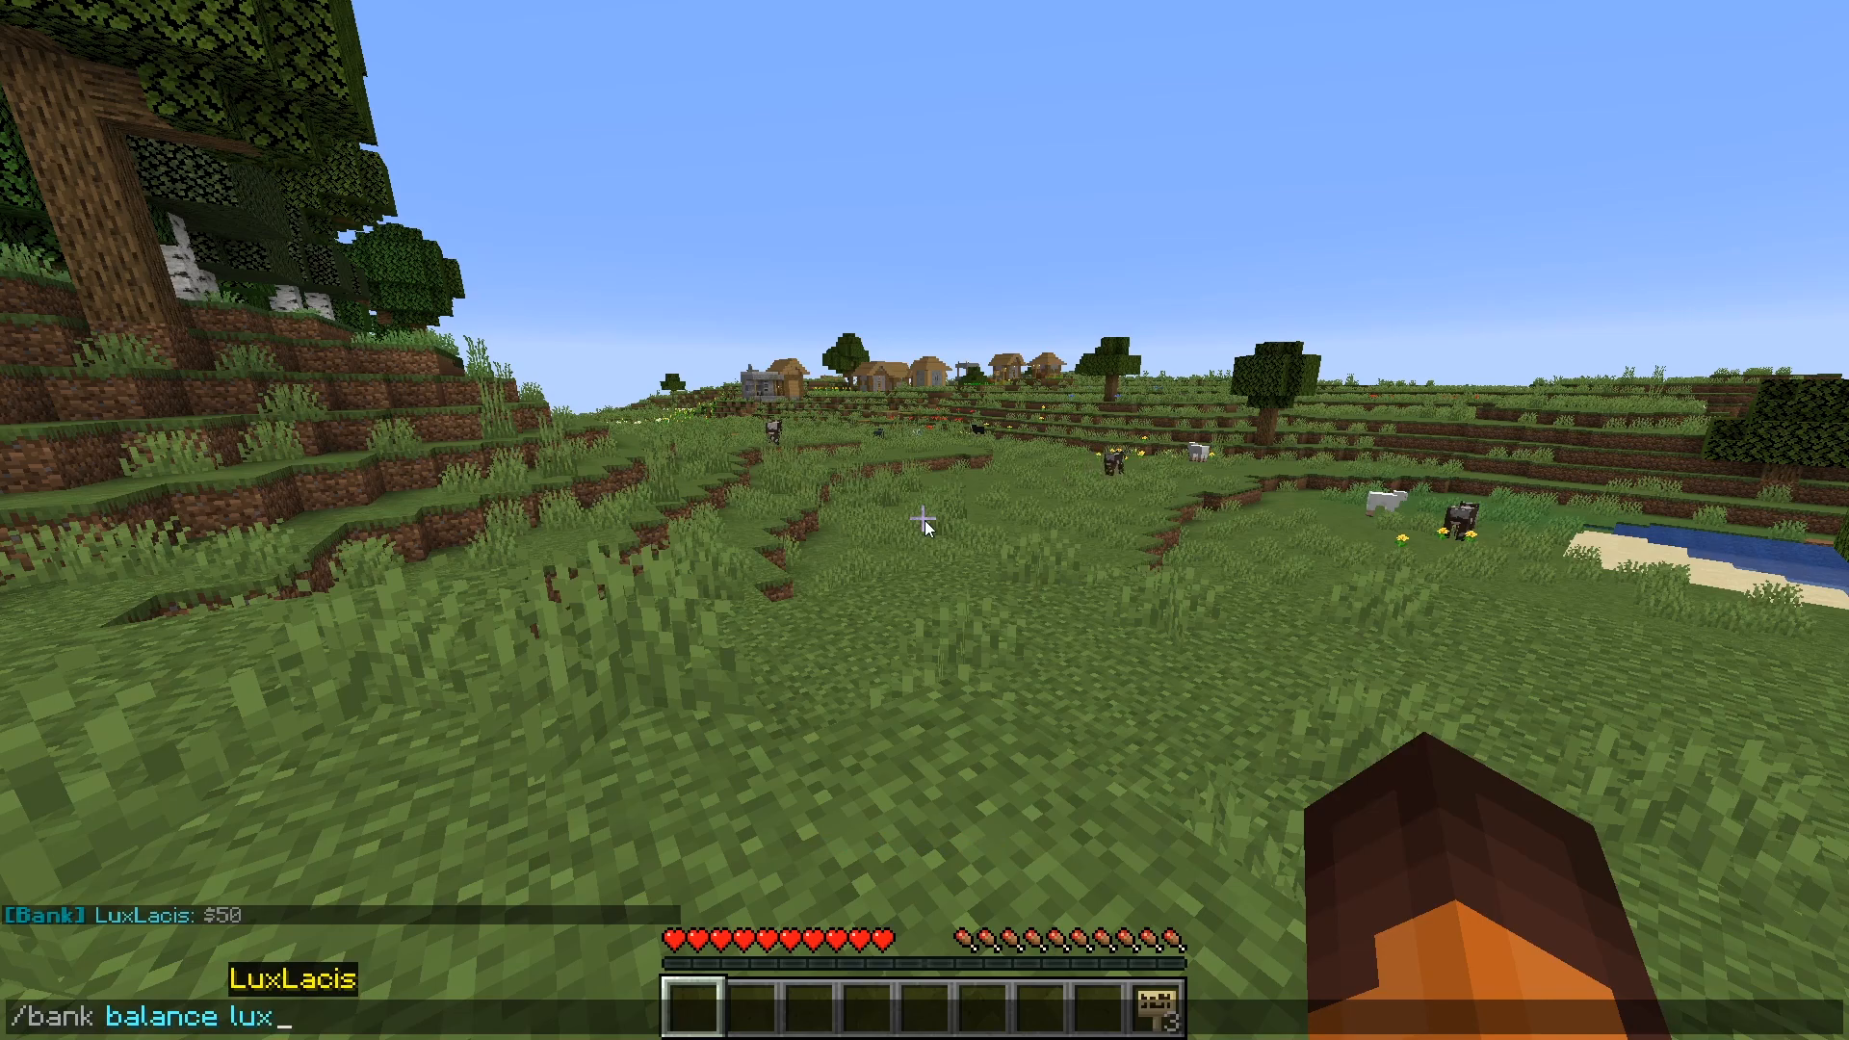
{"action": "key", "text": "Return"}
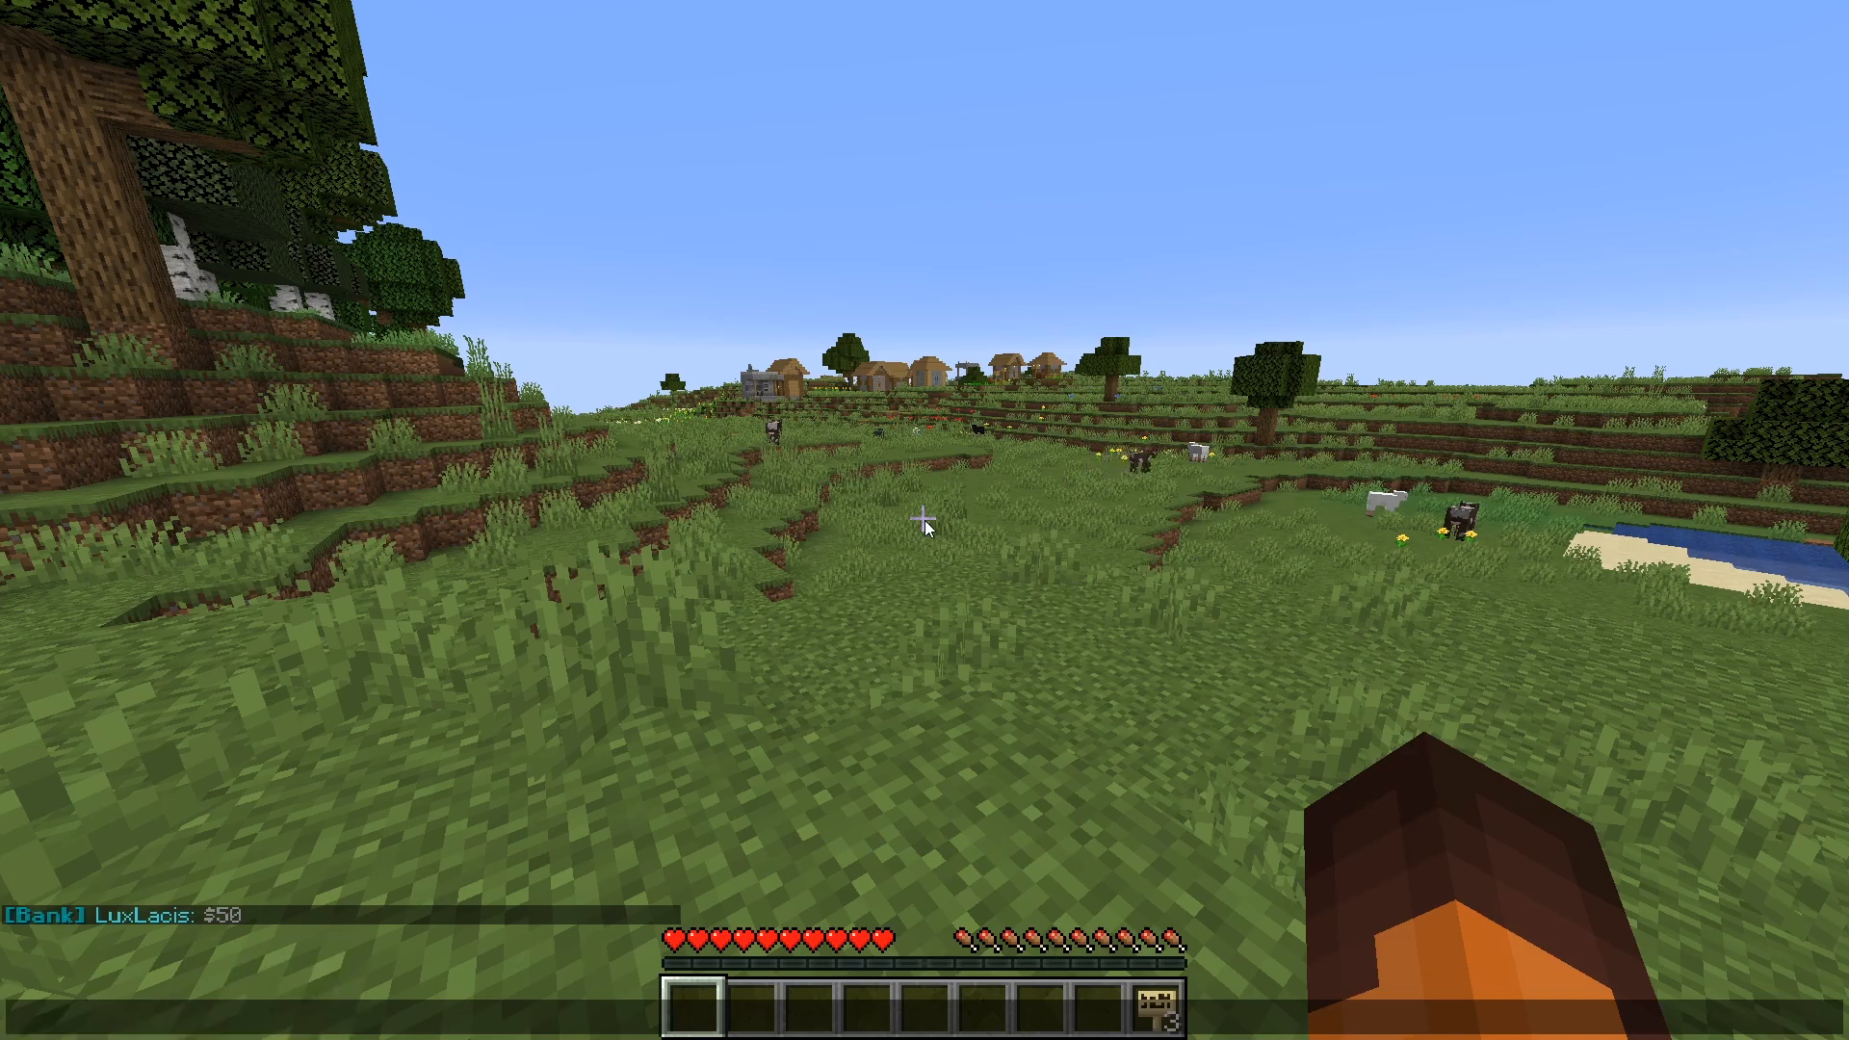
{"action": "type", "text": "/balance"}
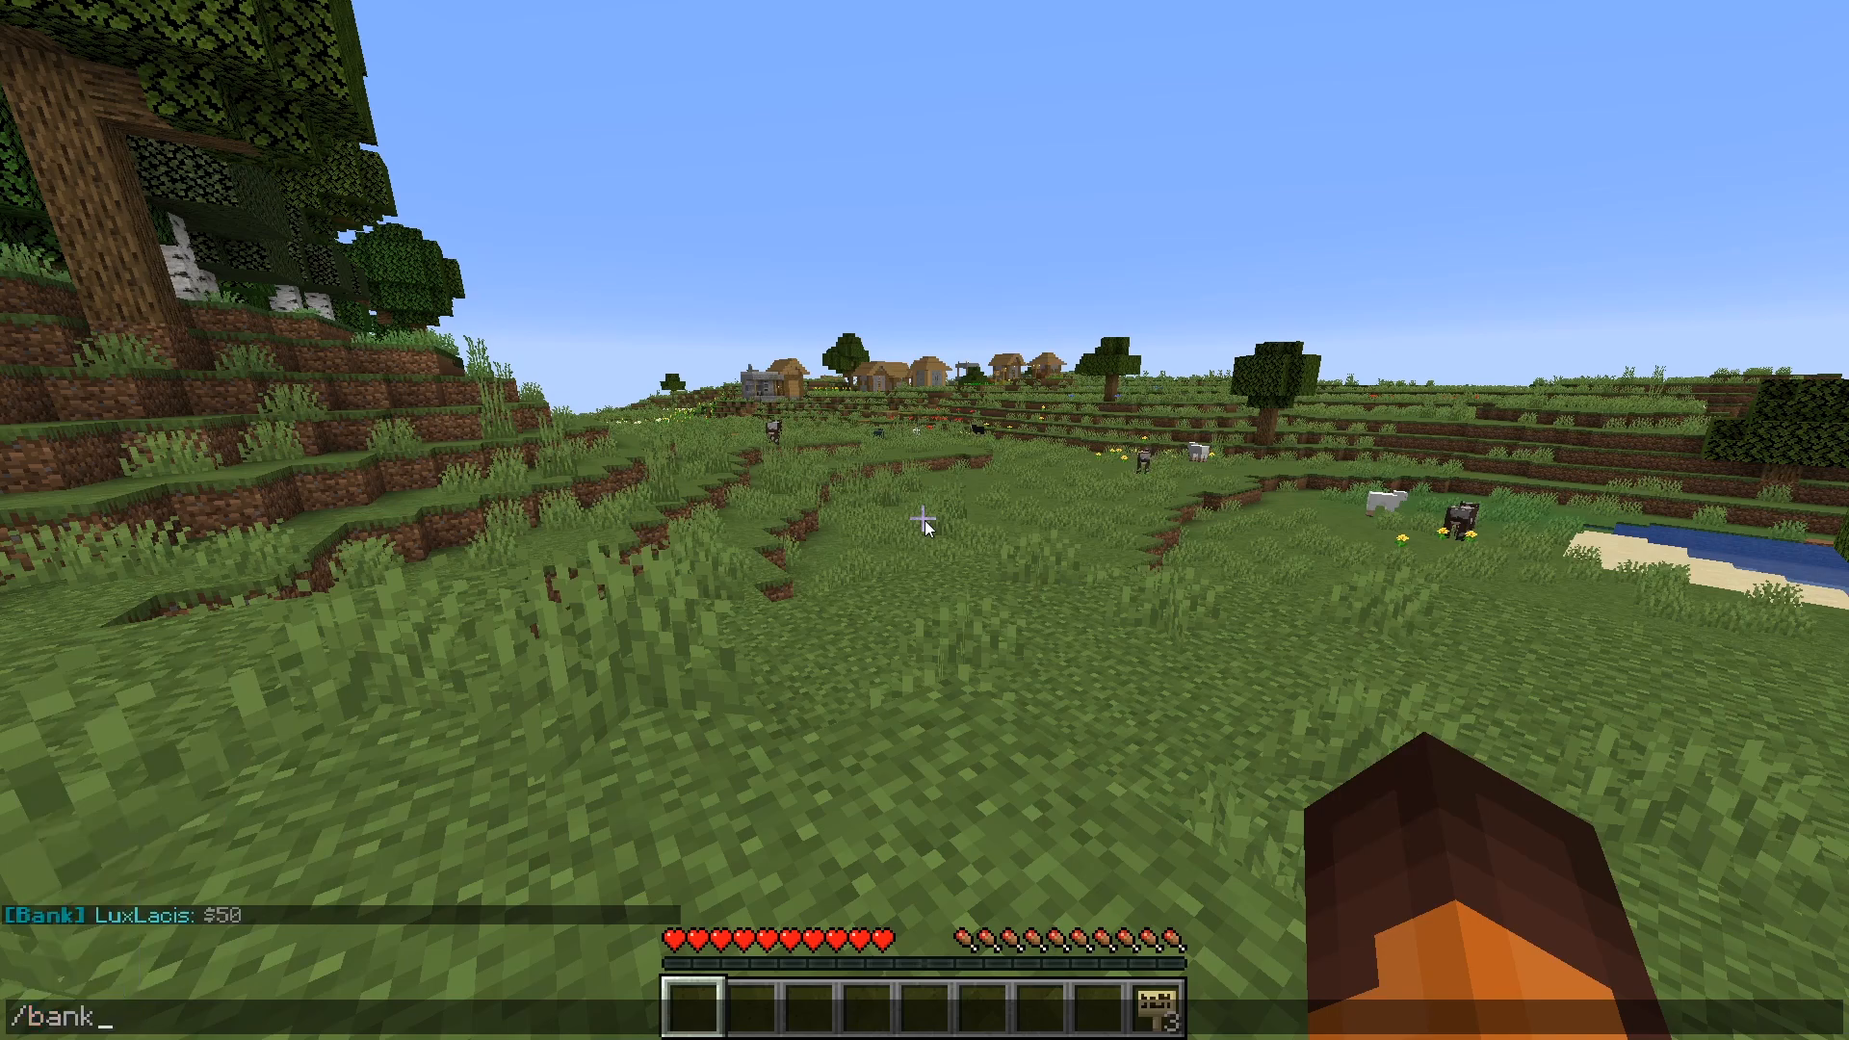
Step: Deposit $100 and withdraw $50 for LuxLacis via /bank, leaving a $700 wallet
{"action": "type", "text": "depo"}
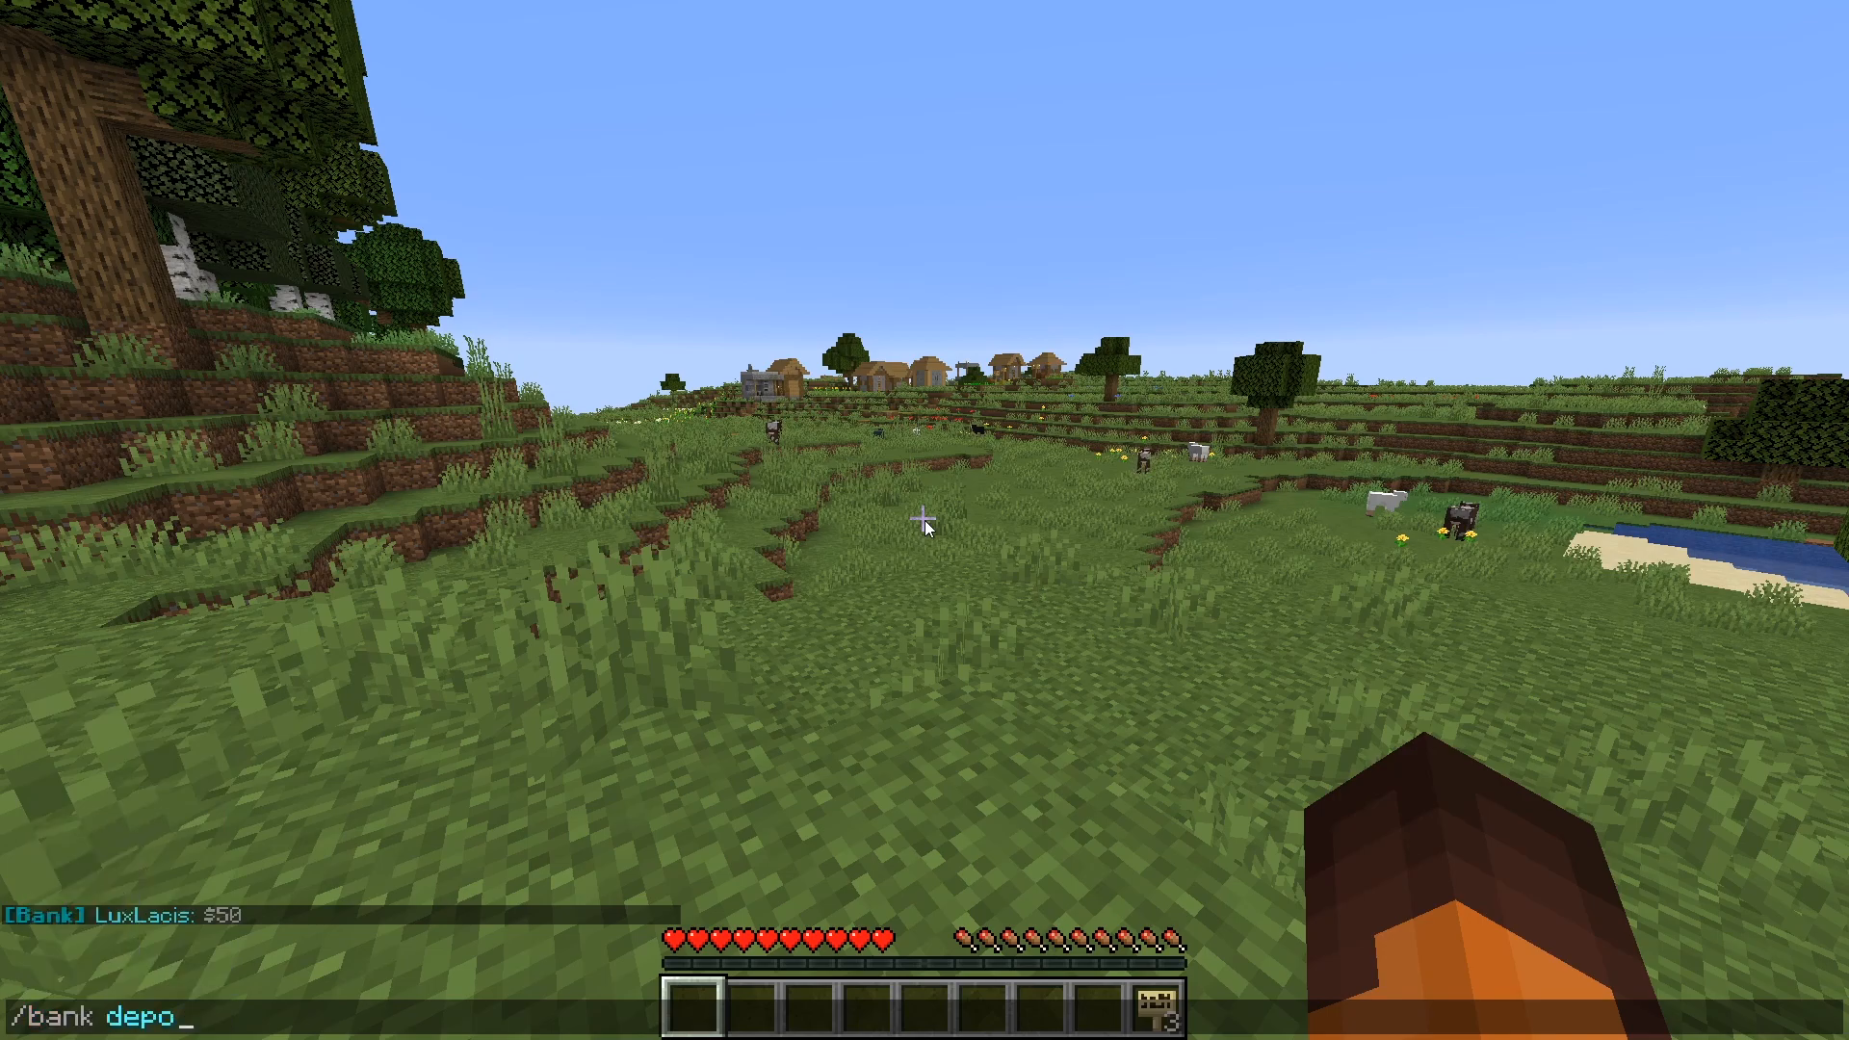
{"action": "type", "text": "sit 100"}
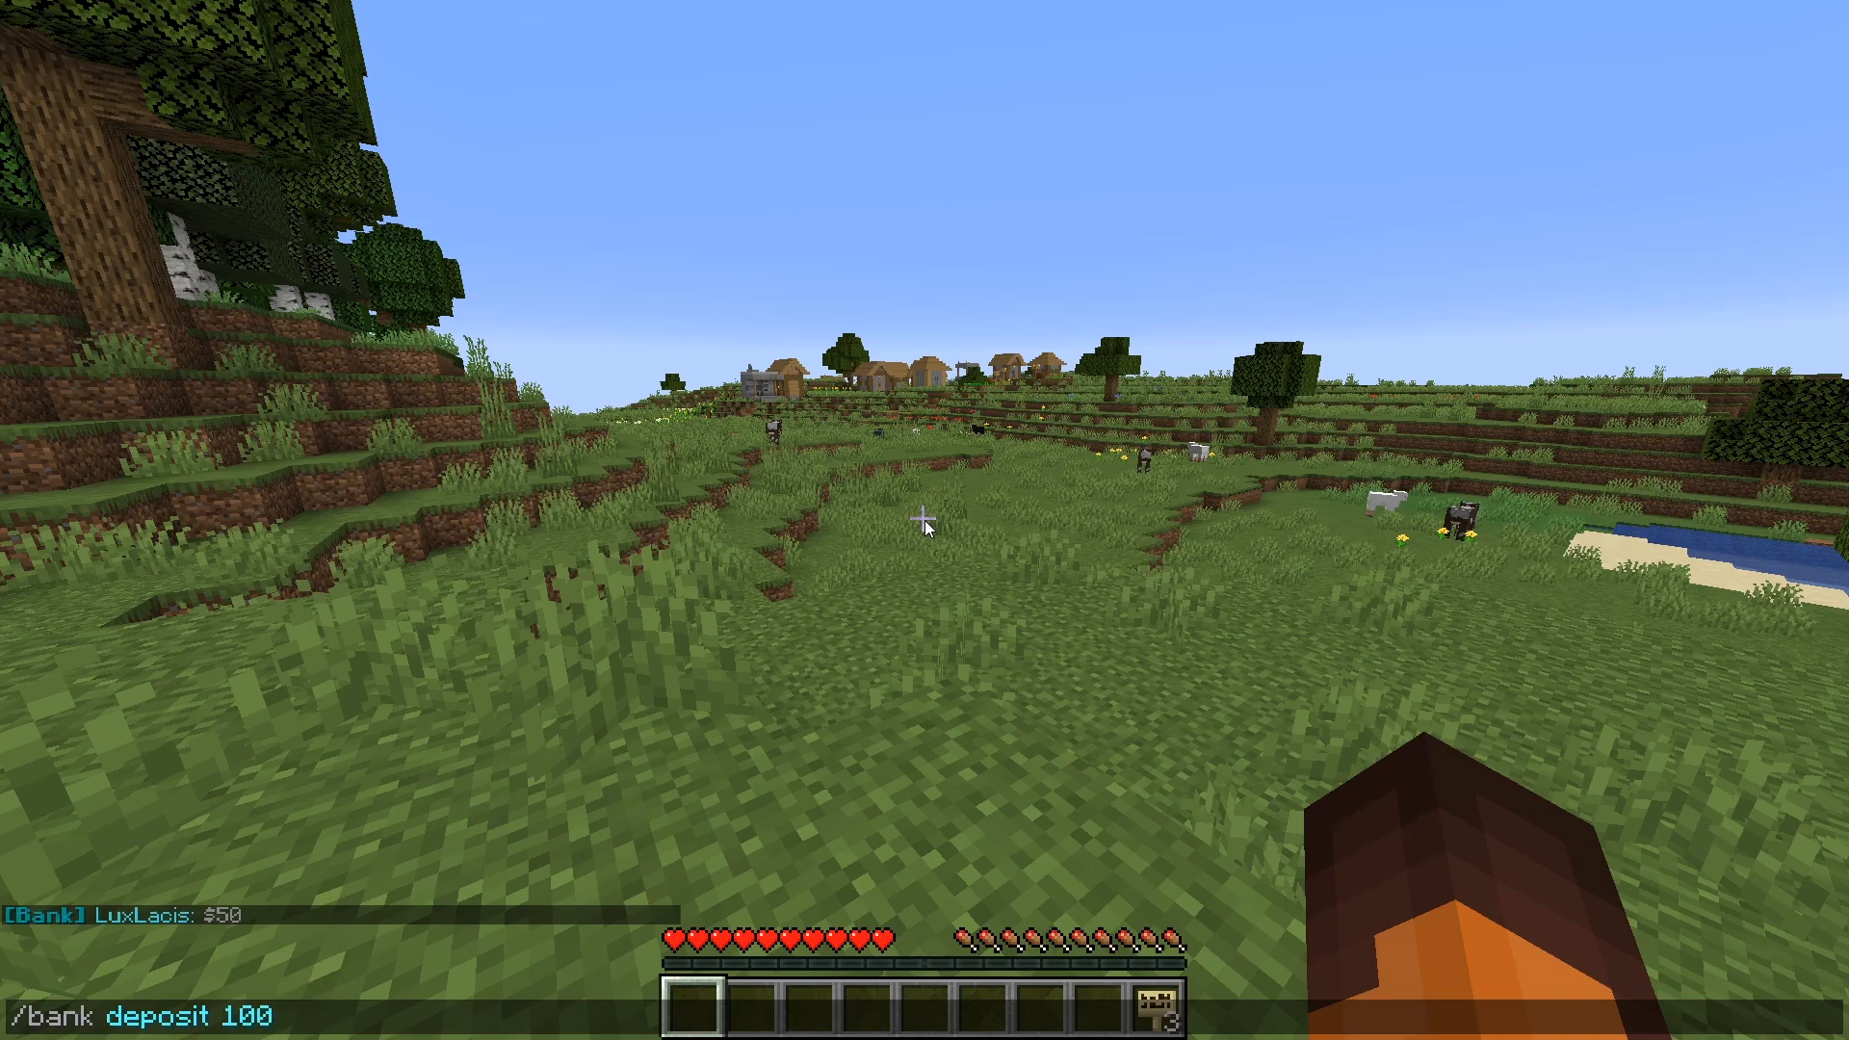
{"action": "key", "text": "Return"}
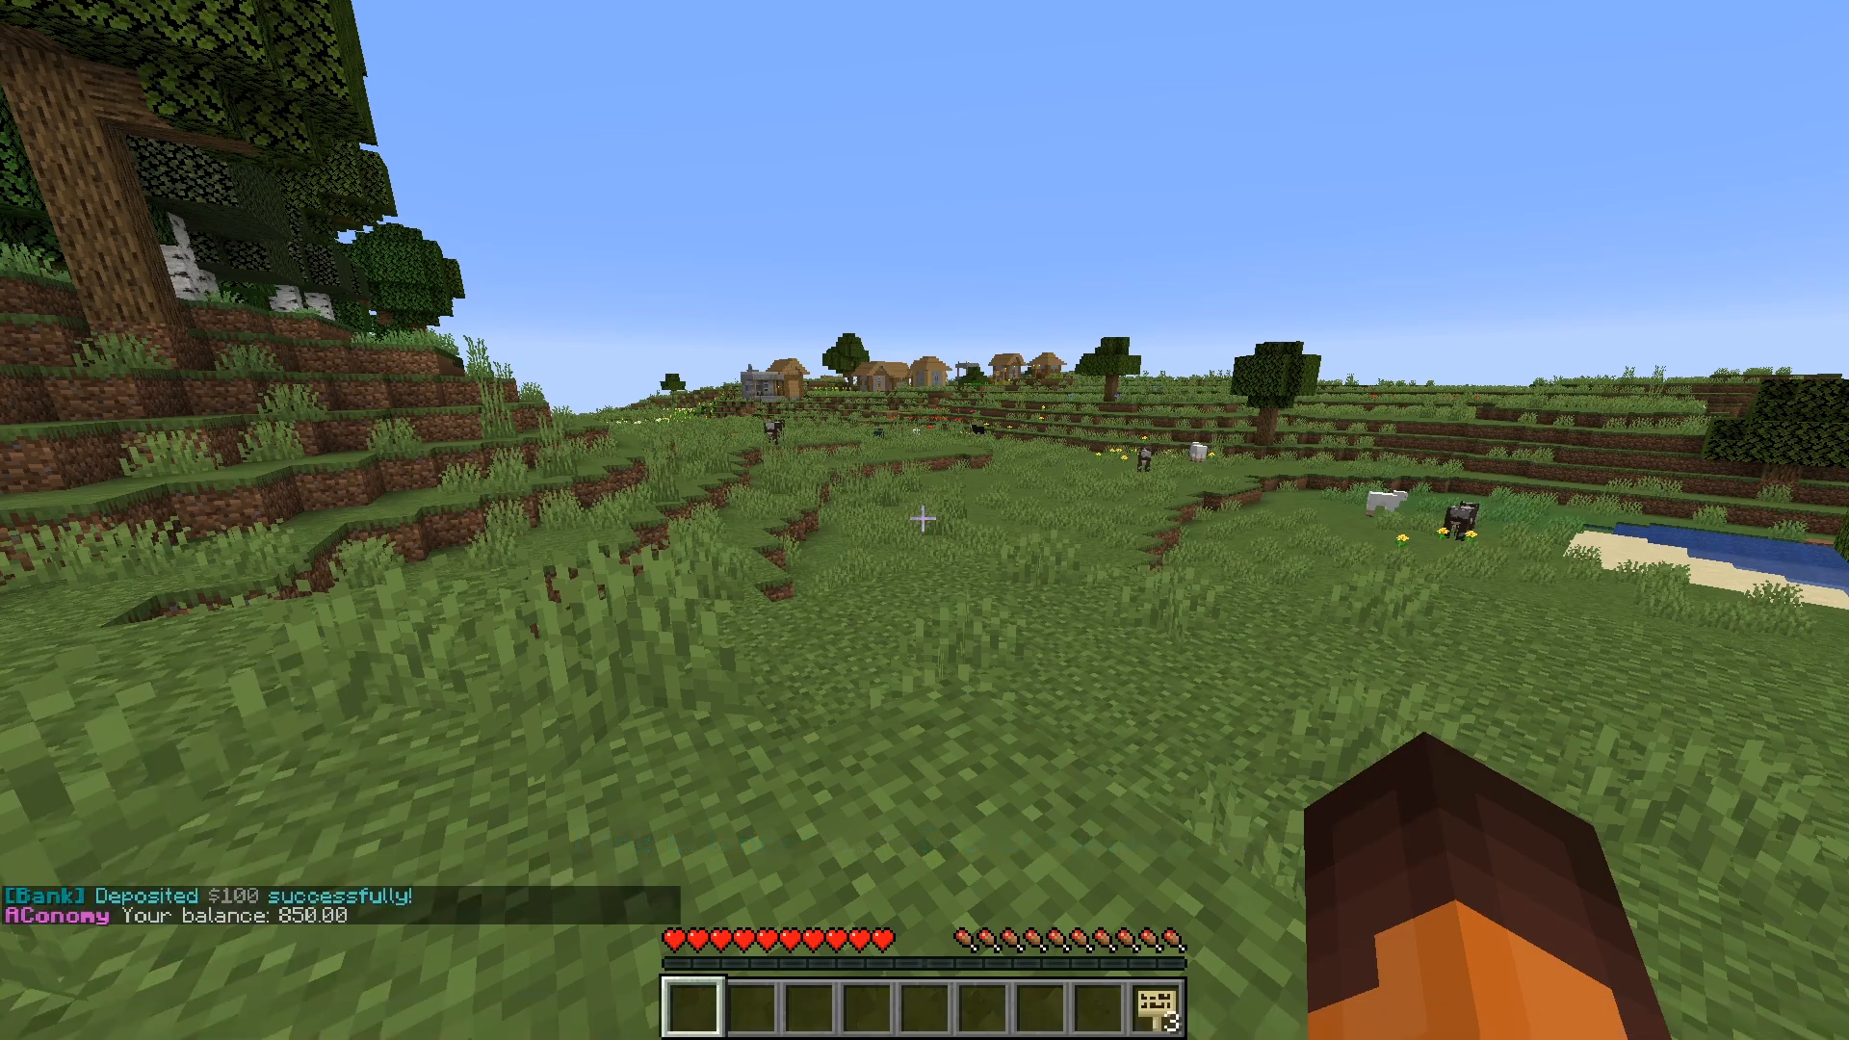
{"action": "type", "text": "/bank"}
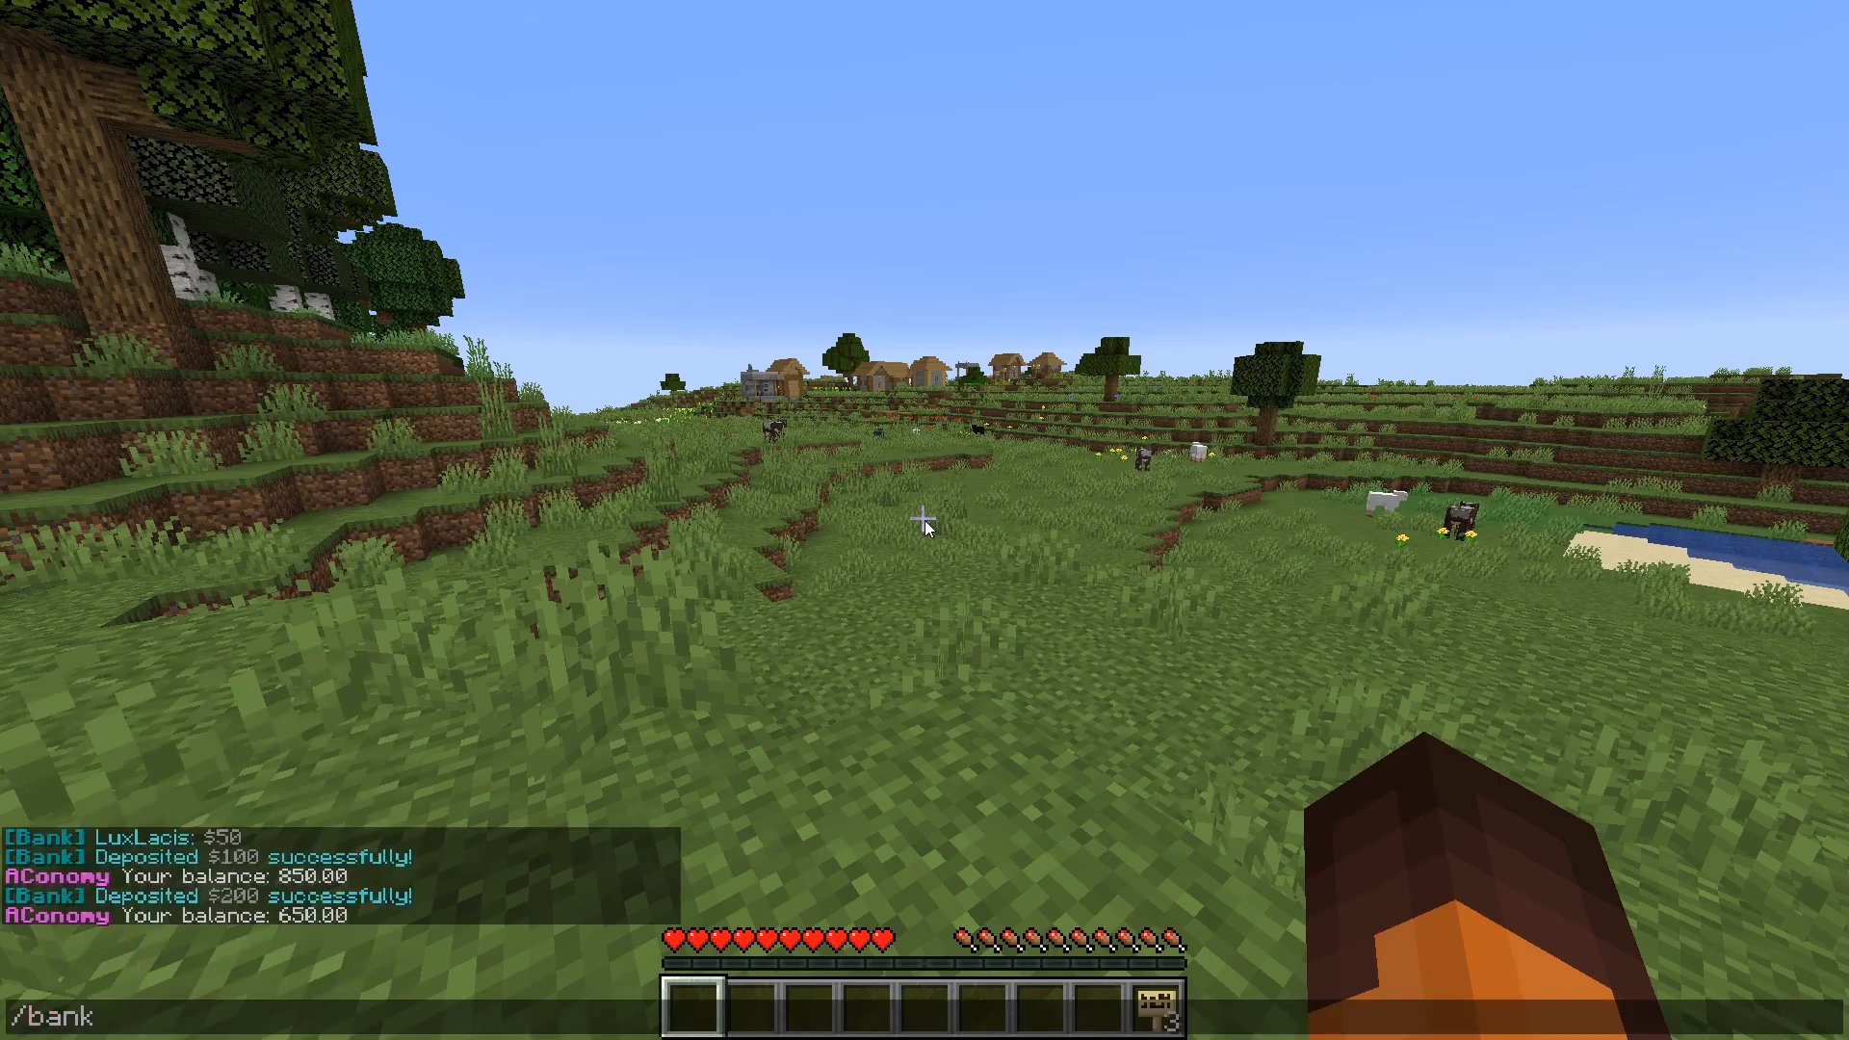
{"action": "type", "text": "withdraw LuxLacis"}
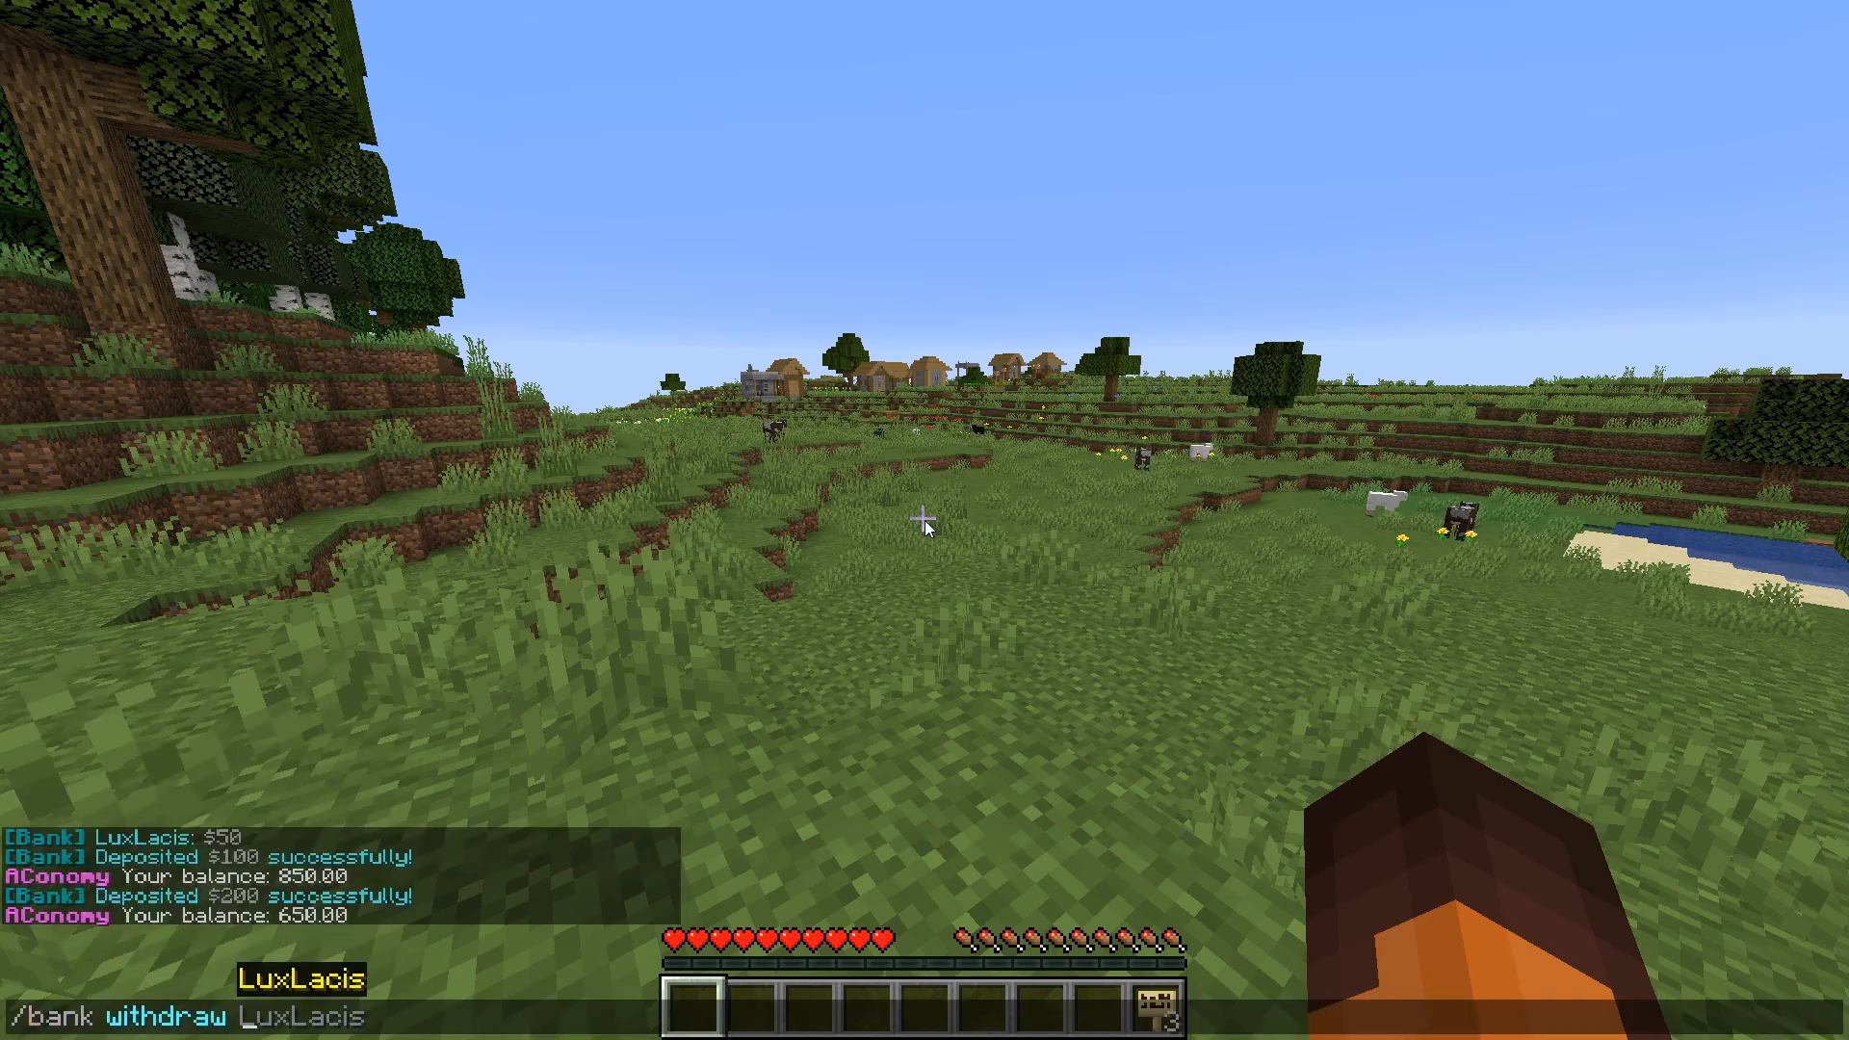
{"action": "key", "text": "Return"}
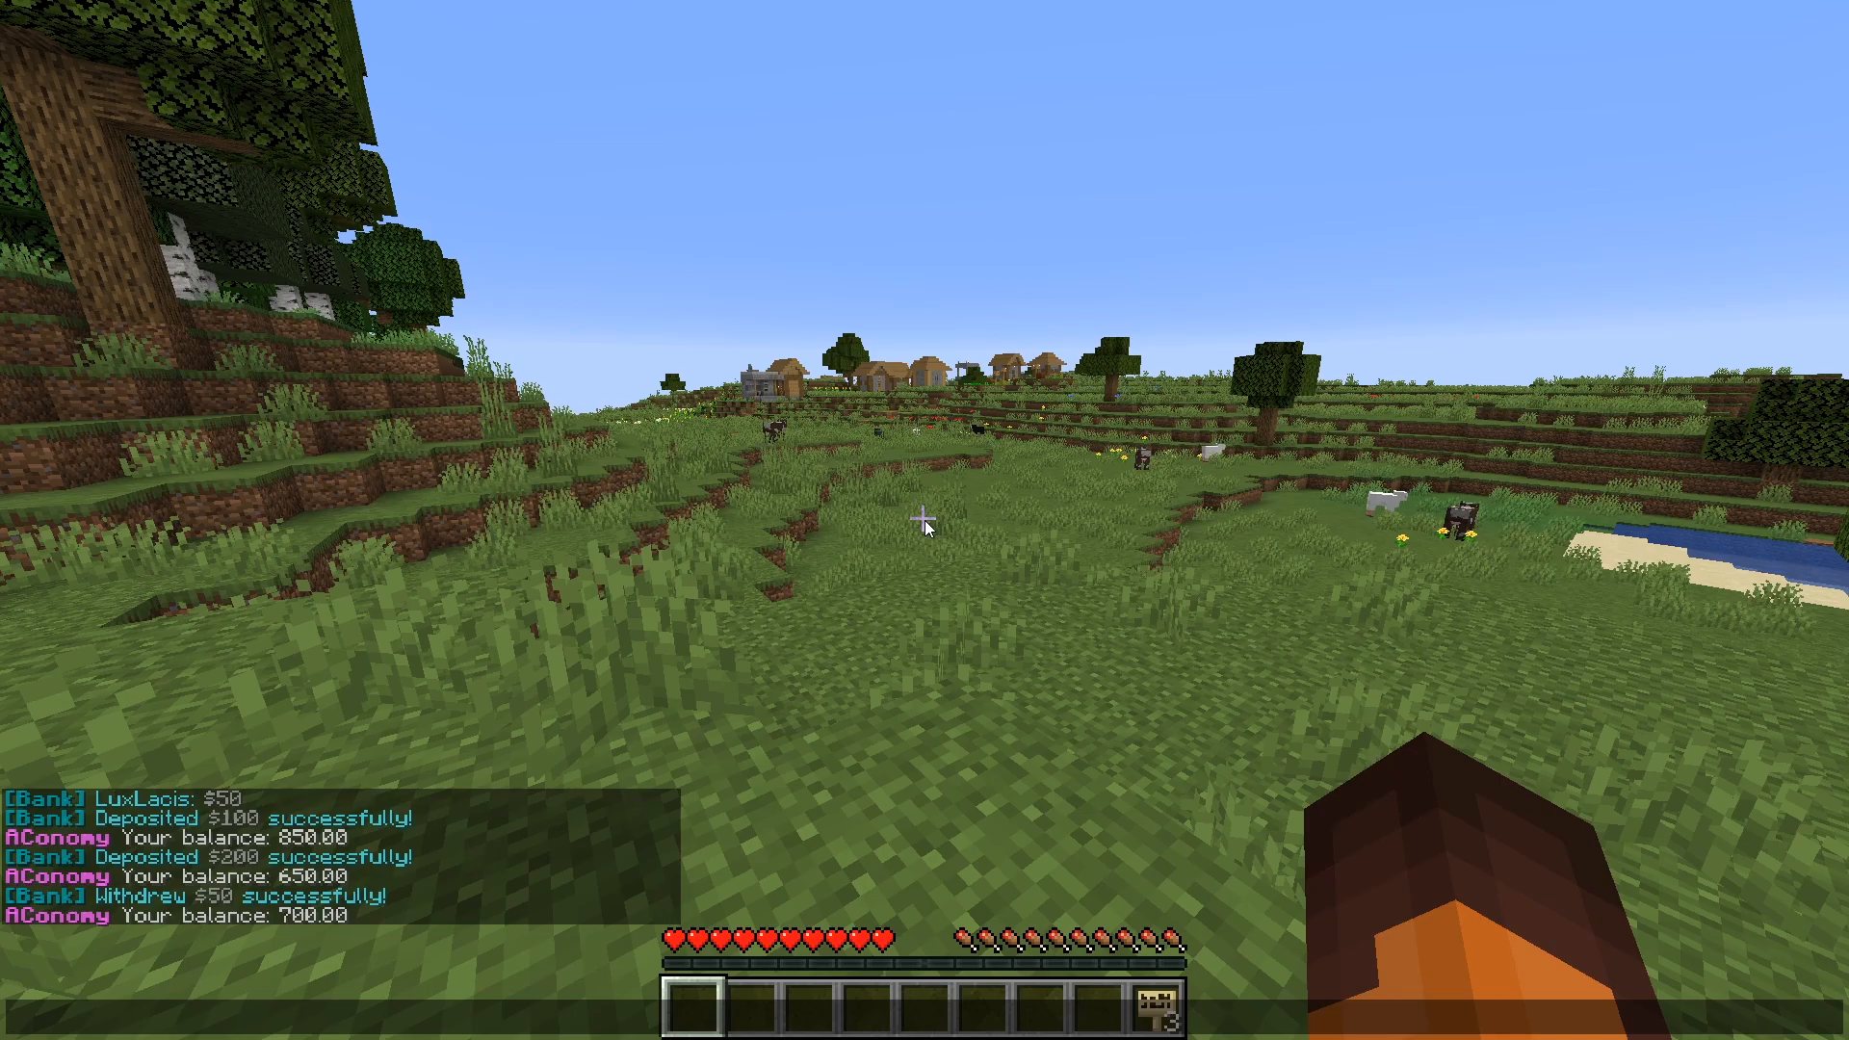
{"action": "type", "text": "/bank"}
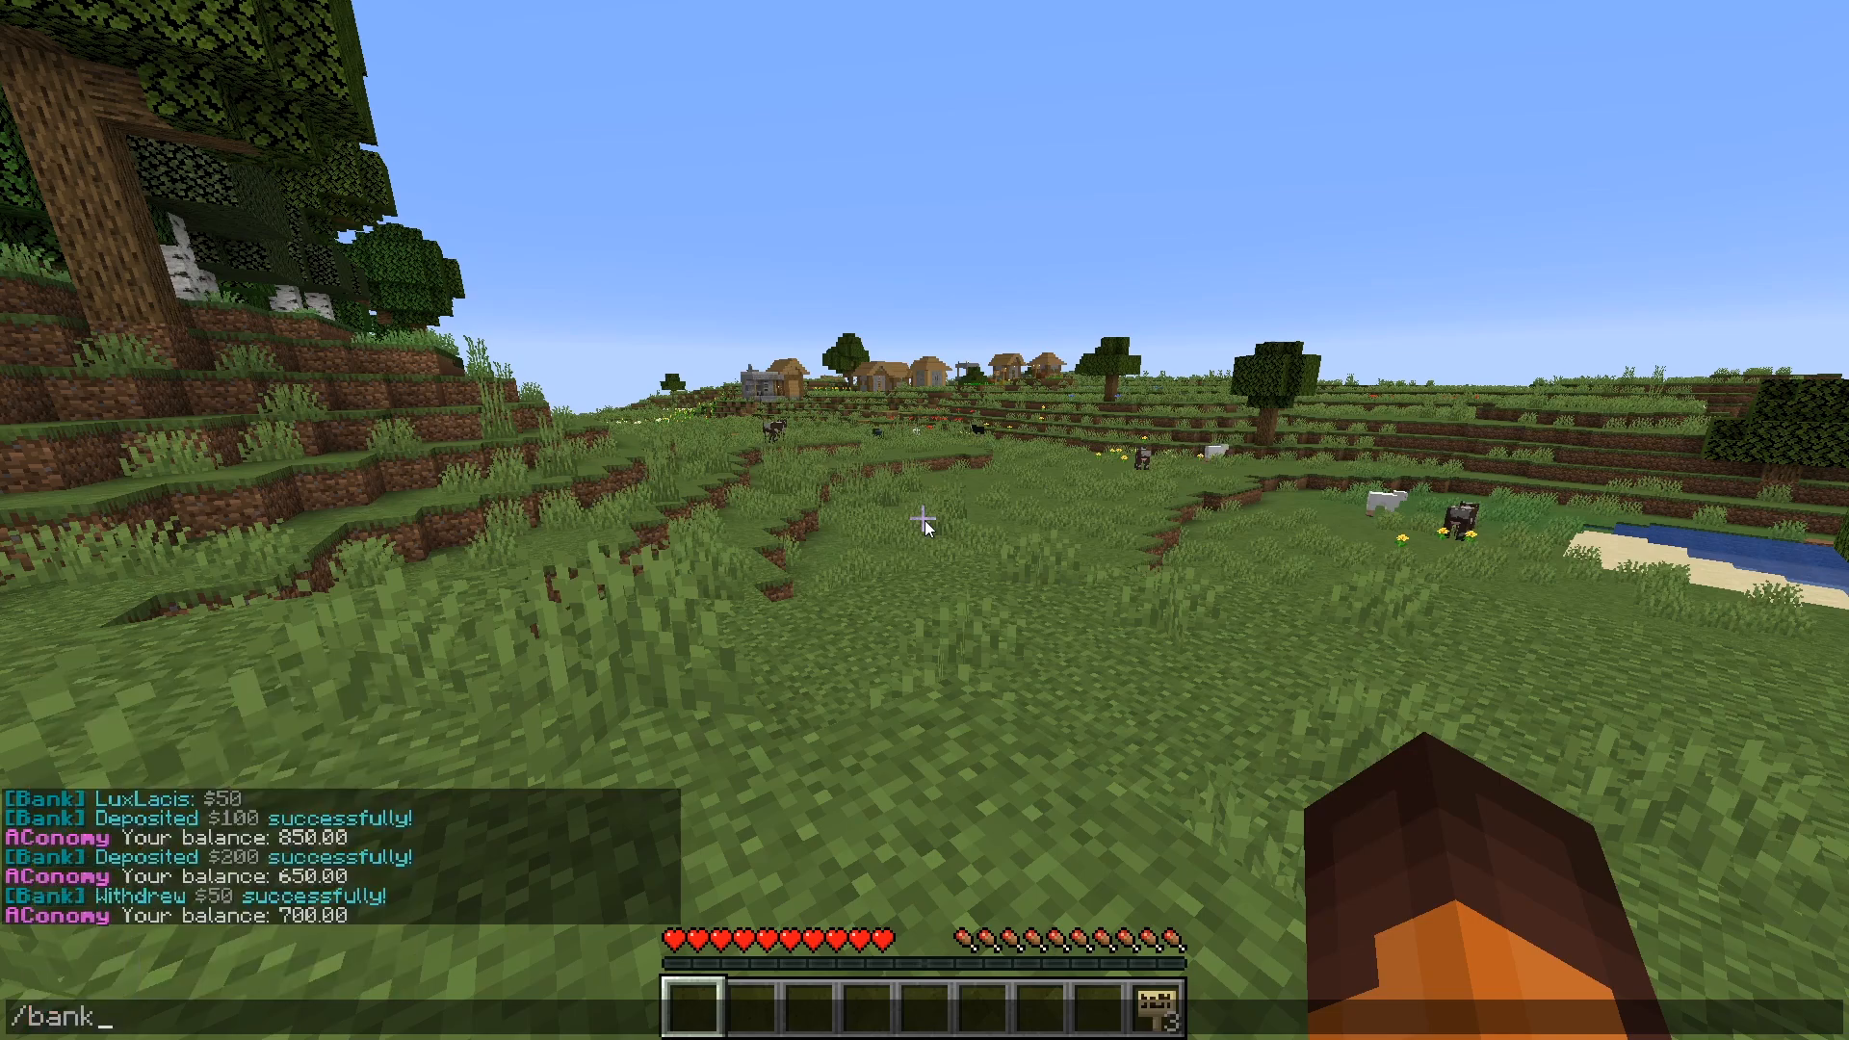
Step: Run /bank set LuxLacis 9999 to set the bank balance to $9,999
{"action": "type", "text": "set l"}
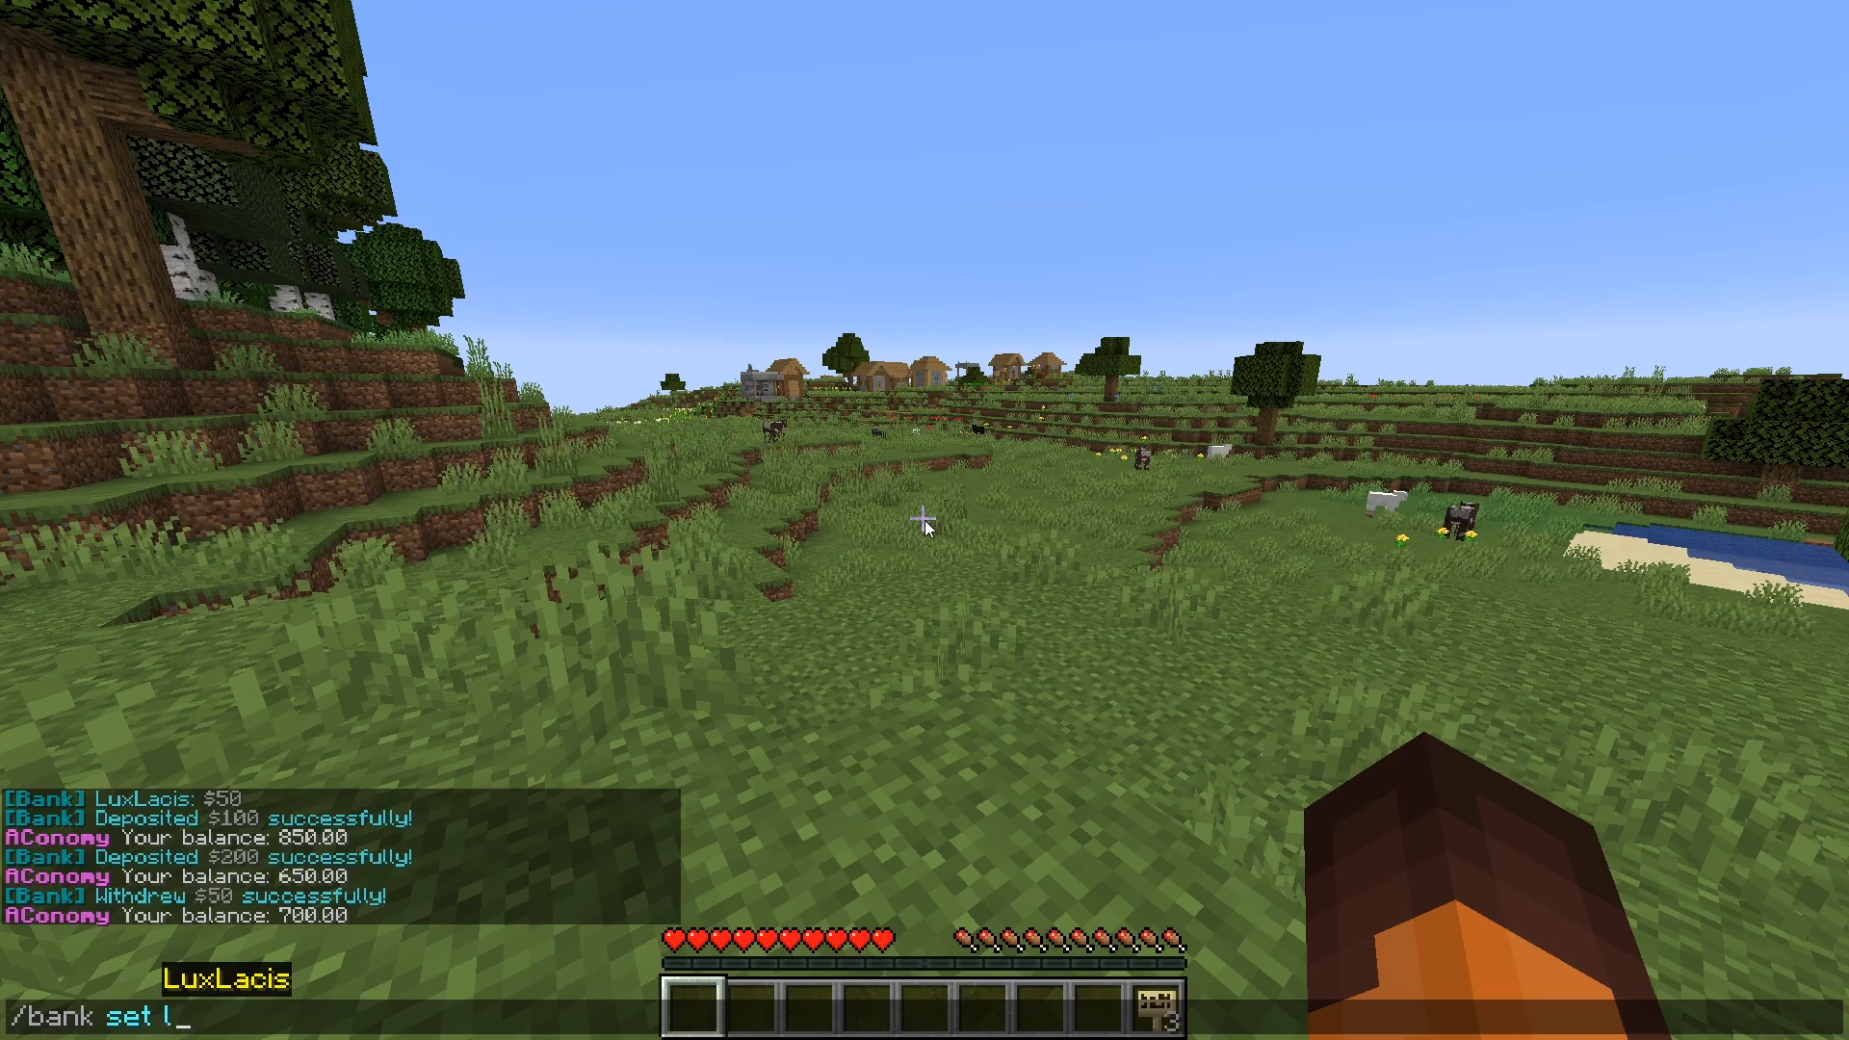
{"action": "type", "text": "LuxLacis 9"}
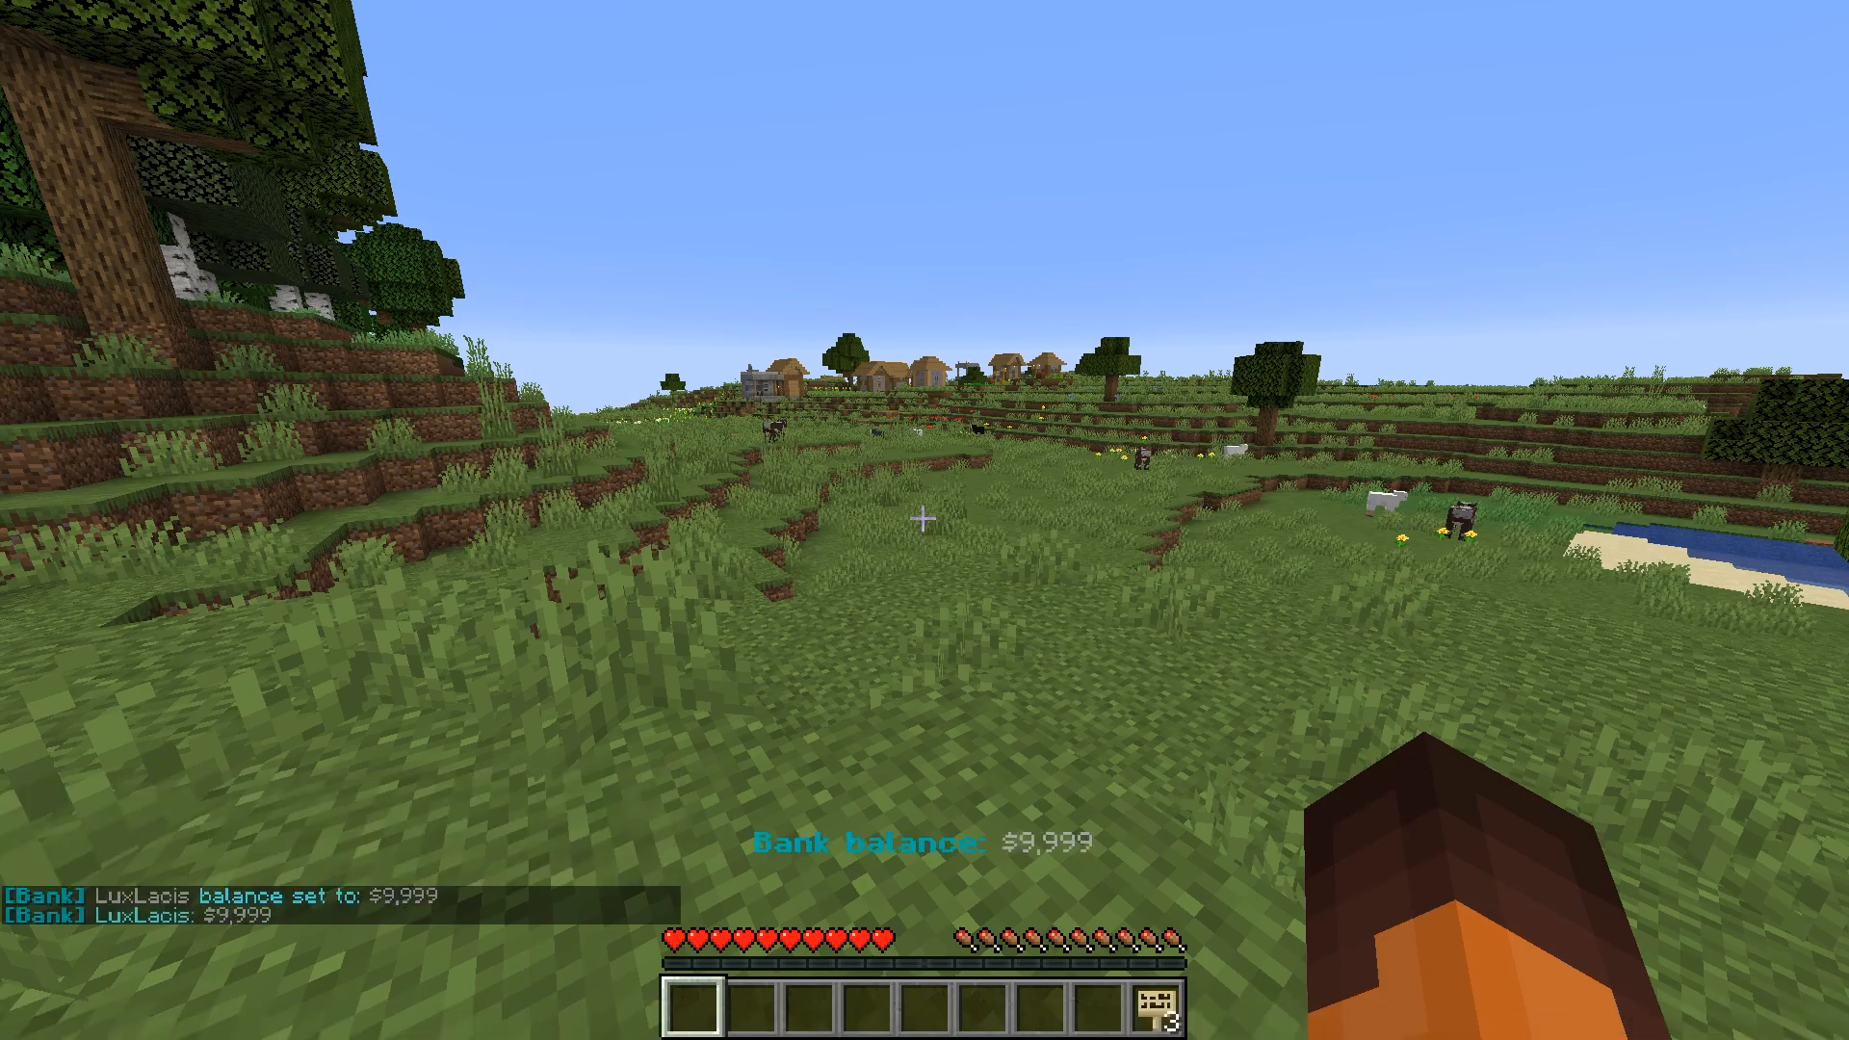
{"action": "type", "text": "/bank"}
{"action": "type", "text": "[Bank"}
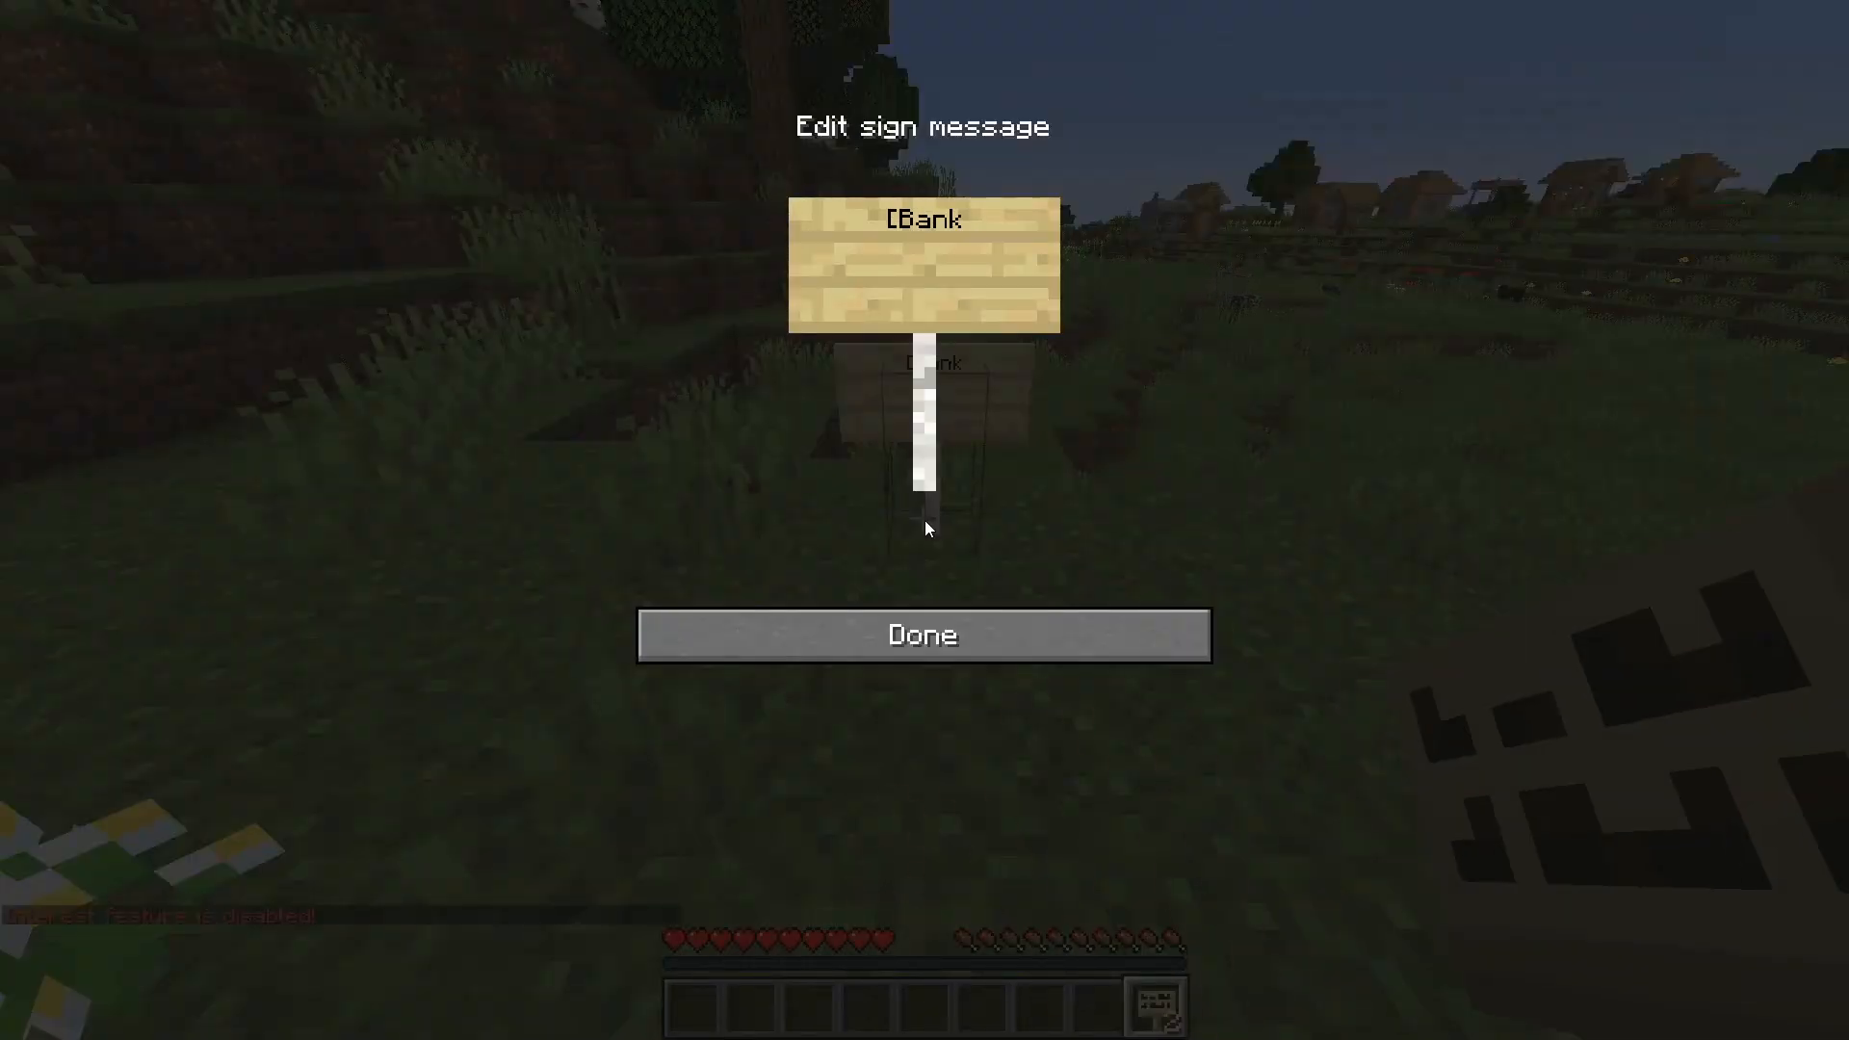
Step: Write the [Bank] balance, deposit 25 and withdraw 100 signs
{"action": "left_click", "coordinate": [922, 634]}
{"action": "type", "text": "deposit"}
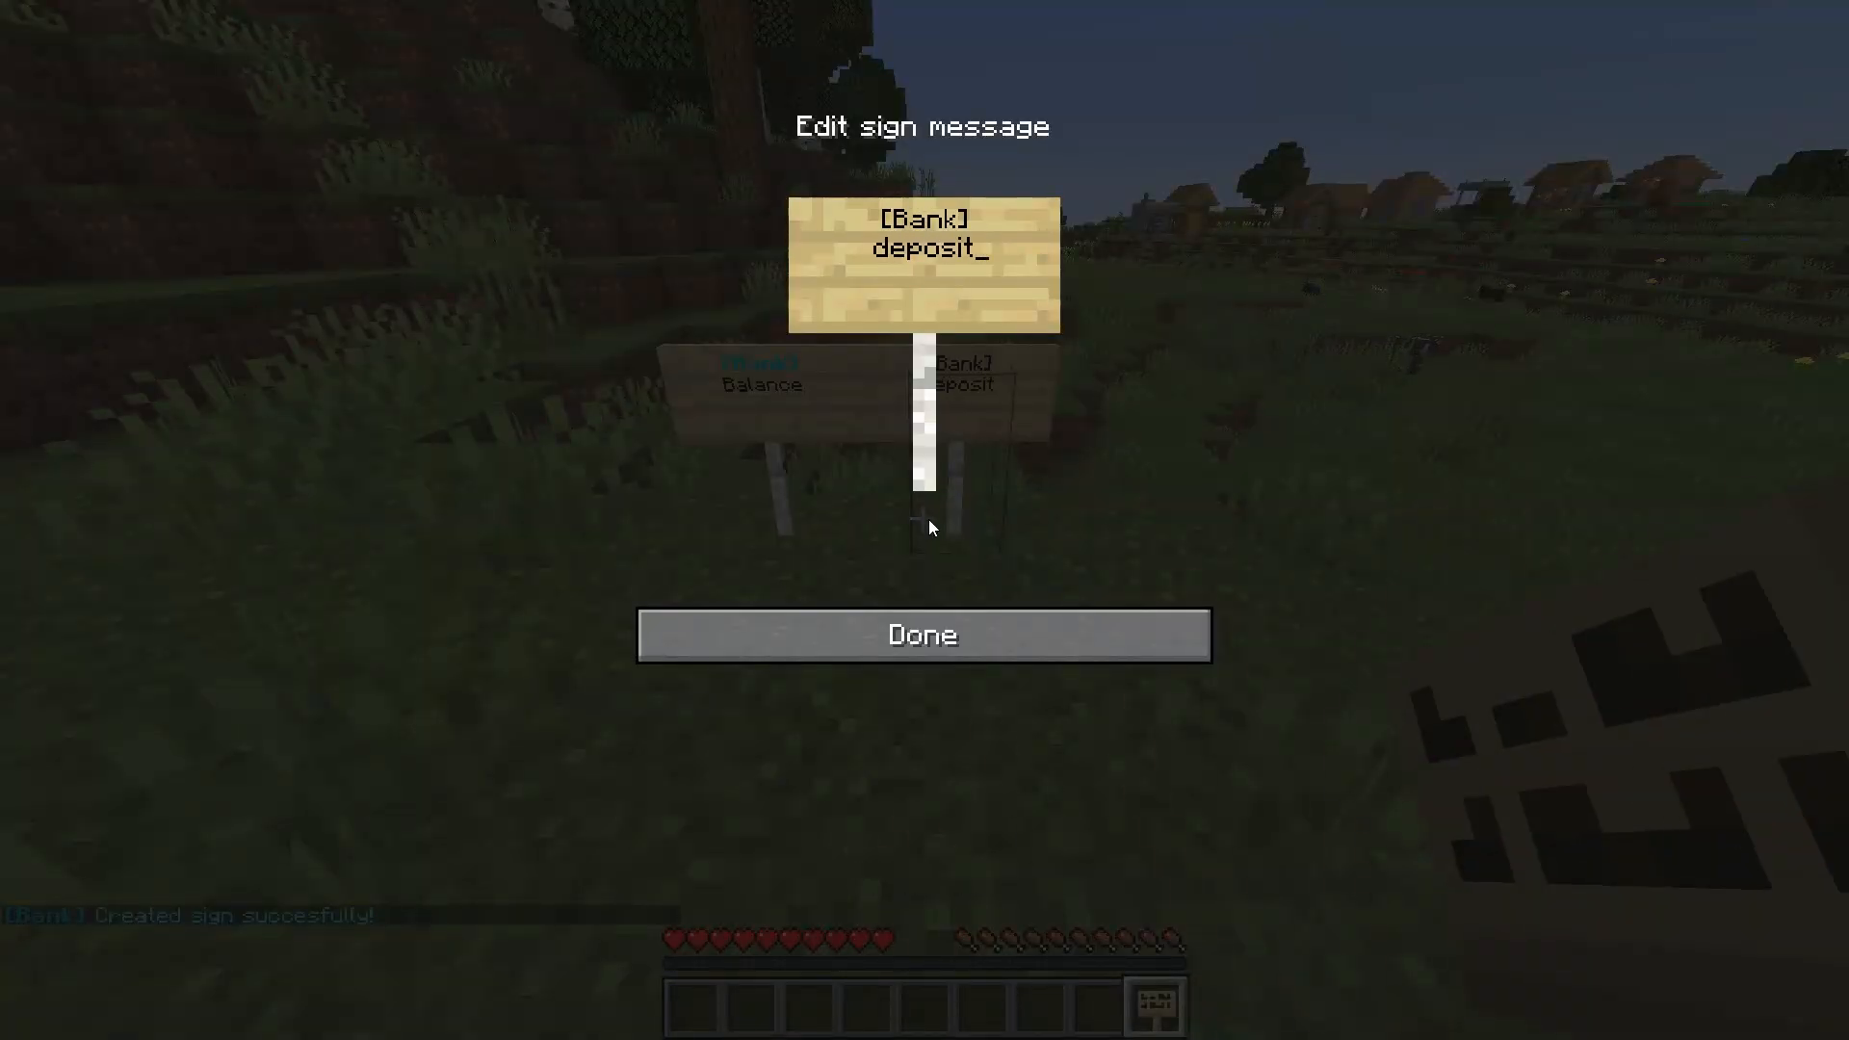
{"action": "type", "text": "25"}
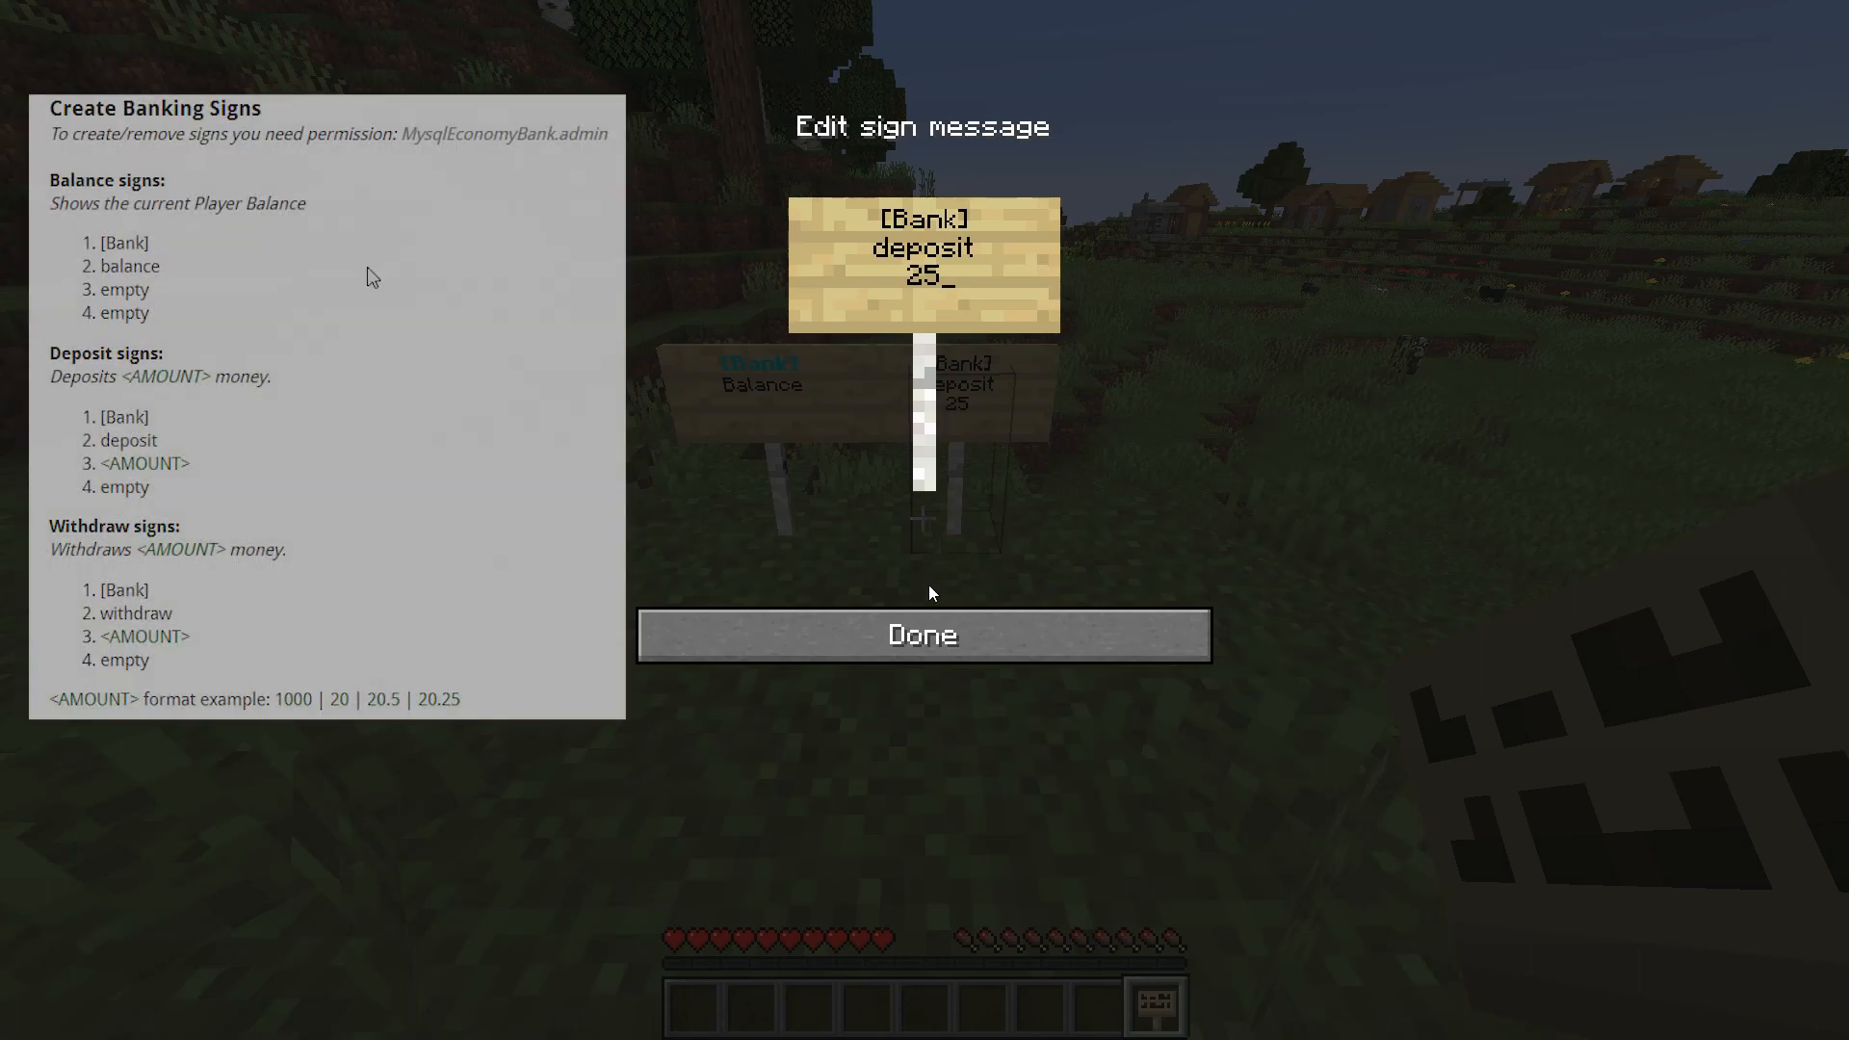
{"action": "left_click", "coordinate": [922, 634]}
{"action": "type", "text": "Withdraw"}
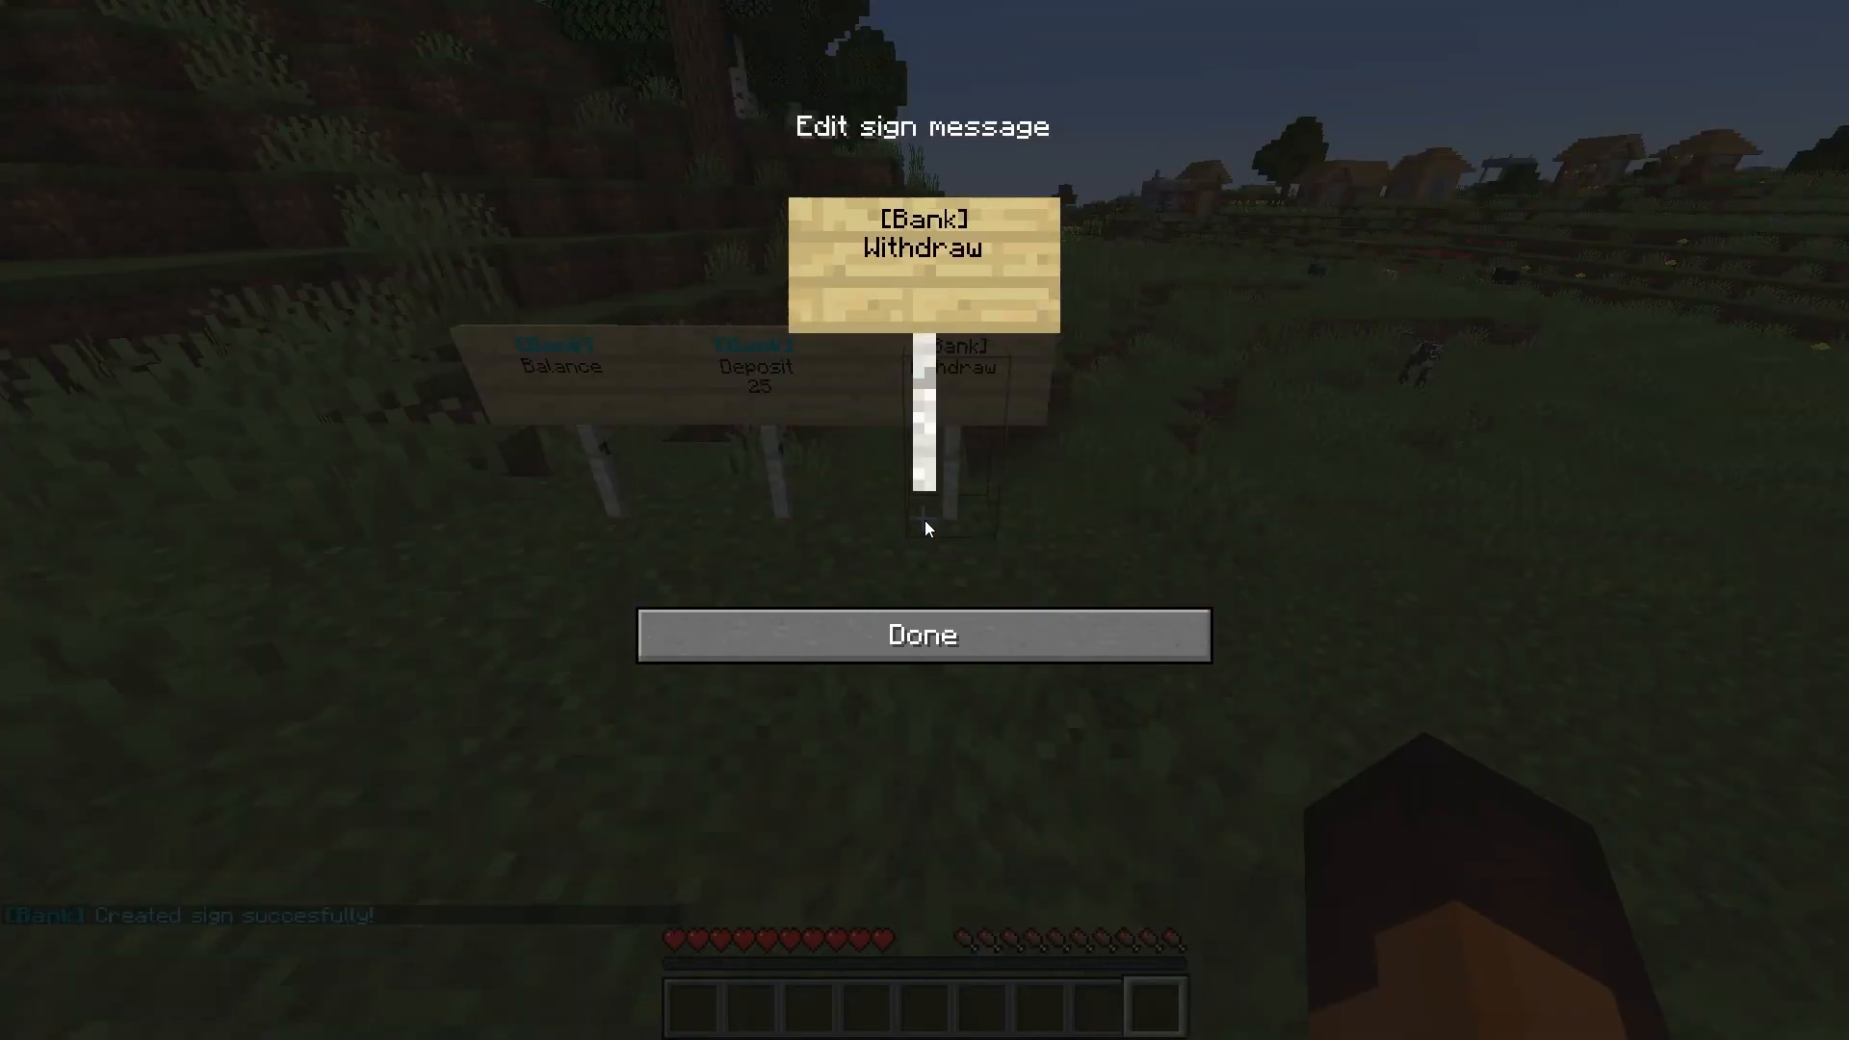
{"action": "type", "text": "100"}
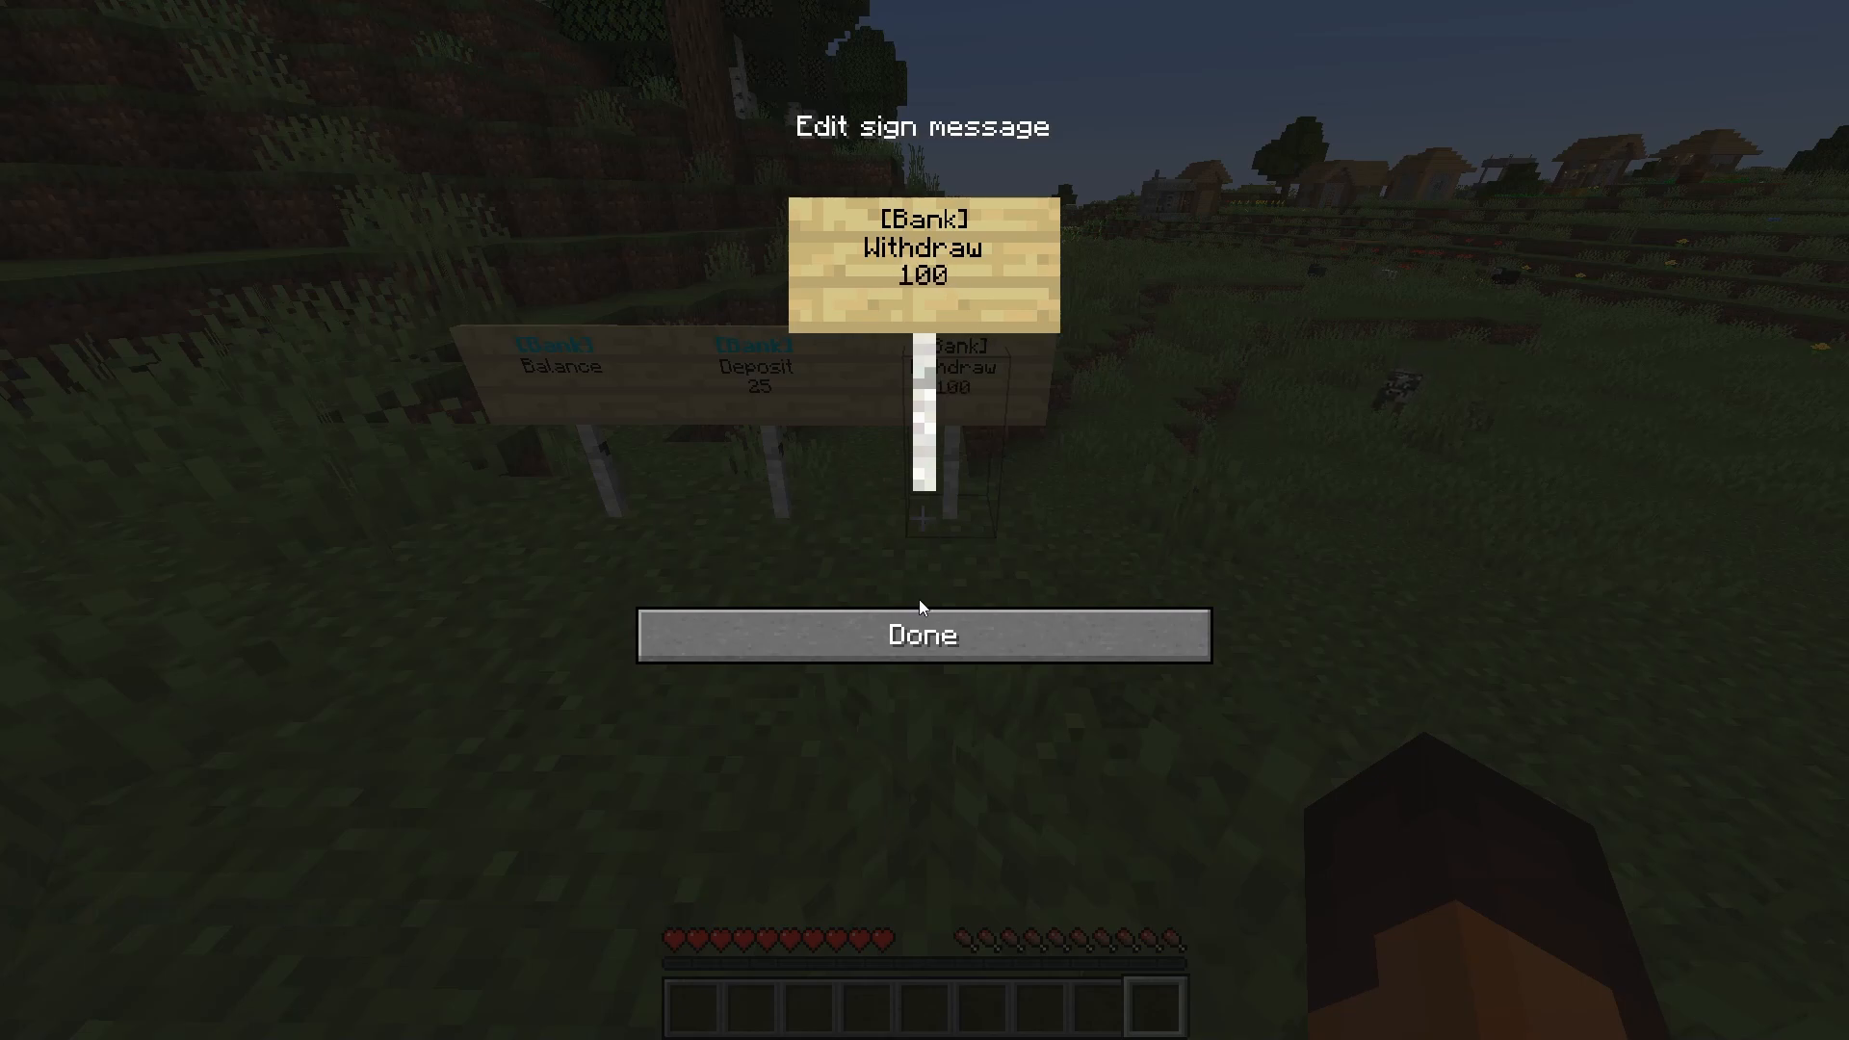
{"action": "left_click", "coordinate": [924, 635]}
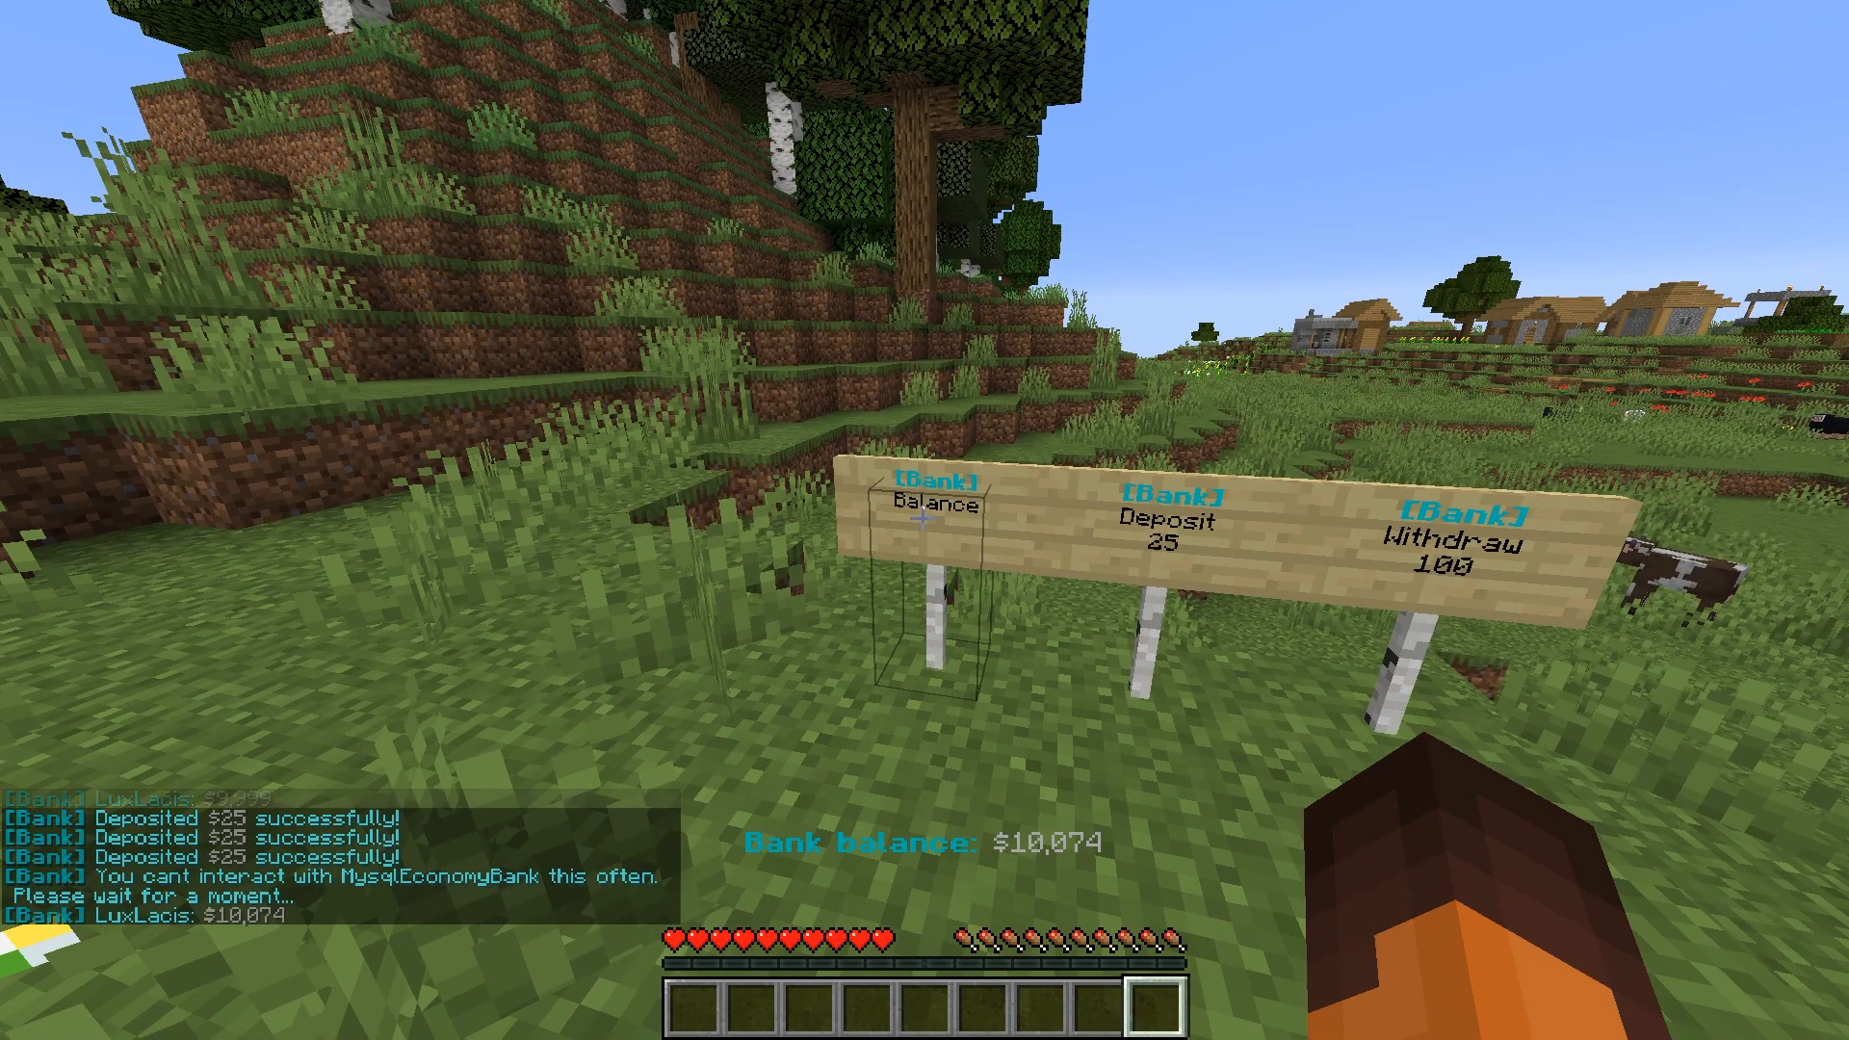
{"action": "mouse_move", "coordinate": [924, 520]}
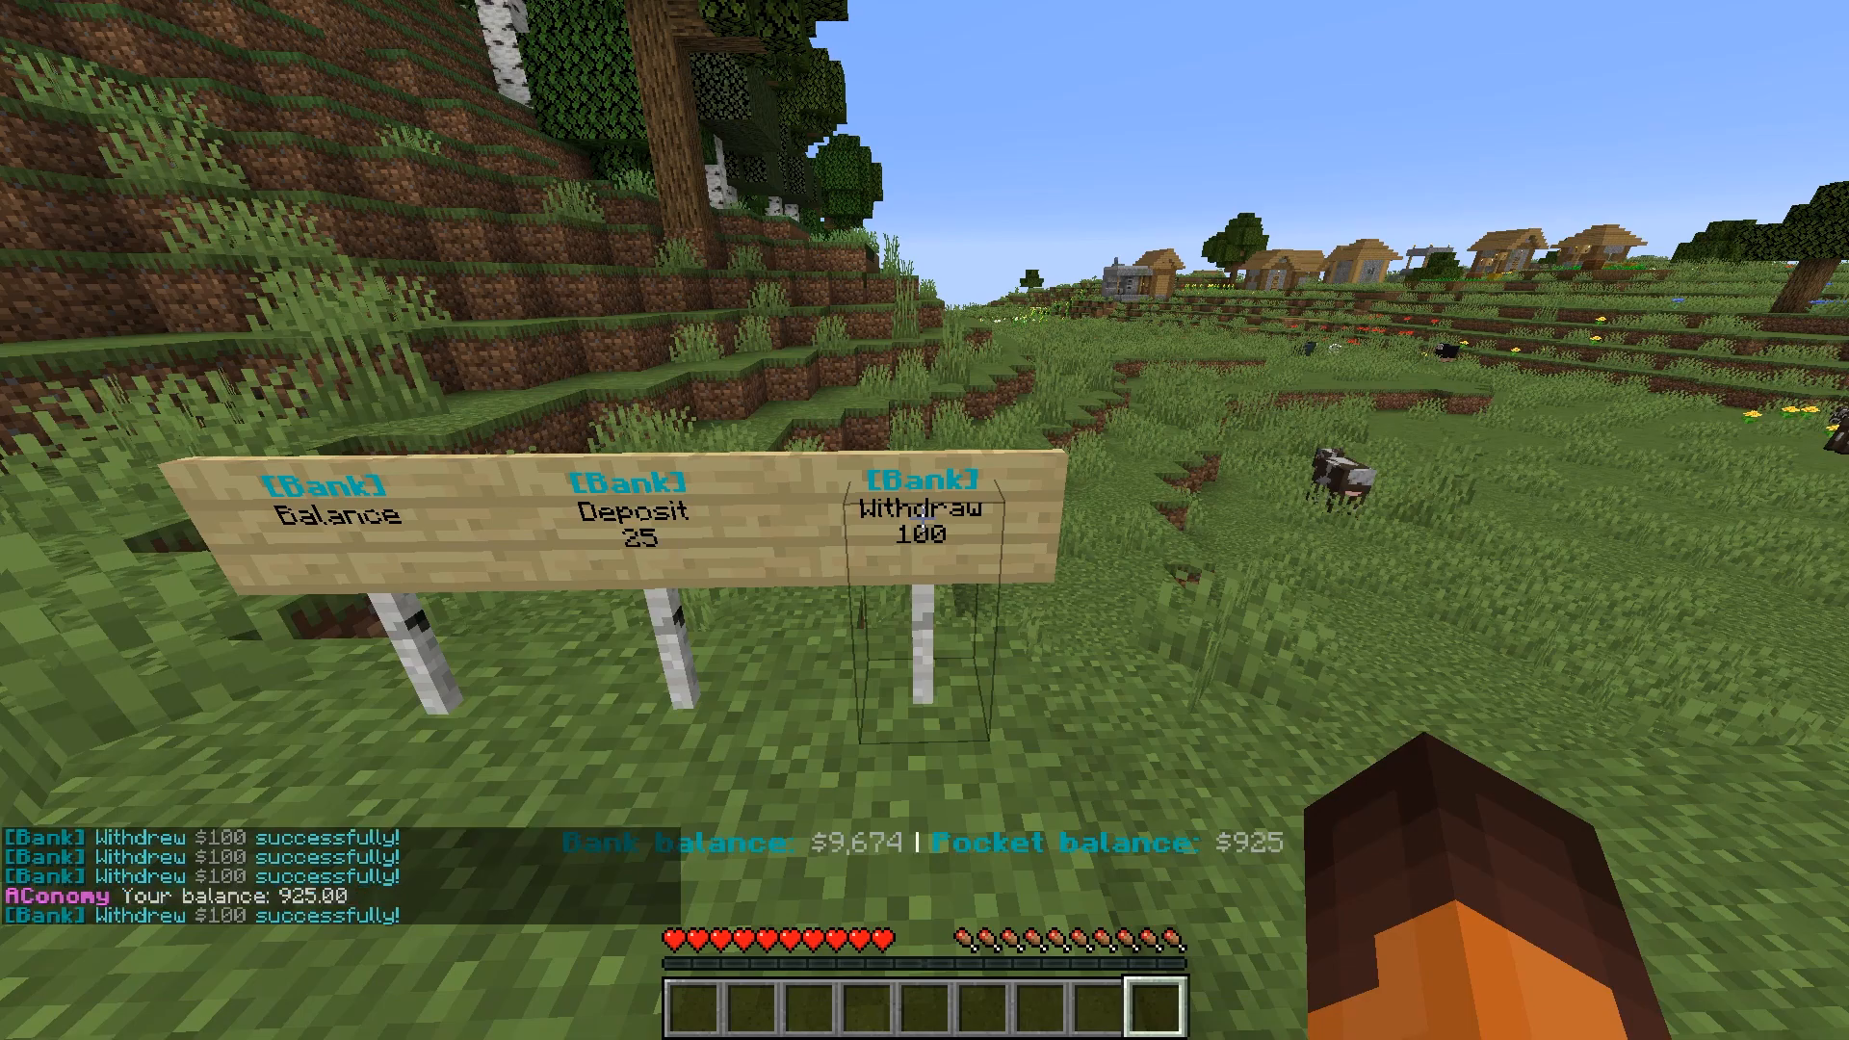
Step: Withdraw $100 repeatedly with the Withdraw sign, dropping the bank balance to $9,674
{"action": "left_click", "coordinate": [926, 521]}
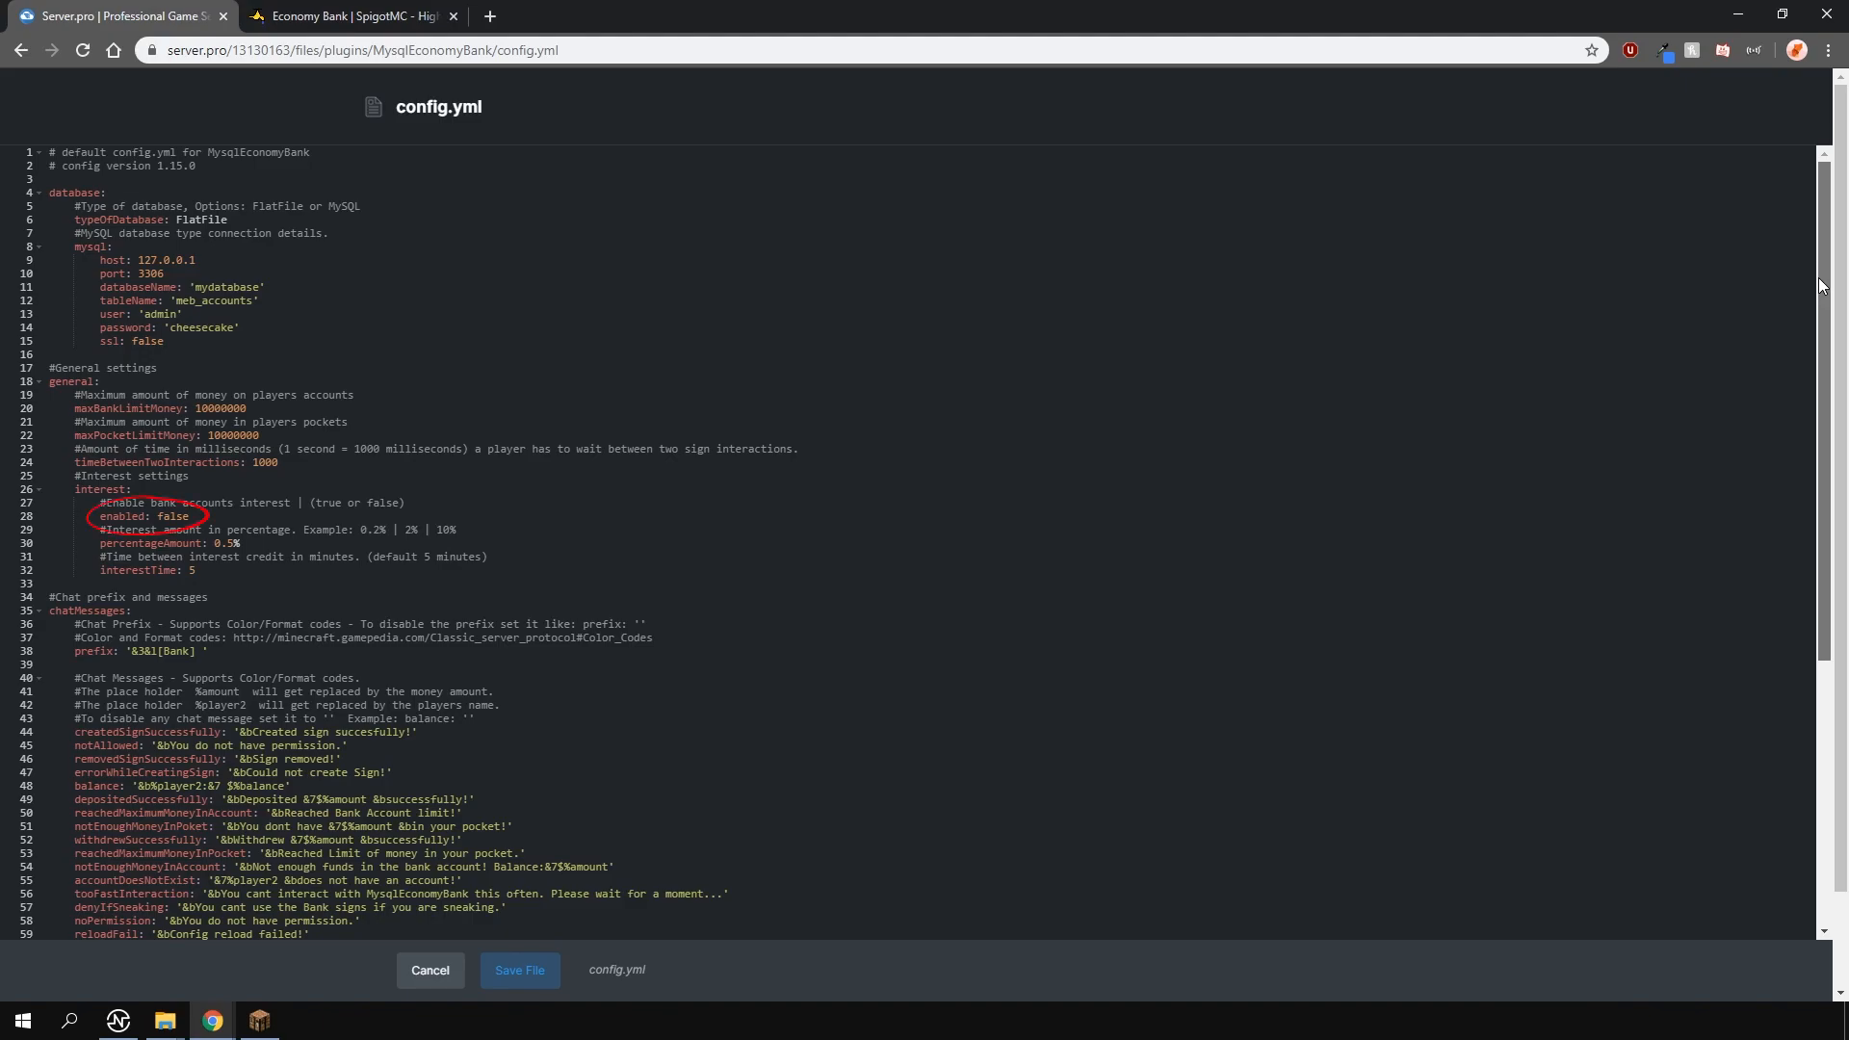
Step: Scroll through MysqlEconomyBank config.yml's database, money limit and interest settings
{"action": "scroll", "scroll_direction": "down", "scroll_amount": 3}
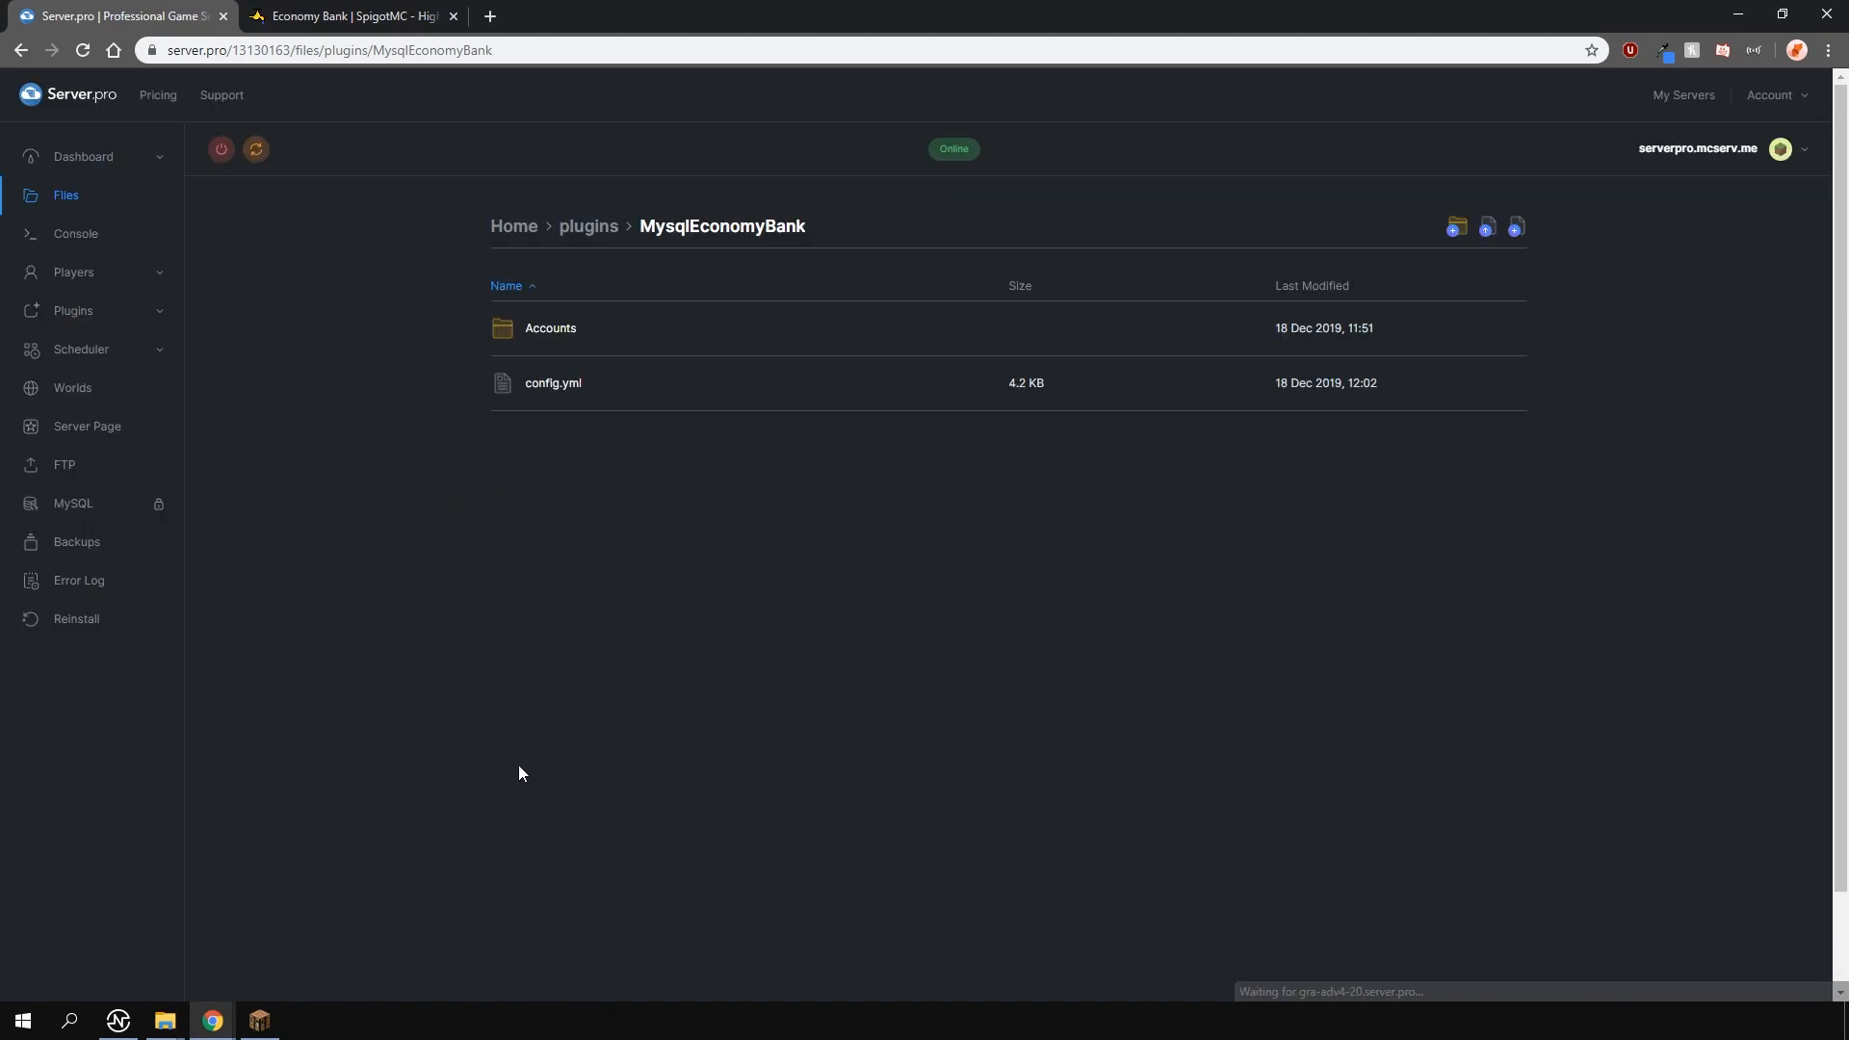
Step: Open the Server Details page showing the Spigot 1.15 server's hostname, IP and resource usage
{"action": "left_click", "coordinate": [83, 156]}
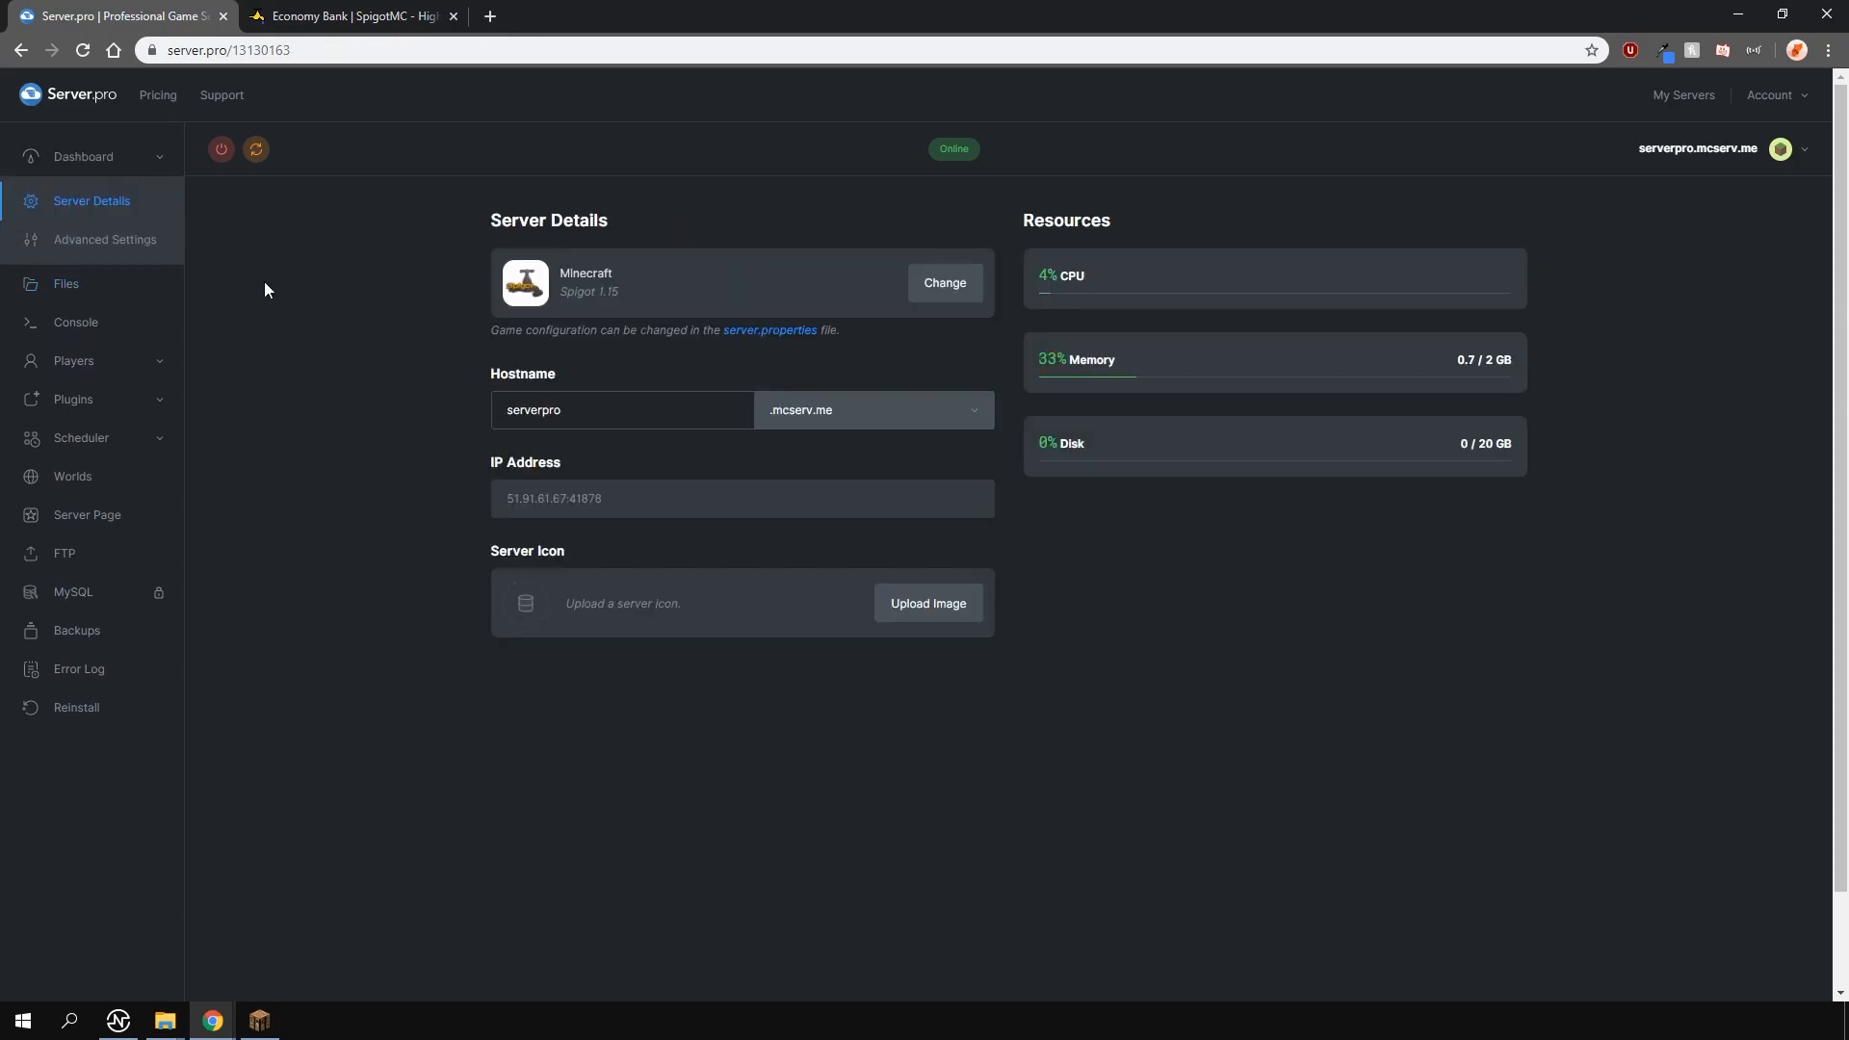
{"action": "mouse_move", "coordinate": [325, 325]}
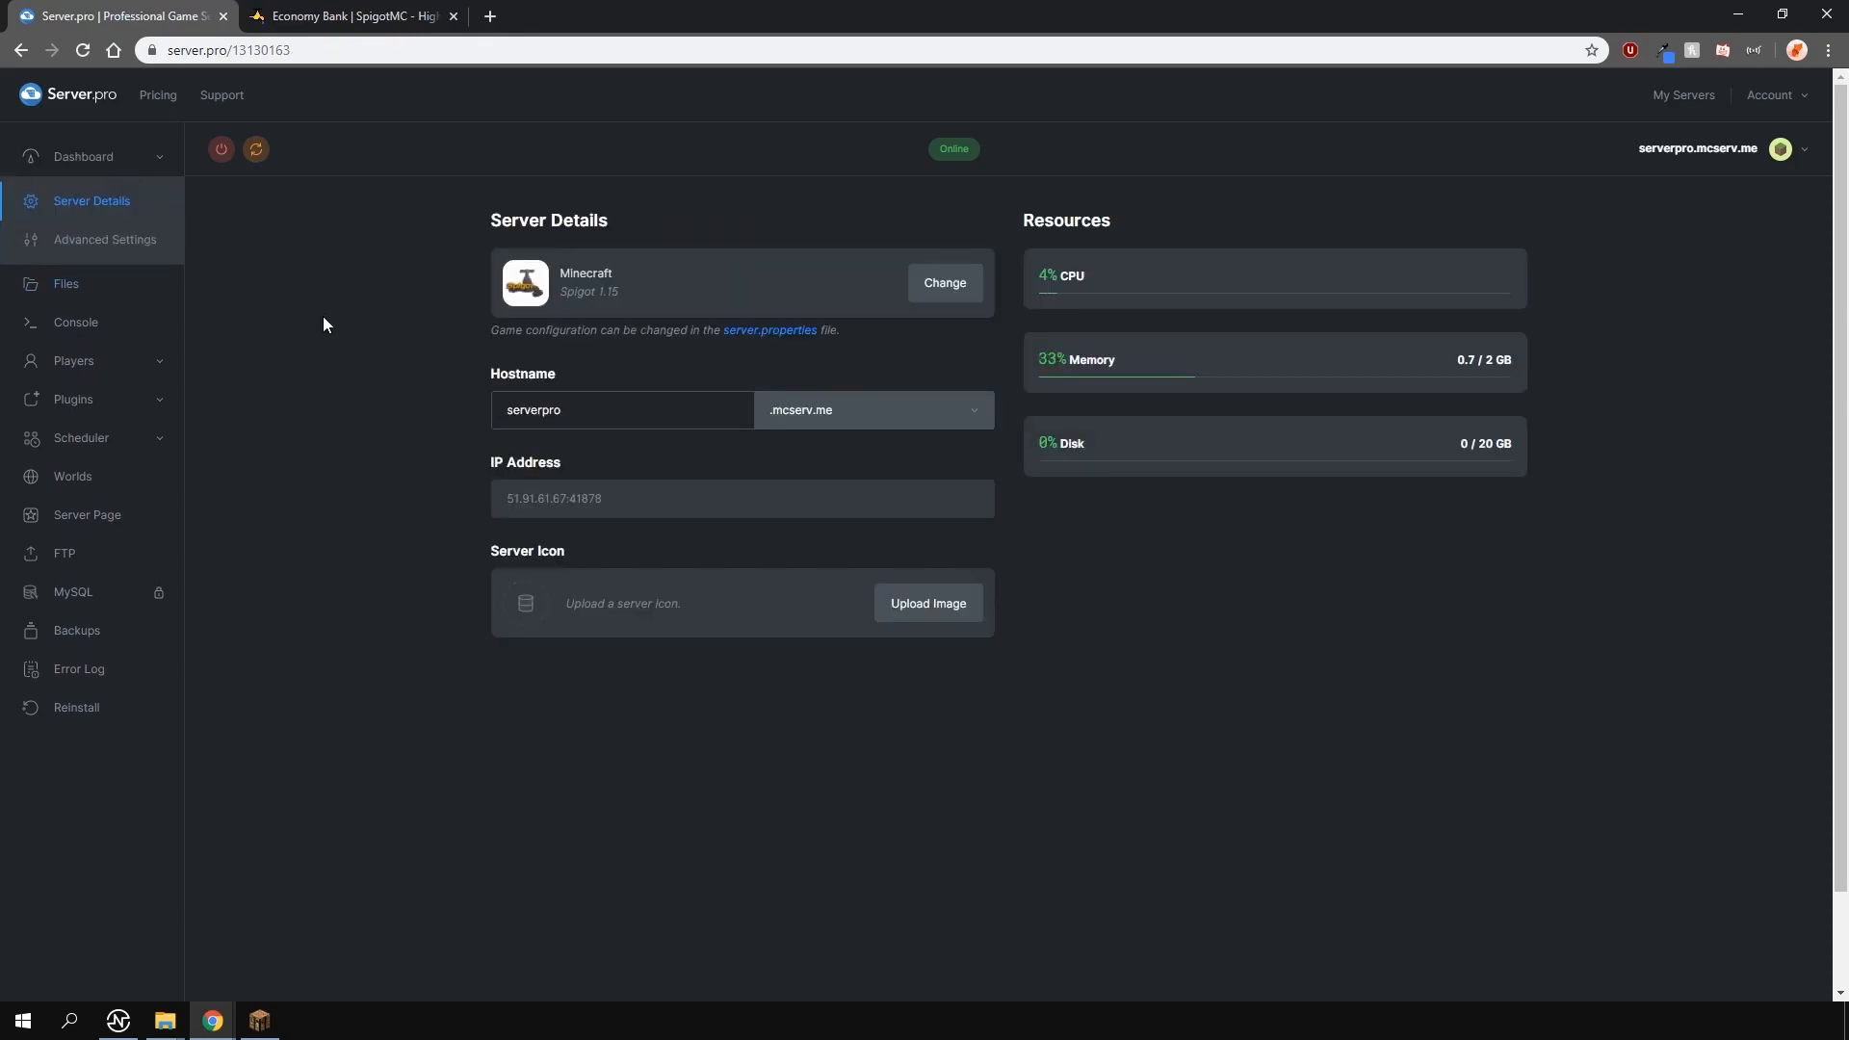